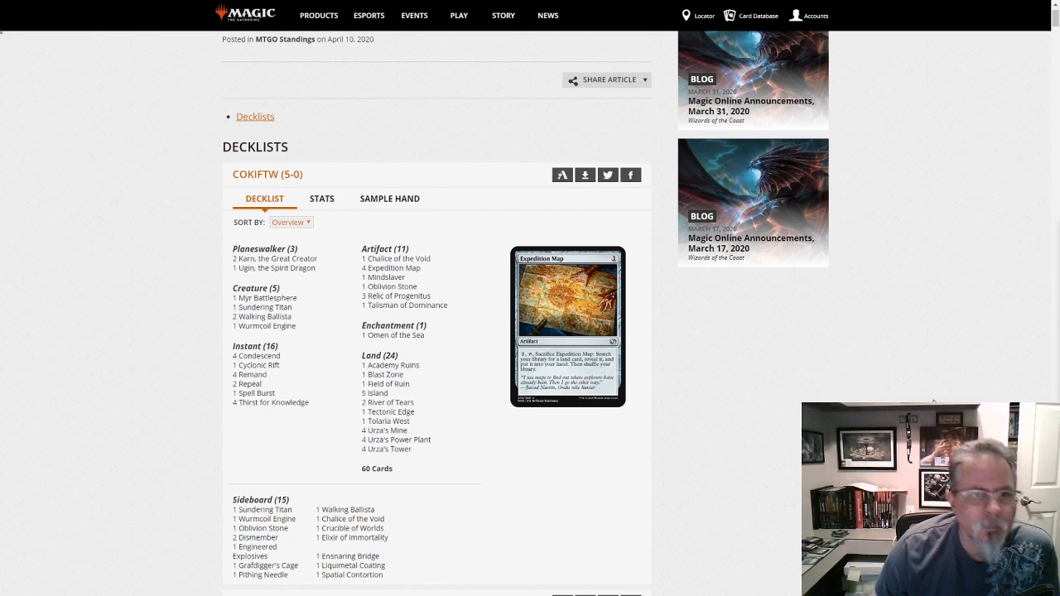
pyautogui.scroll(-3)
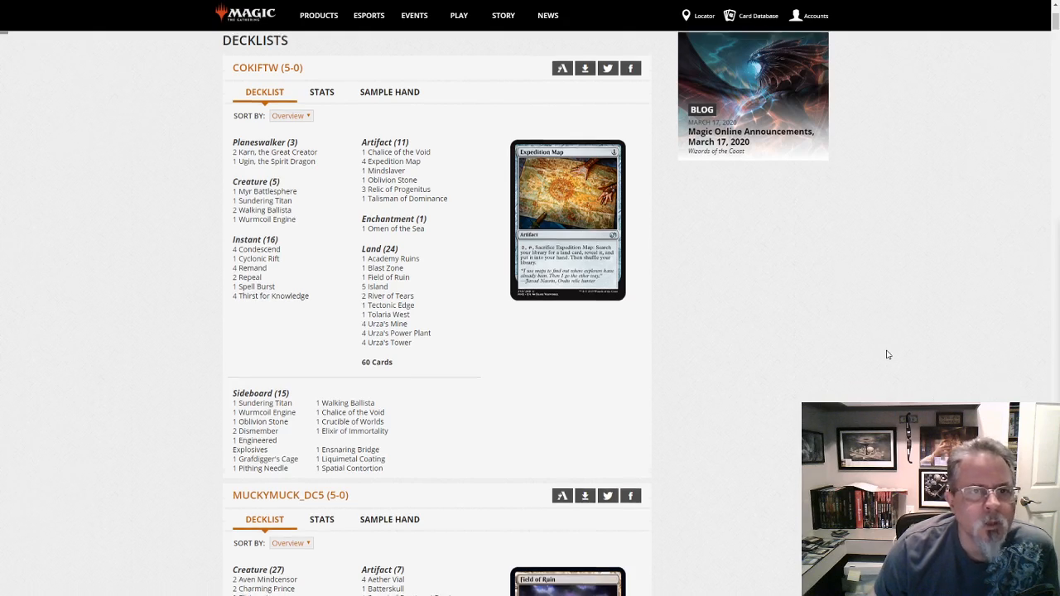
pyautogui.scroll(-3)
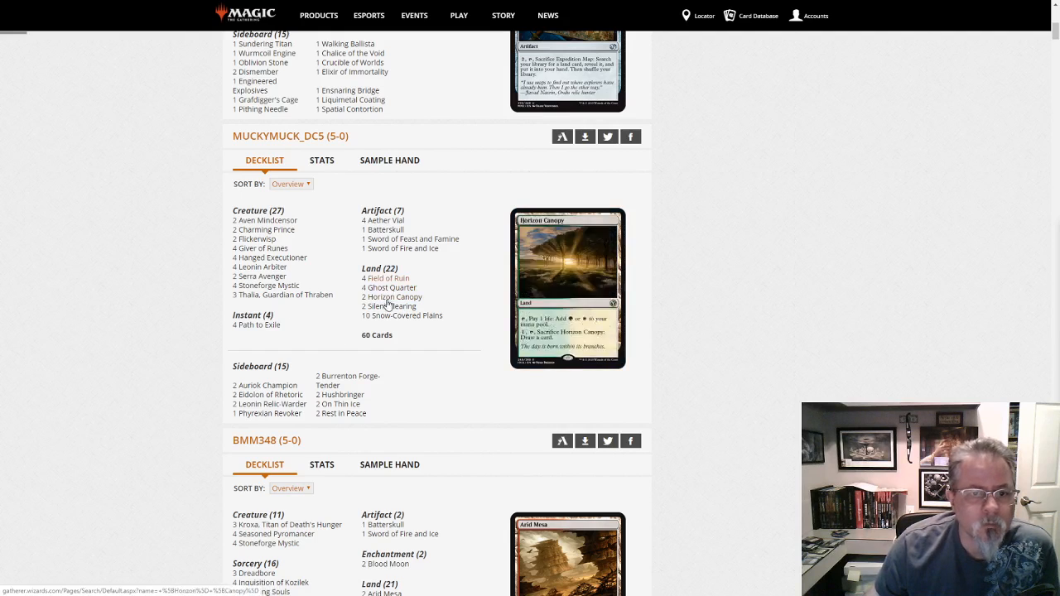
pyautogui.moveTo(263, 285)
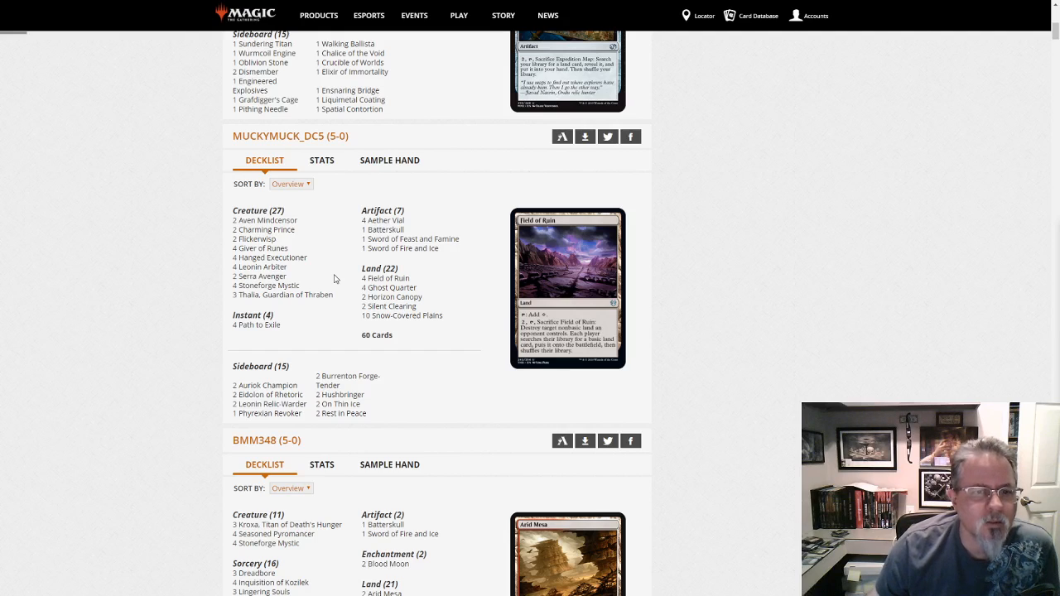
pyautogui.moveTo(321, 239)
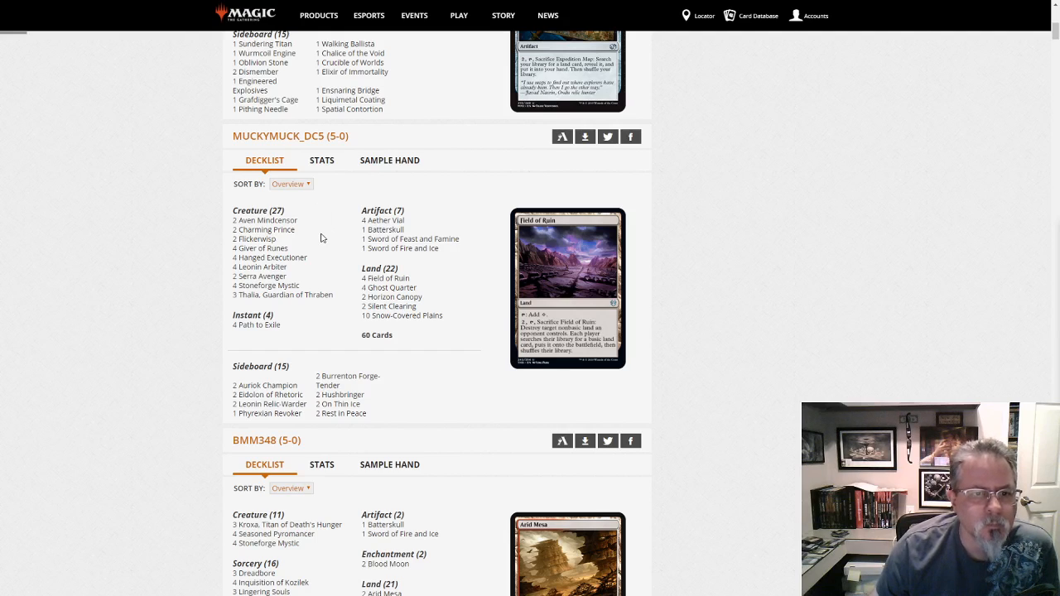
pyautogui.moveTo(805, 330)
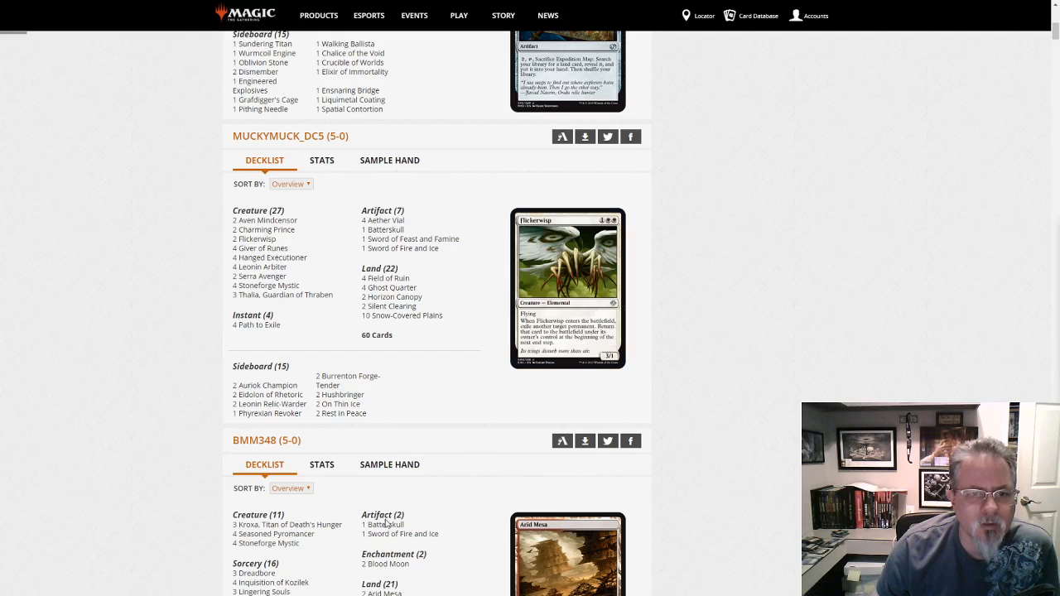
pyautogui.moveTo(732, 268)
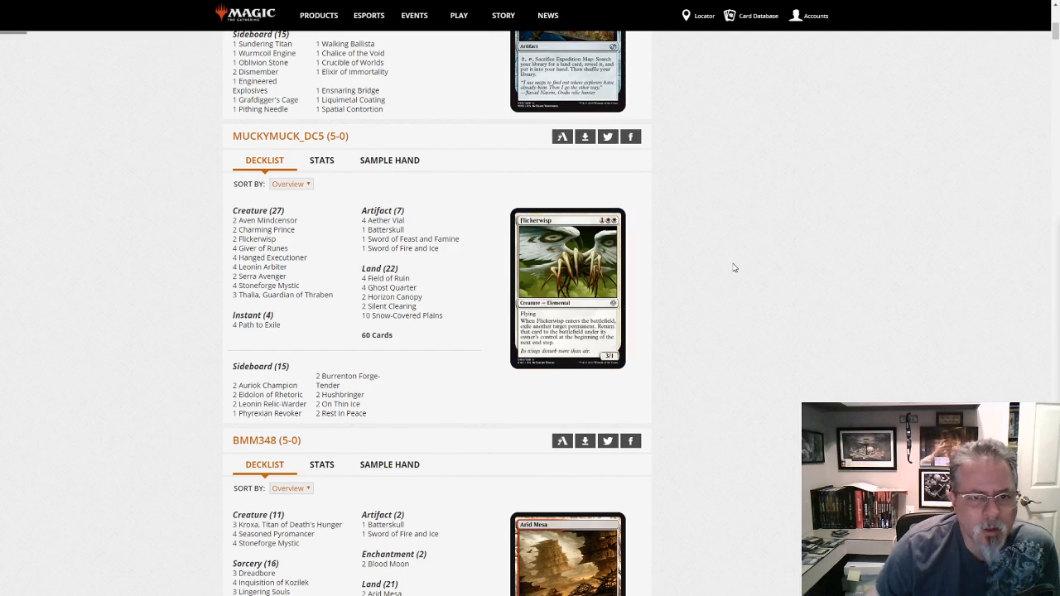
pyautogui.moveTo(792, 246)
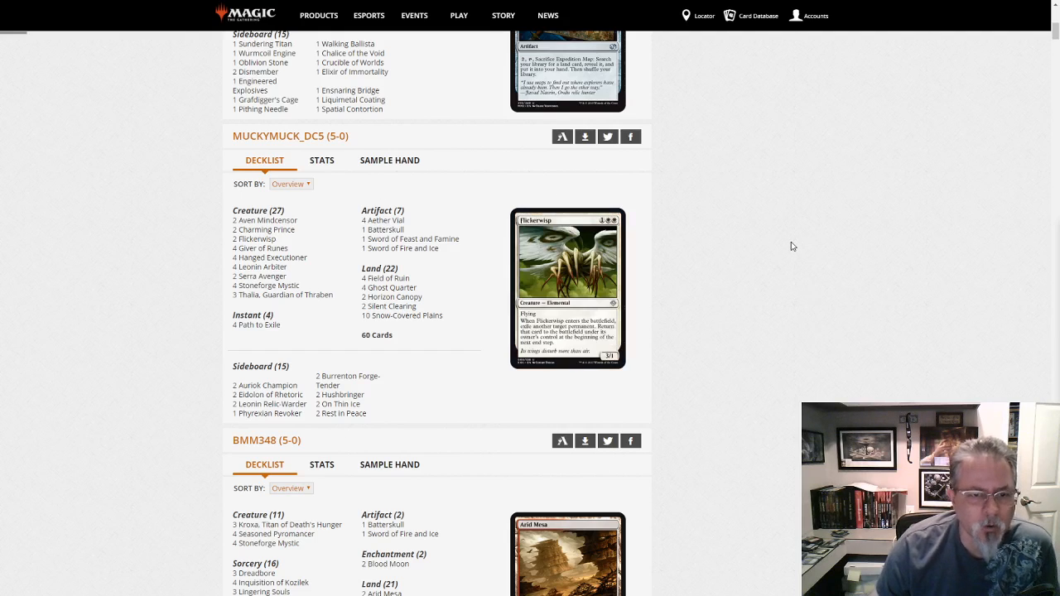
pyautogui.scroll(-3)
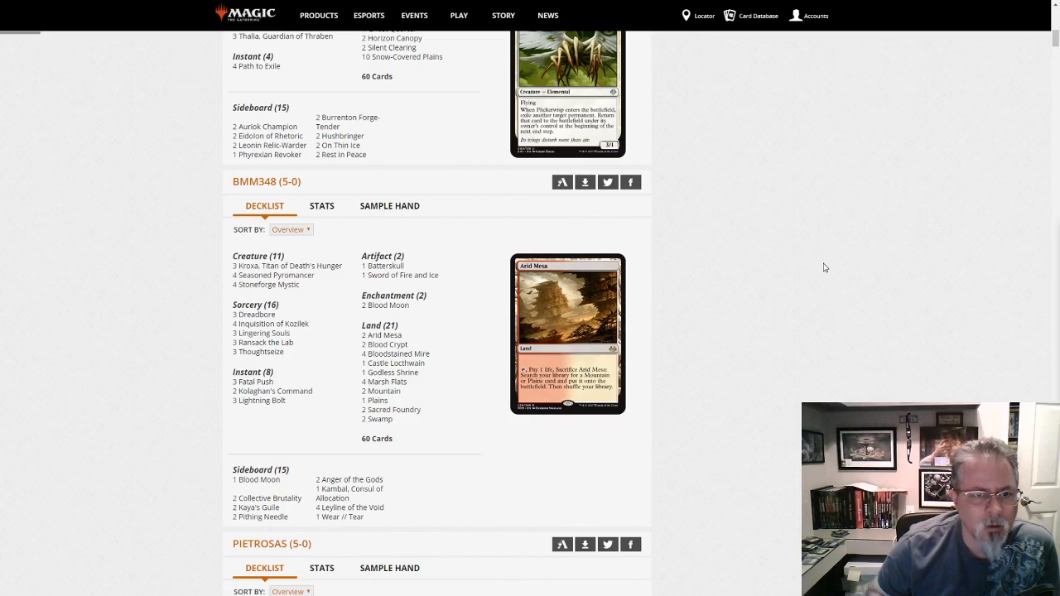
pyautogui.moveTo(825, 316)
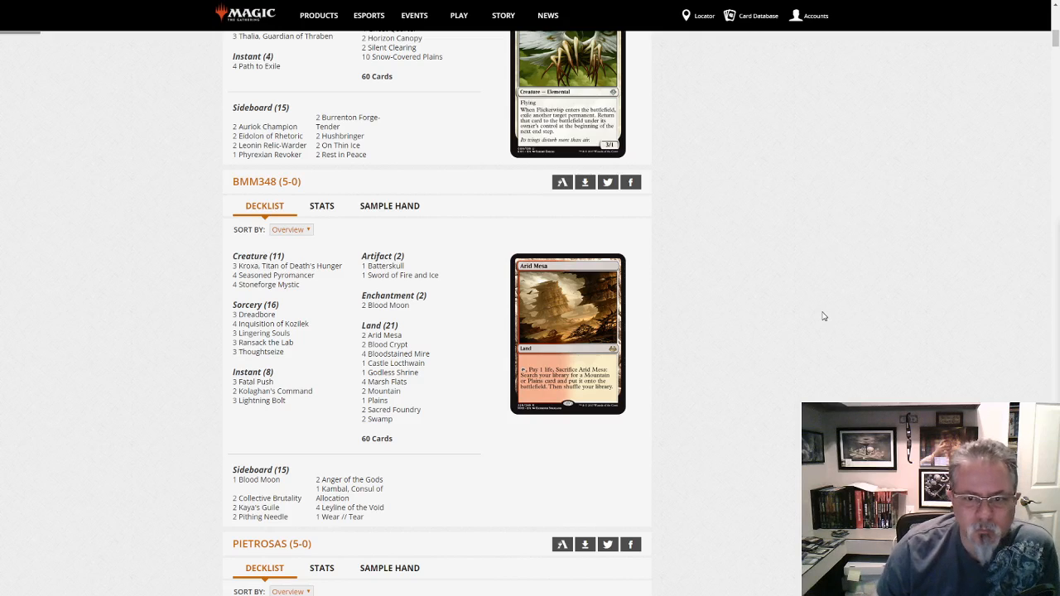
pyautogui.scroll(-3)
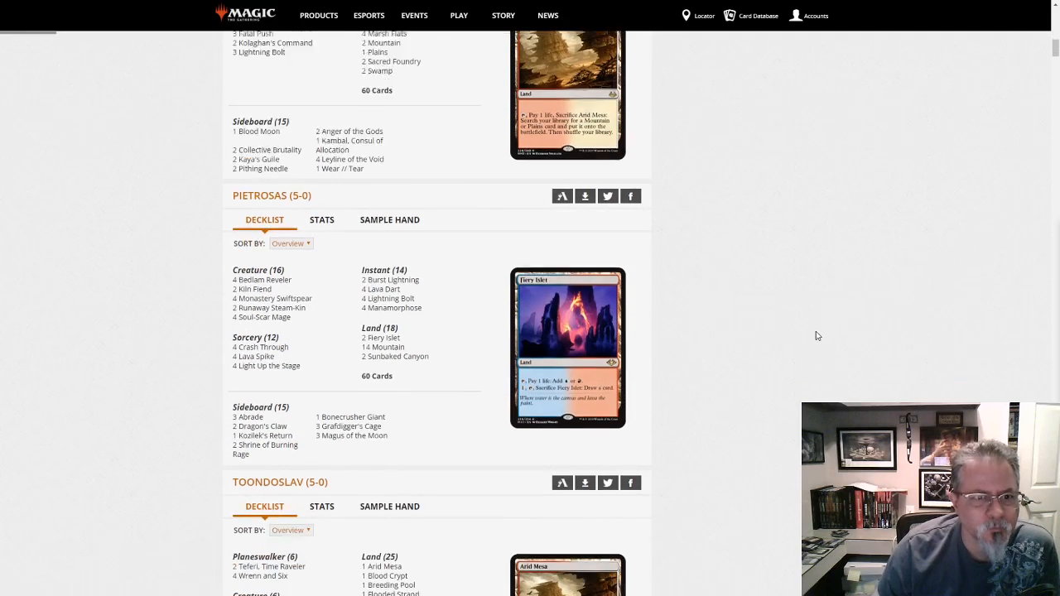
pyautogui.scroll(-3)
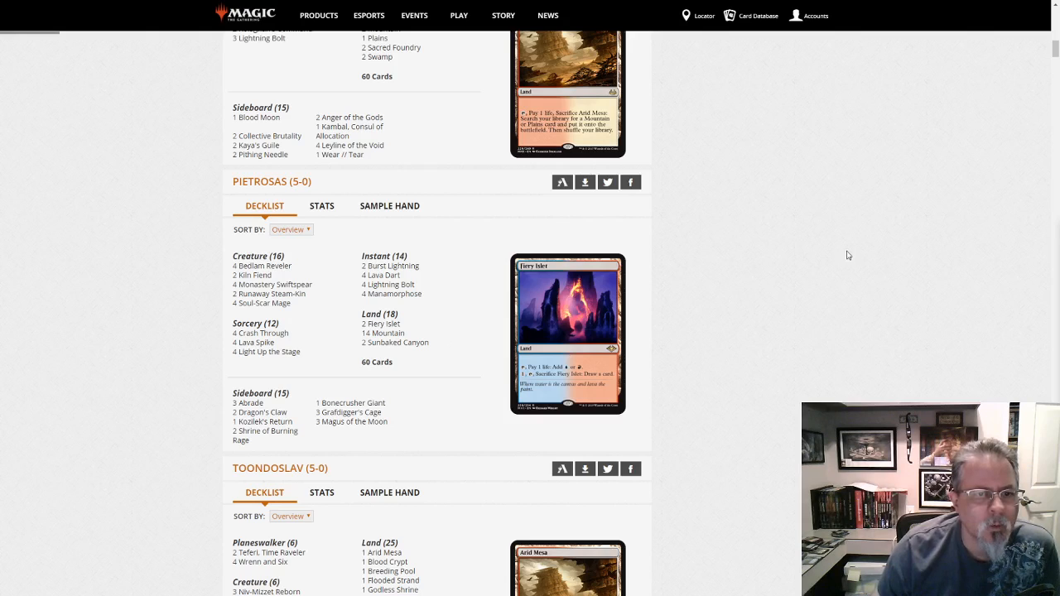
pyautogui.moveTo(878, 255)
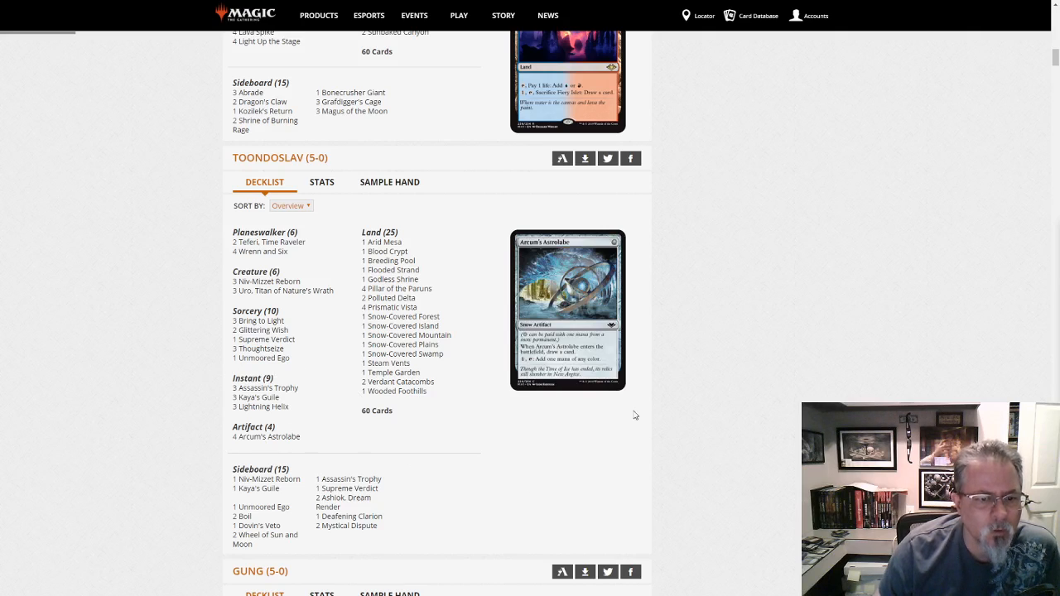
pyautogui.moveTo(848, 398)
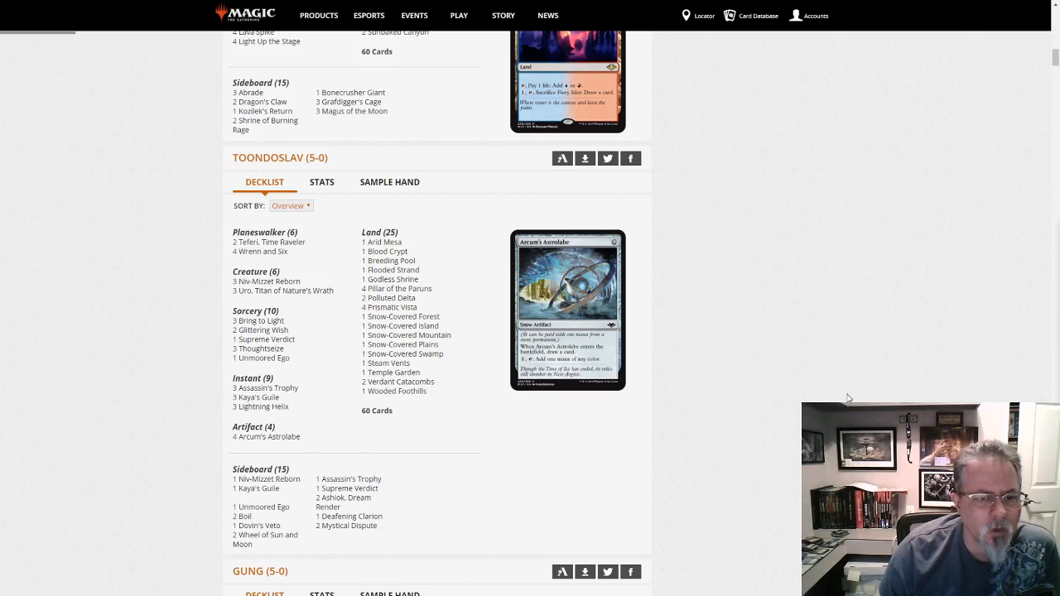
pyautogui.moveTo(266, 252)
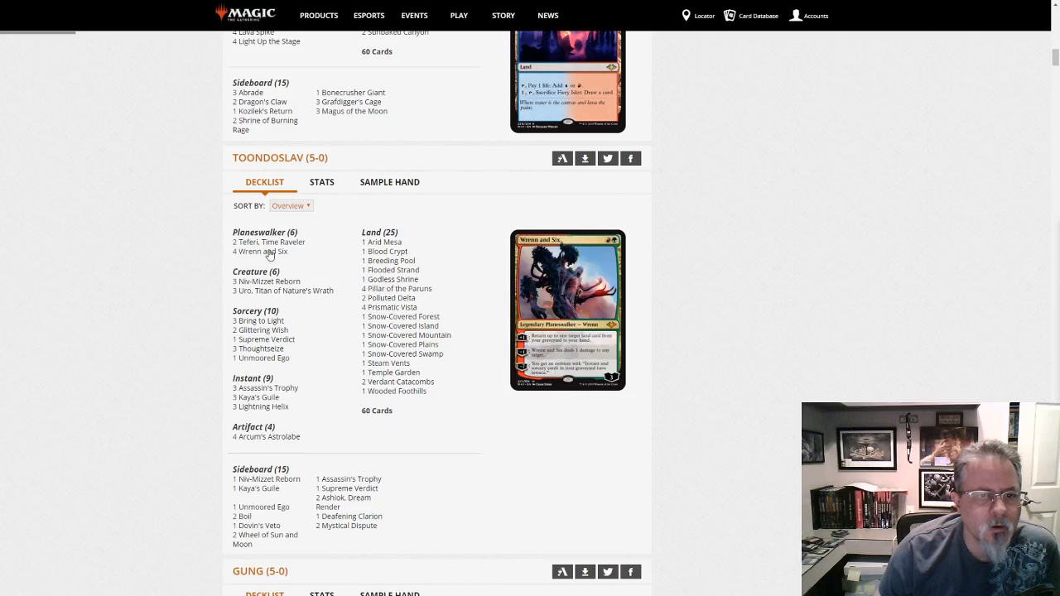
pyautogui.moveTo(268, 241)
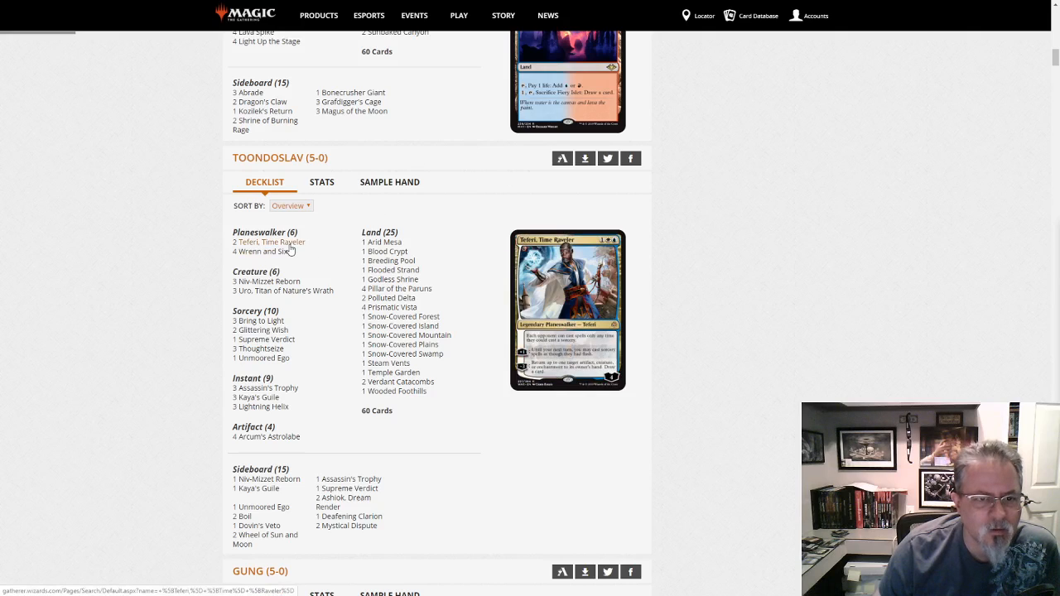
pyautogui.moveTo(262, 252)
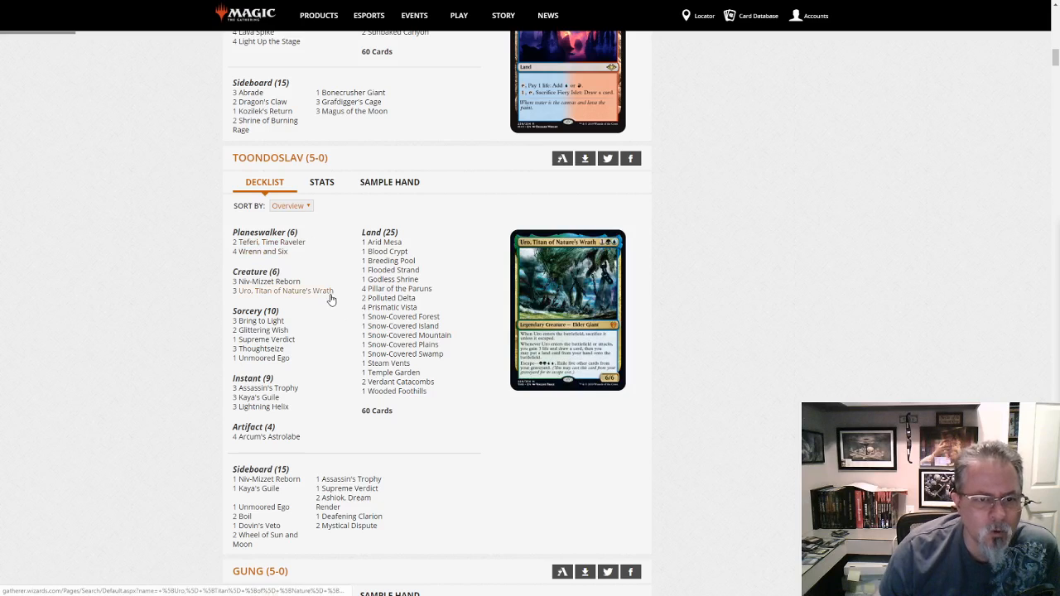
pyautogui.moveTo(320, 365)
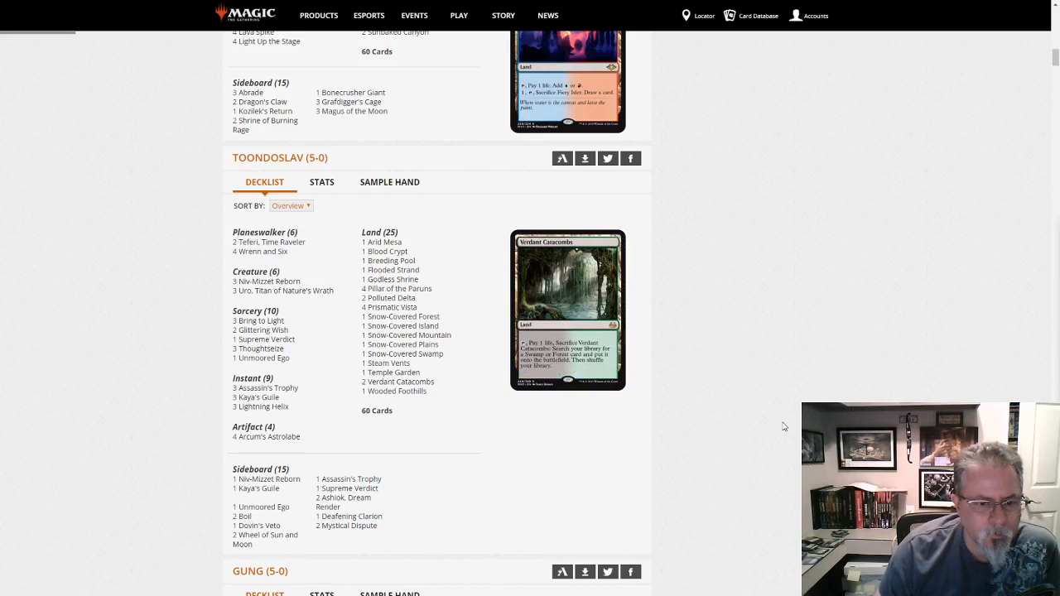
pyautogui.scroll(-3)
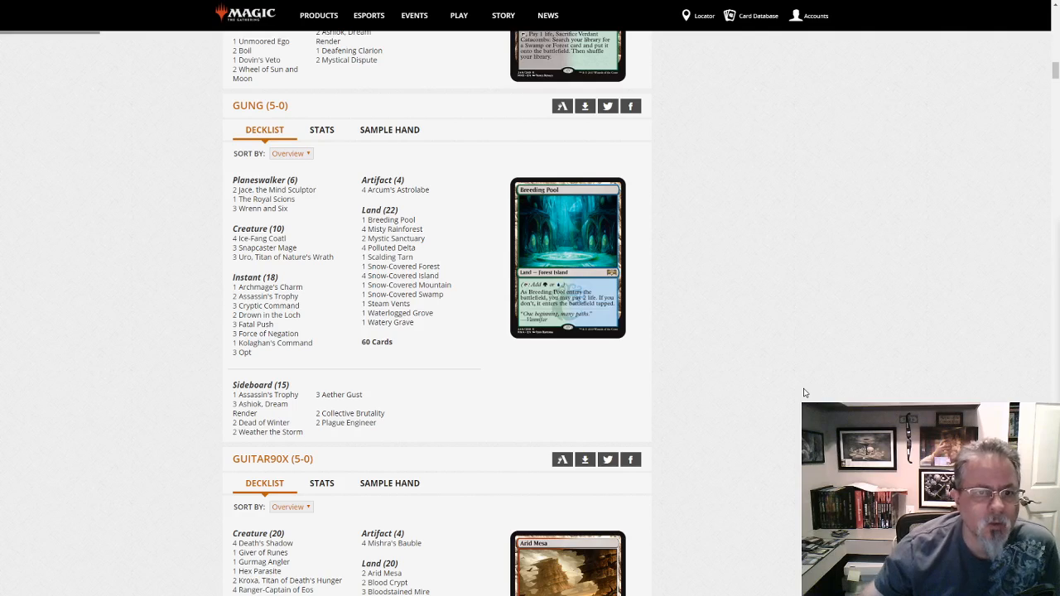
pyautogui.moveTo(878, 355)
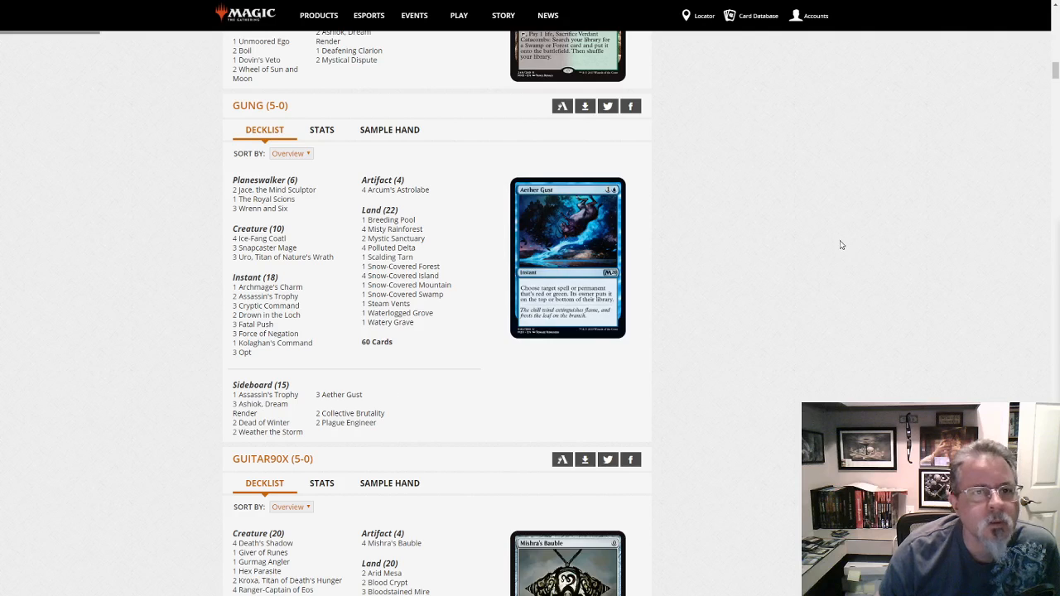
pyautogui.scroll(-3)
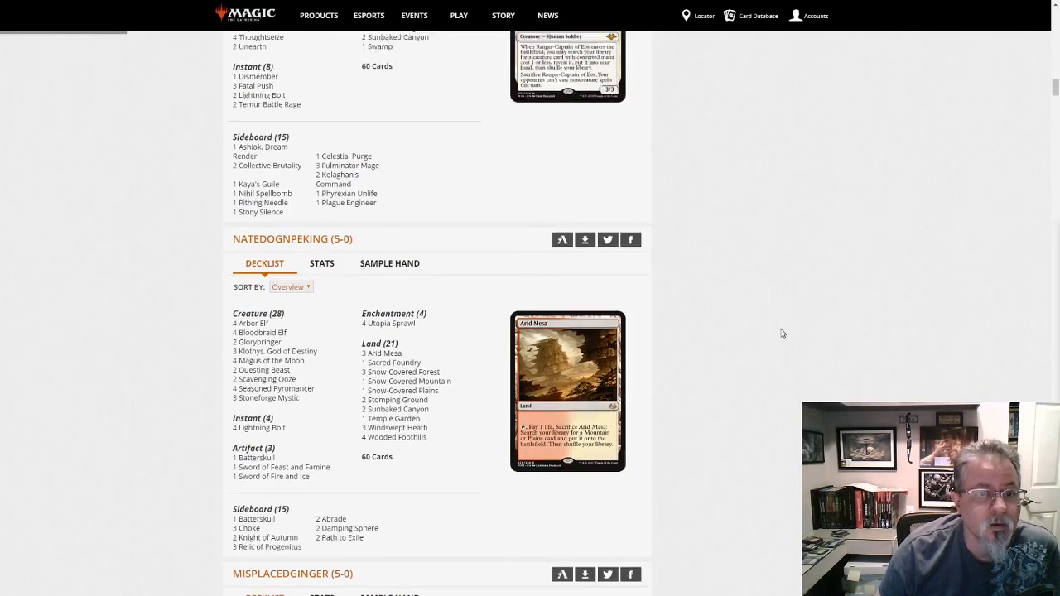
pyautogui.scroll(-3)
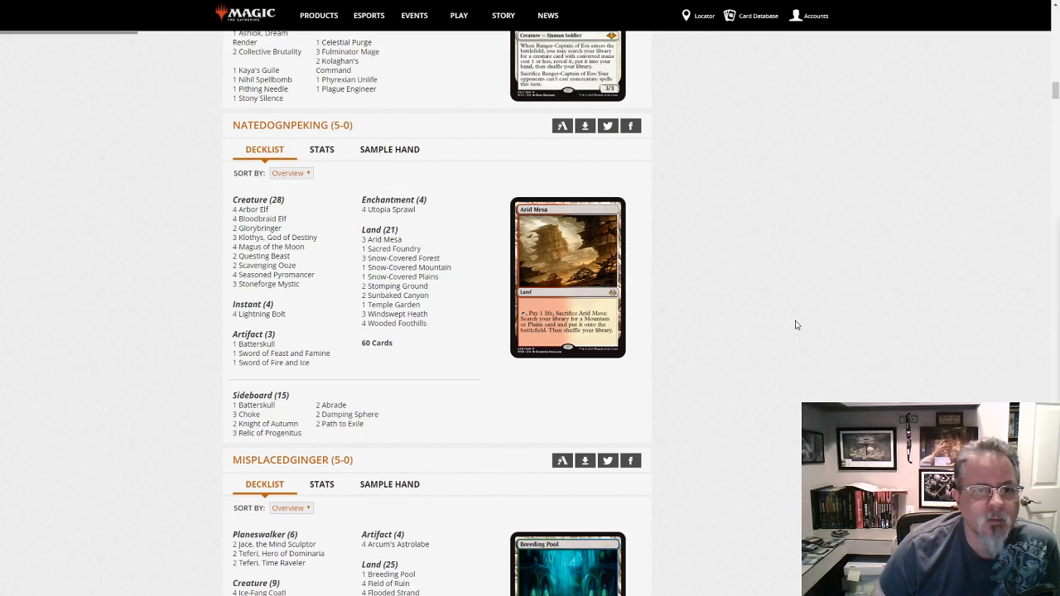
pyautogui.moveTo(408, 267)
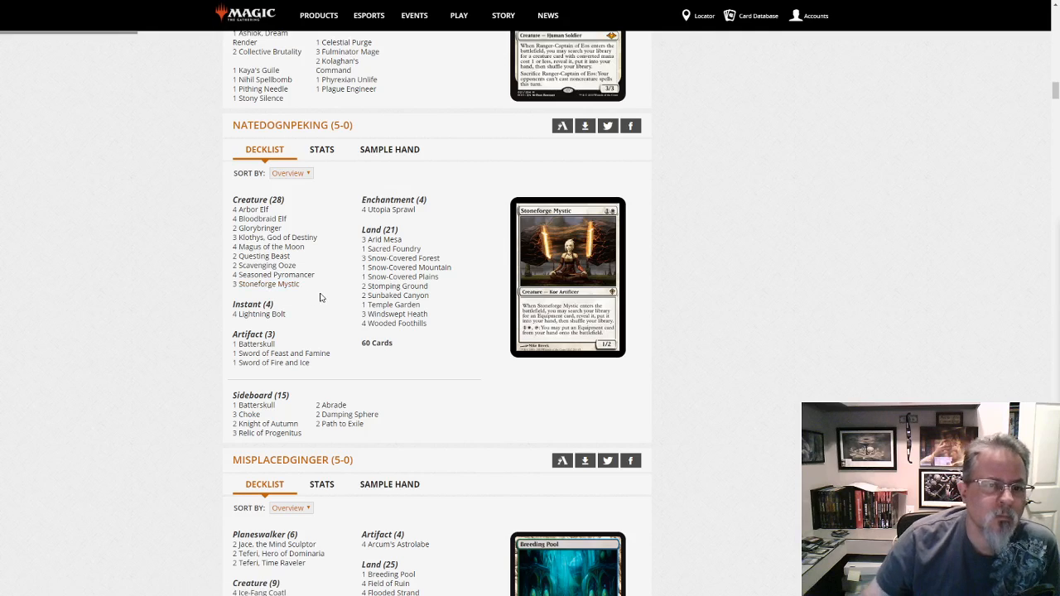
pyautogui.moveTo(330, 295)
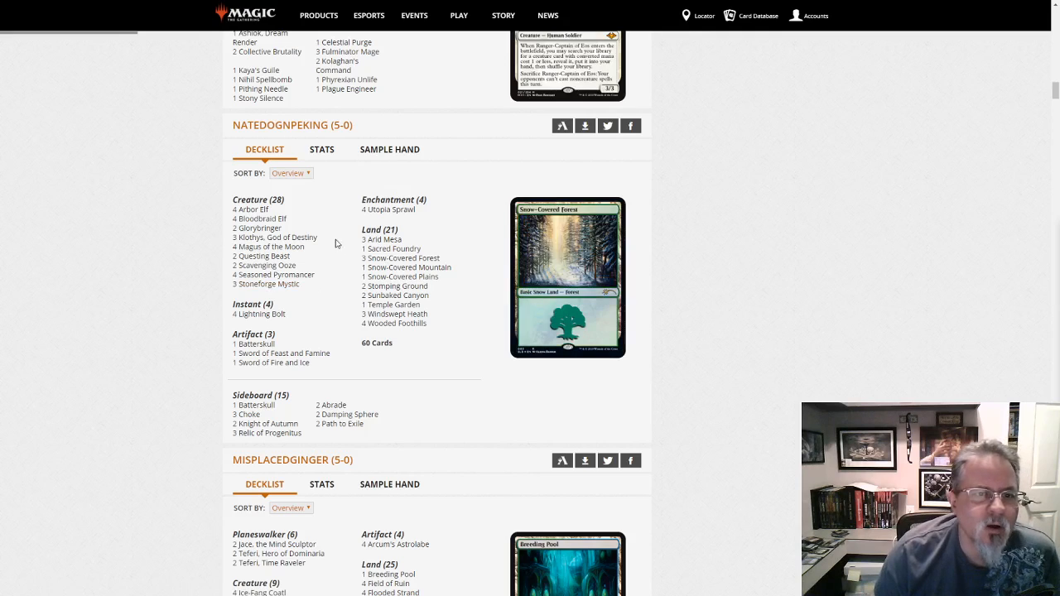
pyautogui.moveTo(510, 174)
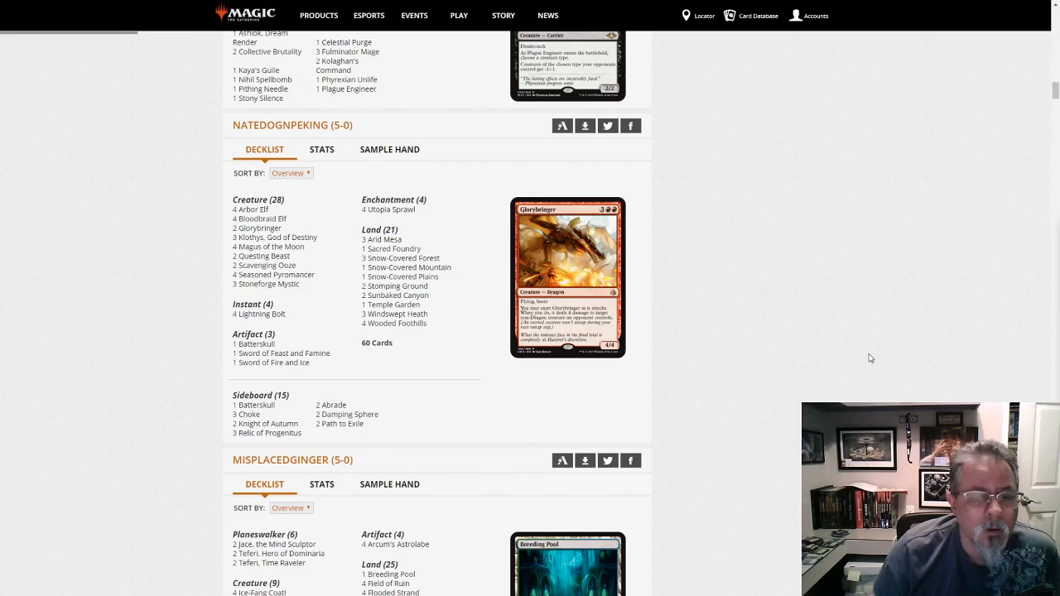
pyautogui.moveTo(269, 195)
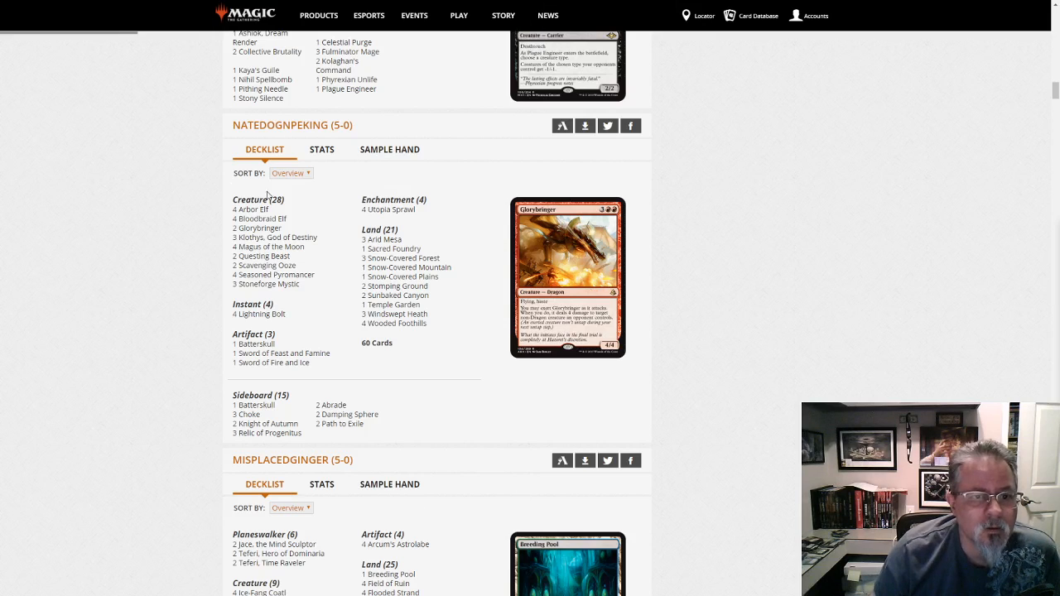
pyautogui.scroll(-3)
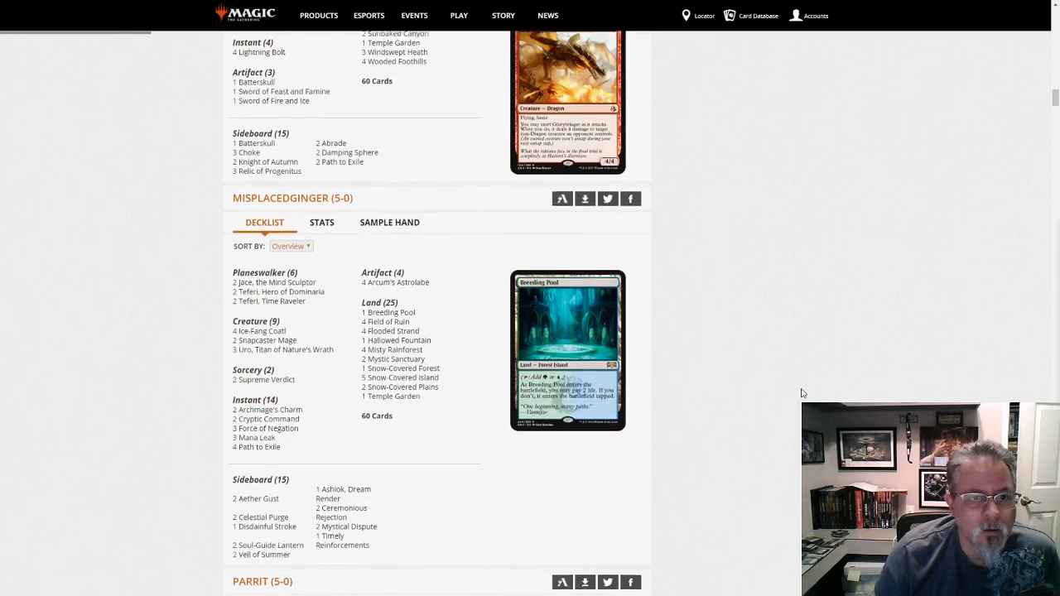
pyautogui.scroll(-3)
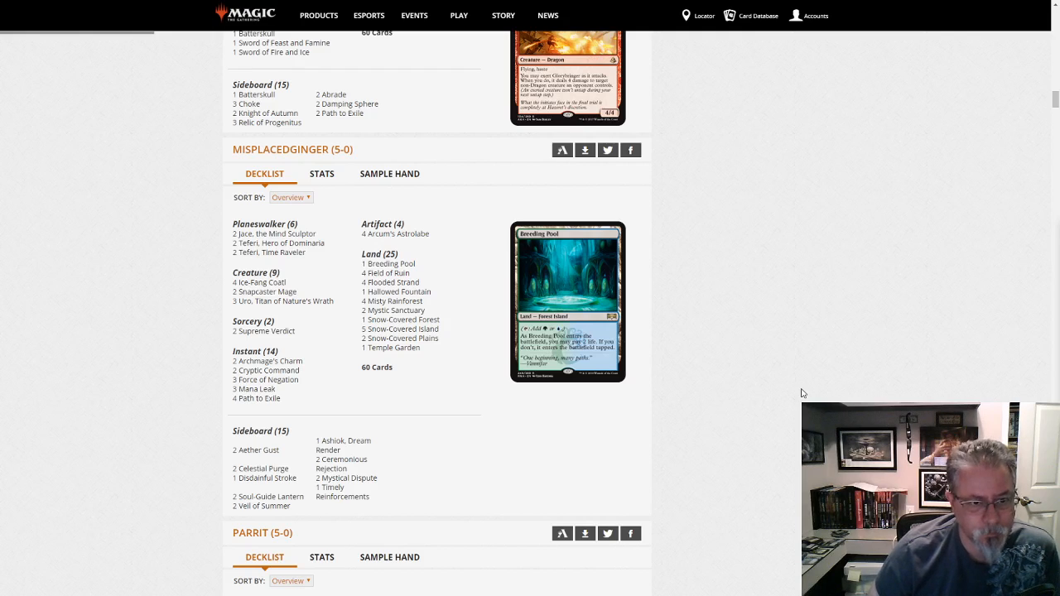
pyautogui.moveTo(842, 247)
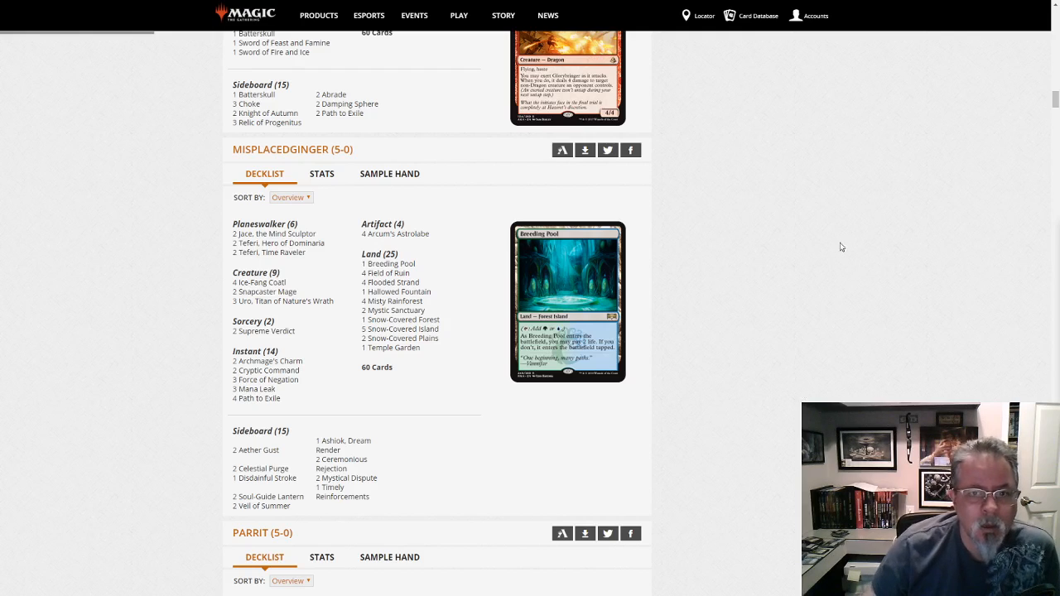
pyautogui.moveTo(915, 219)
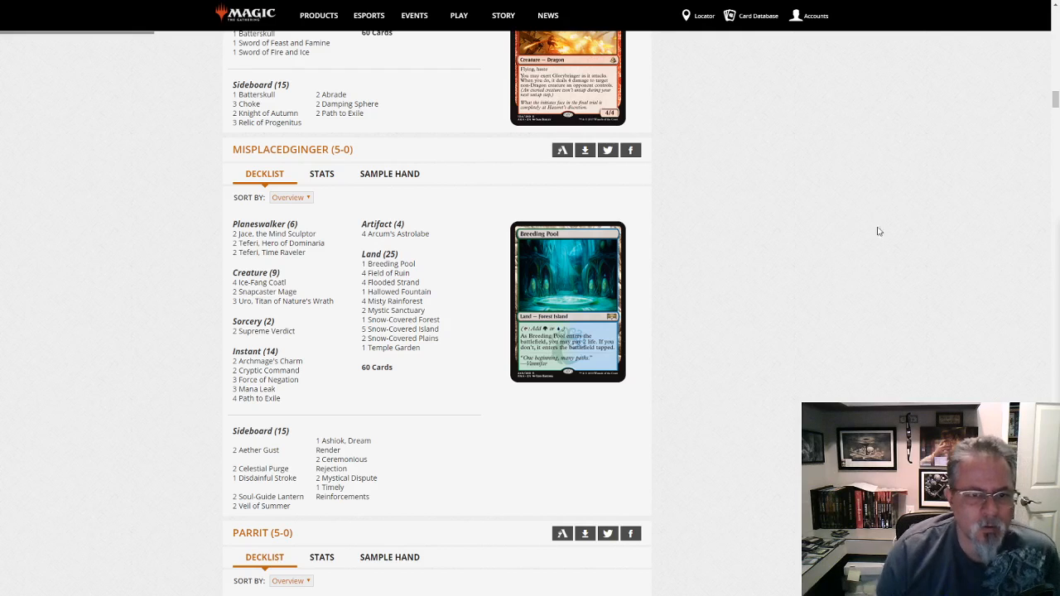
pyautogui.scroll(-3)
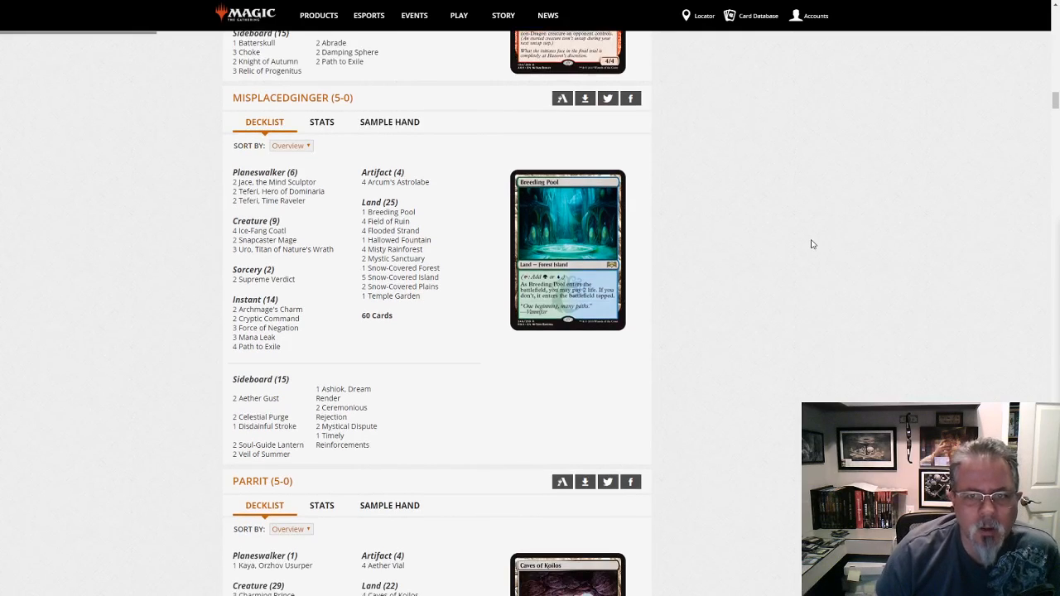
pyautogui.scroll(-3)
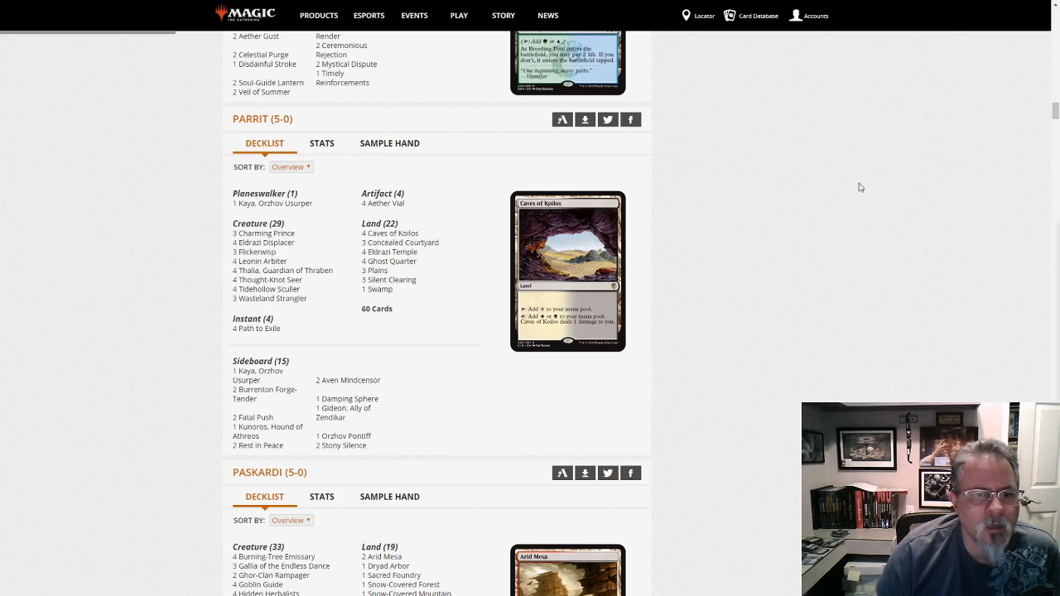
pyautogui.moveTo(273, 299)
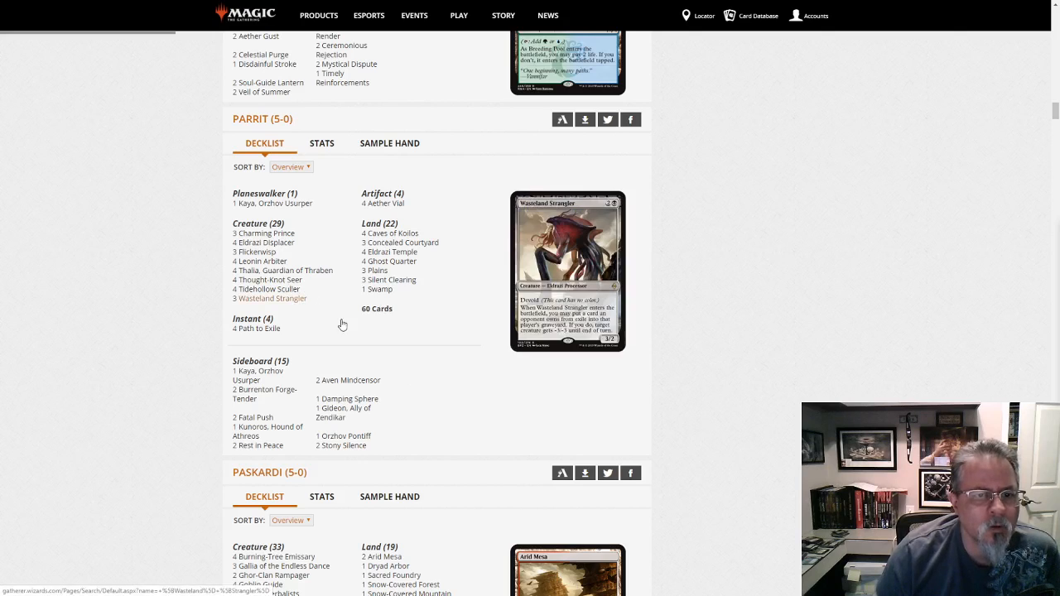
pyautogui.moveTo(855, 235)
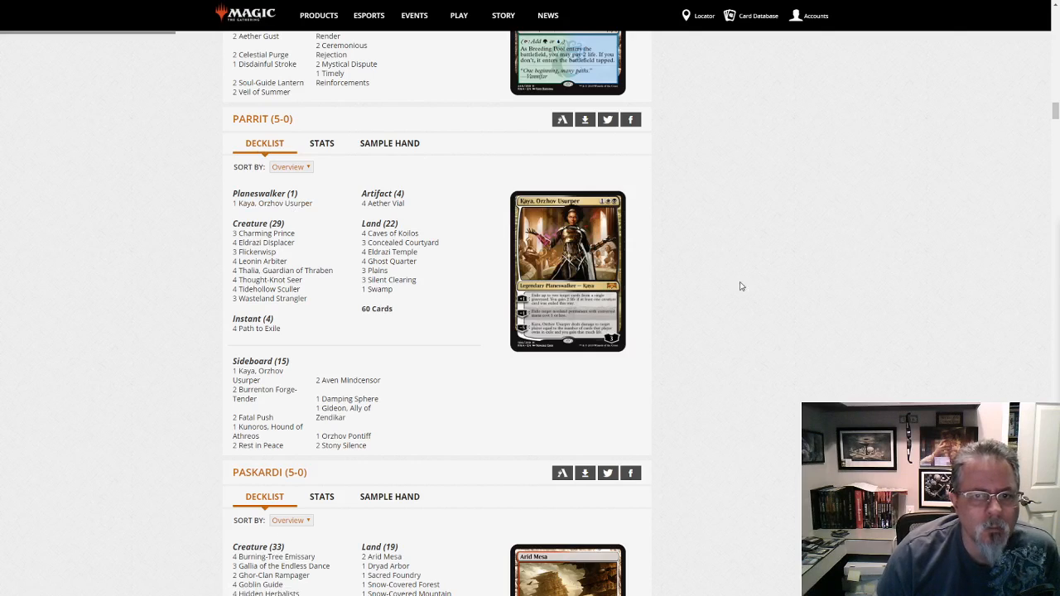
pyautogui.scroll(-3)
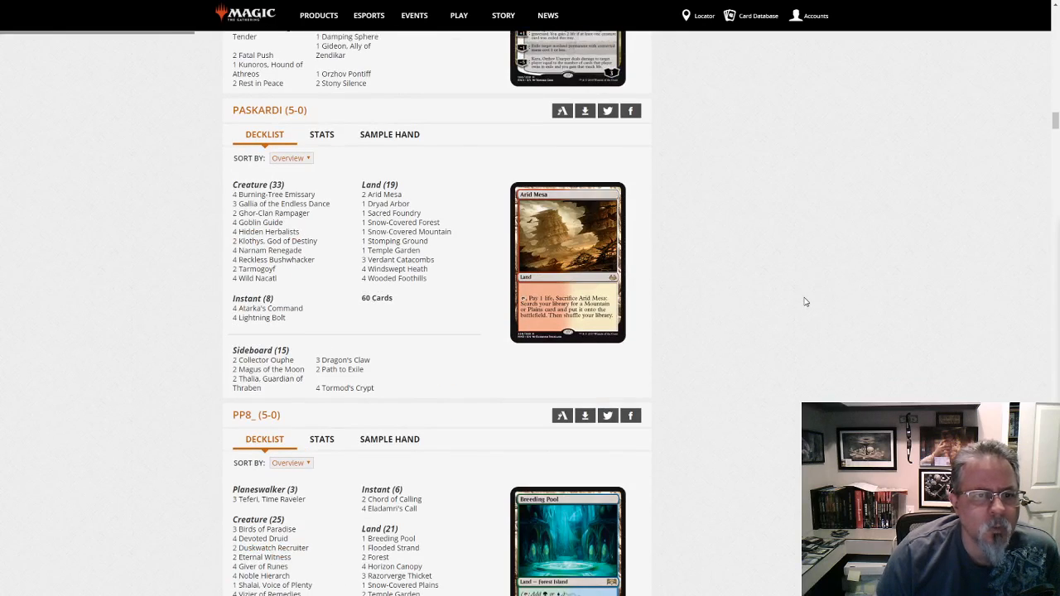
pyautogui.moveTo(805, 290)
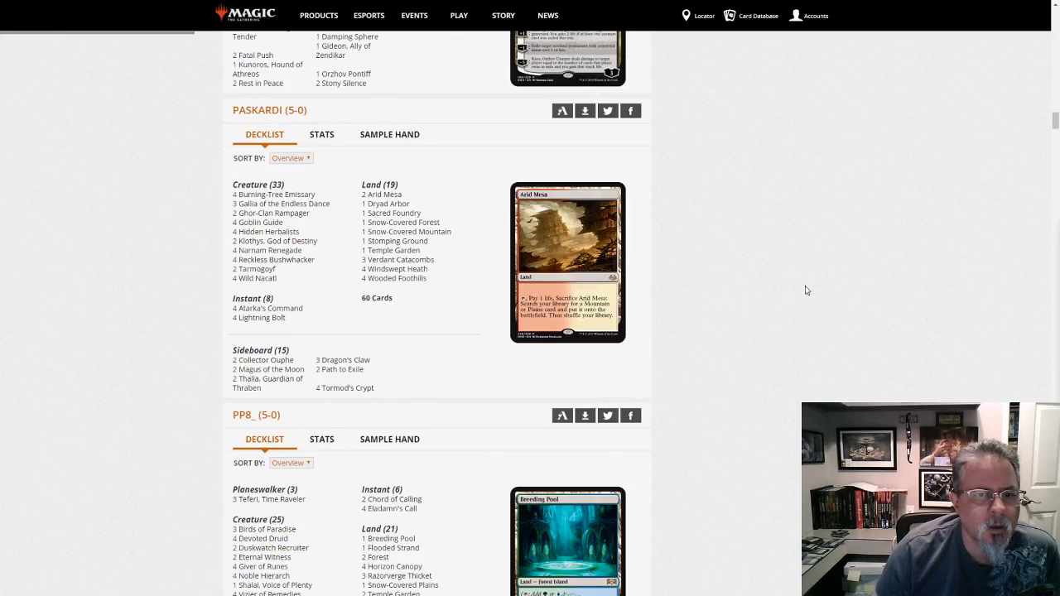
pyautogui.moveTo(461, 362)
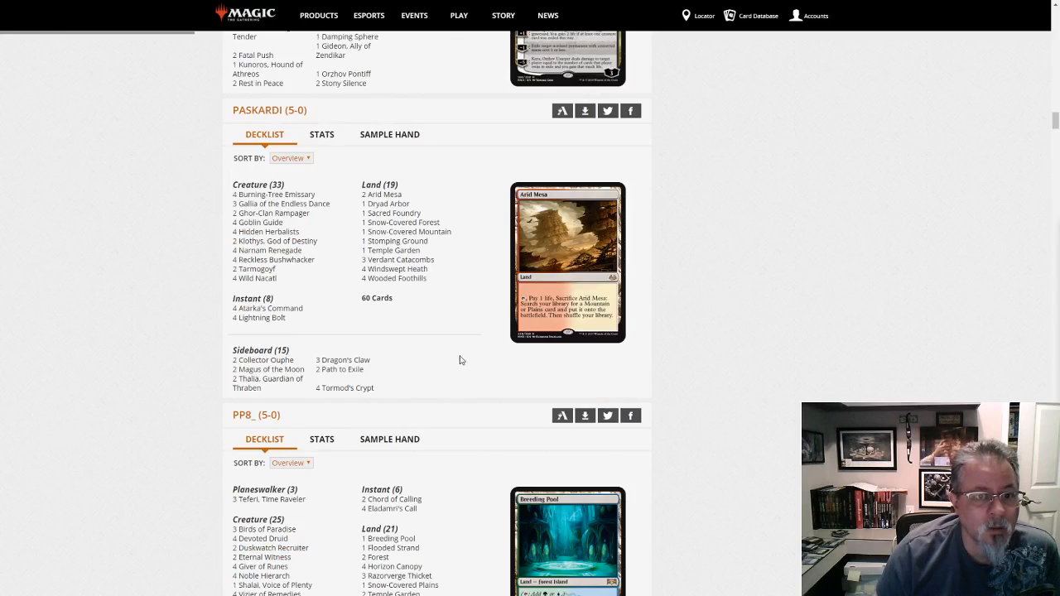
pyautogui.moveTo(763, 361)
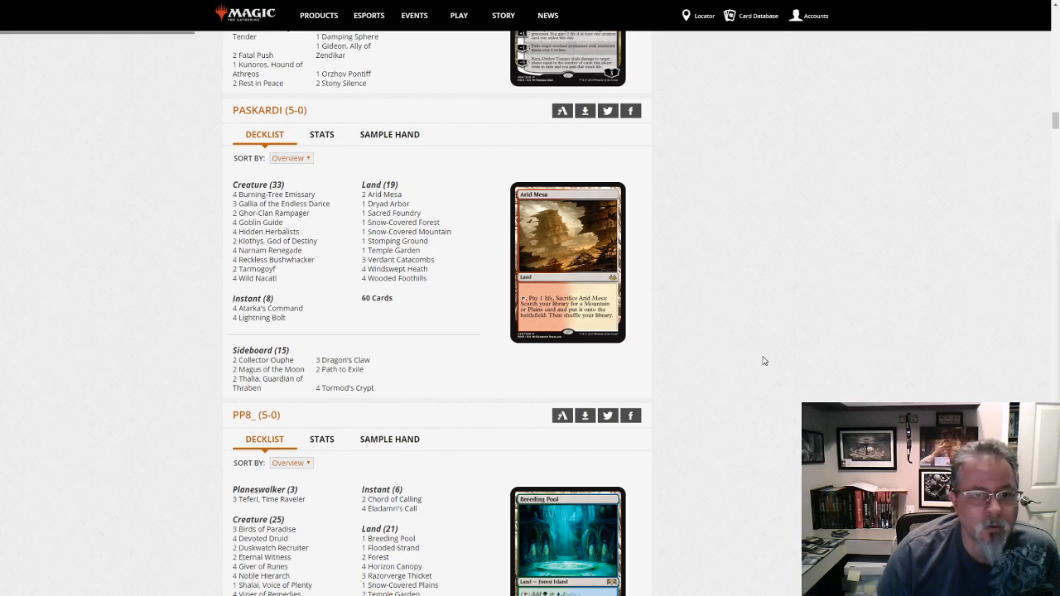
pyautogui.moveTo(439, 351)
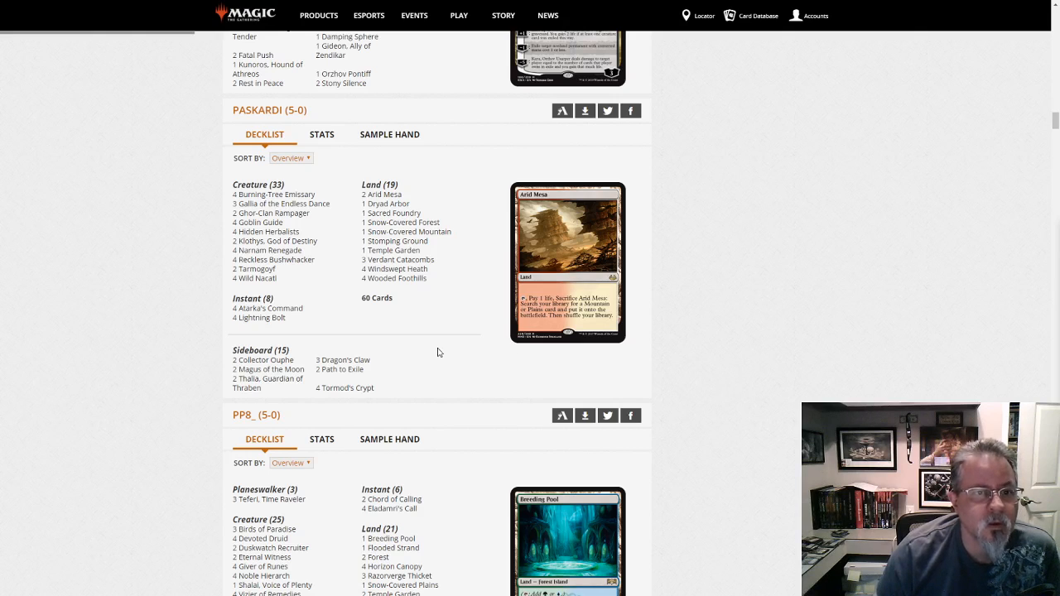
pyautogui.moveTo(882, 331)
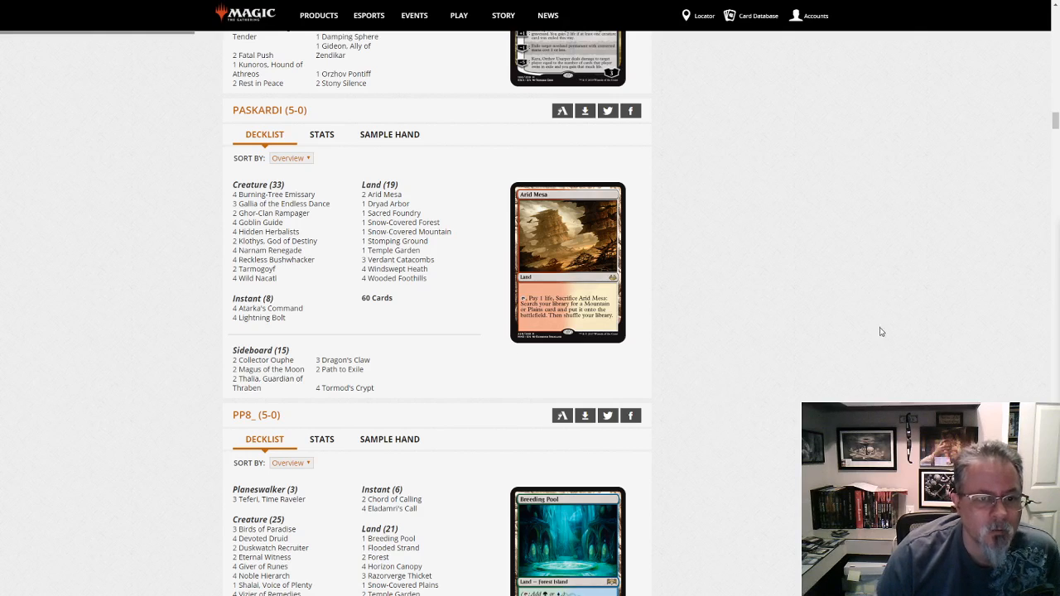
pyautogui.moveTo(788, 213)
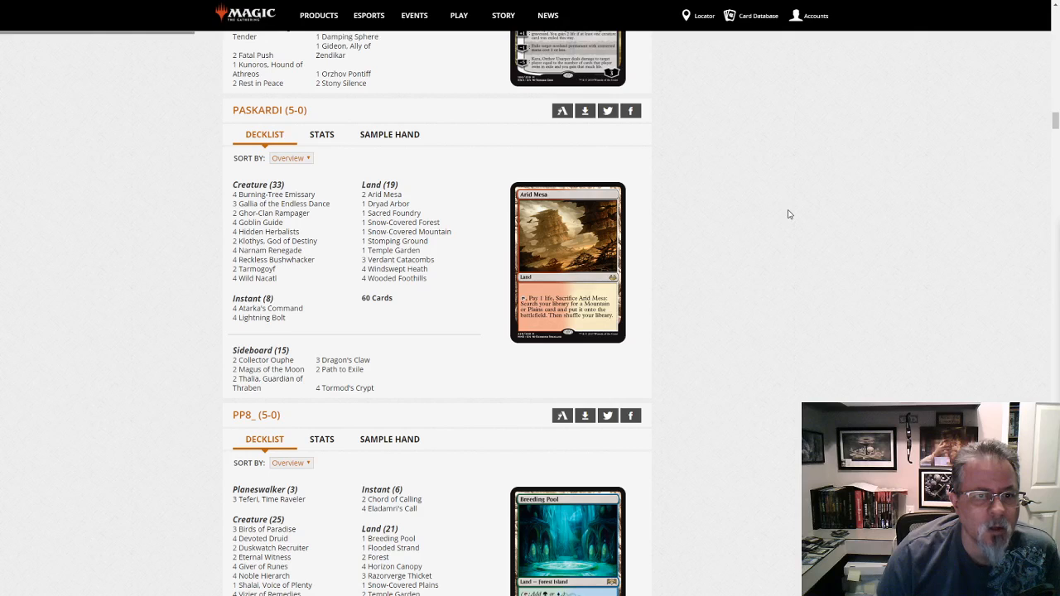
pyautogui.moveTo(759, 196)
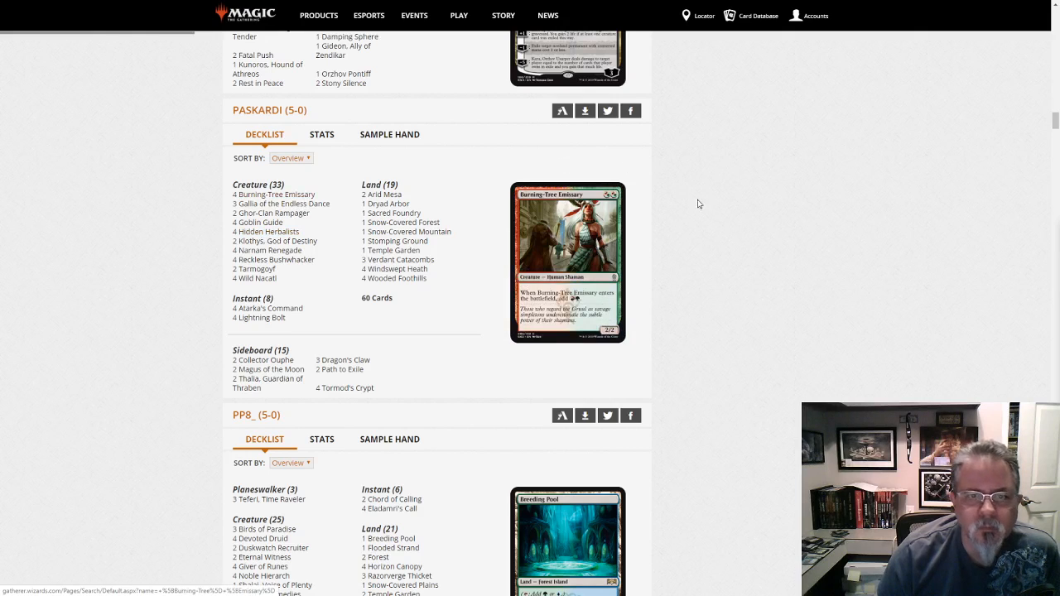
pyautogui.moveTo(234, 176)
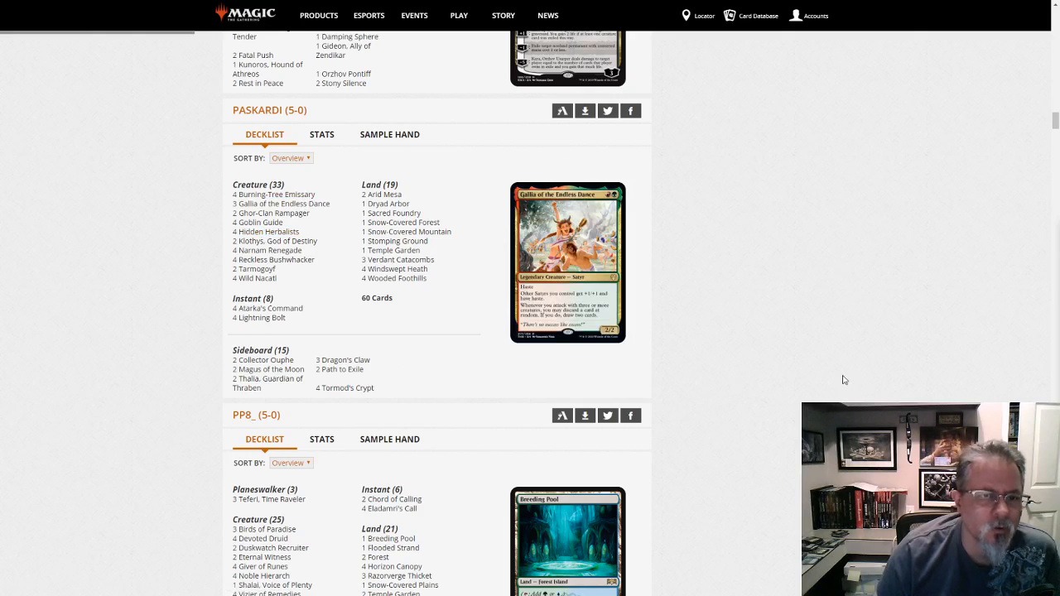
pyautogui.scroll(-3)
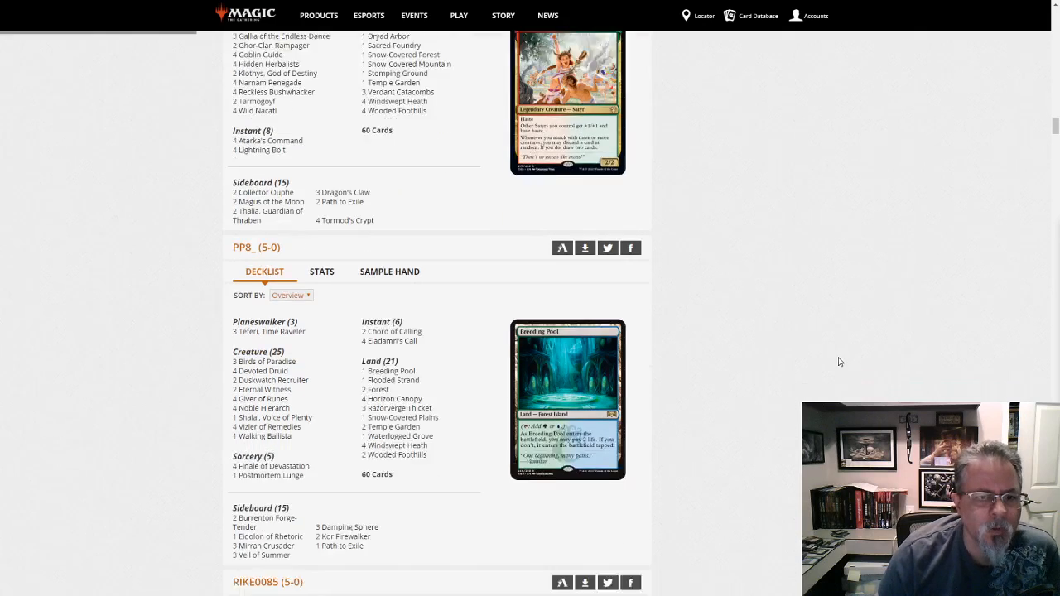
pyautogui.scroll(-3)
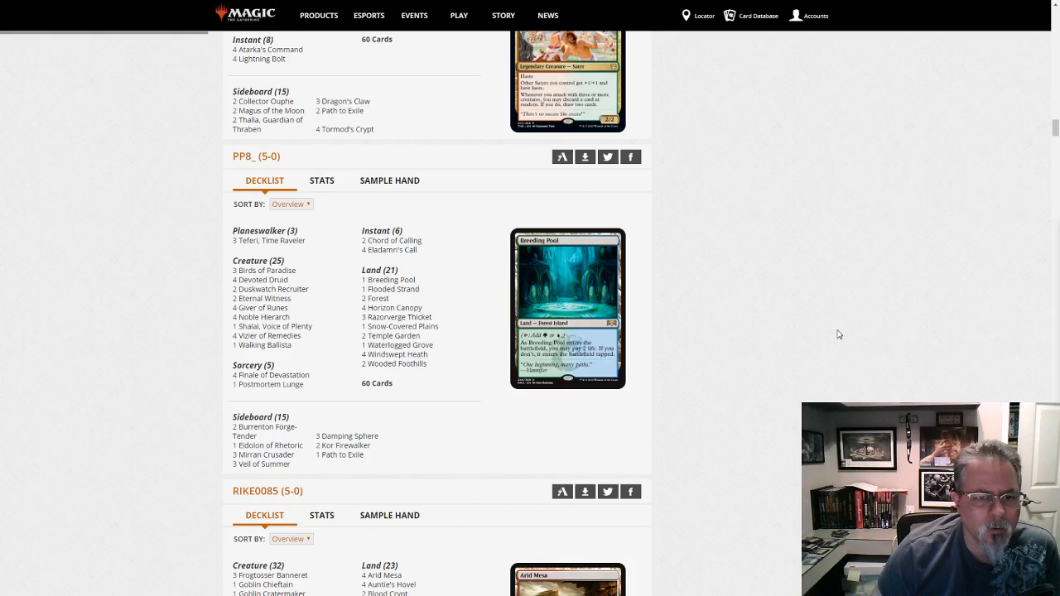
pyautogui.moveTo(838, 338)
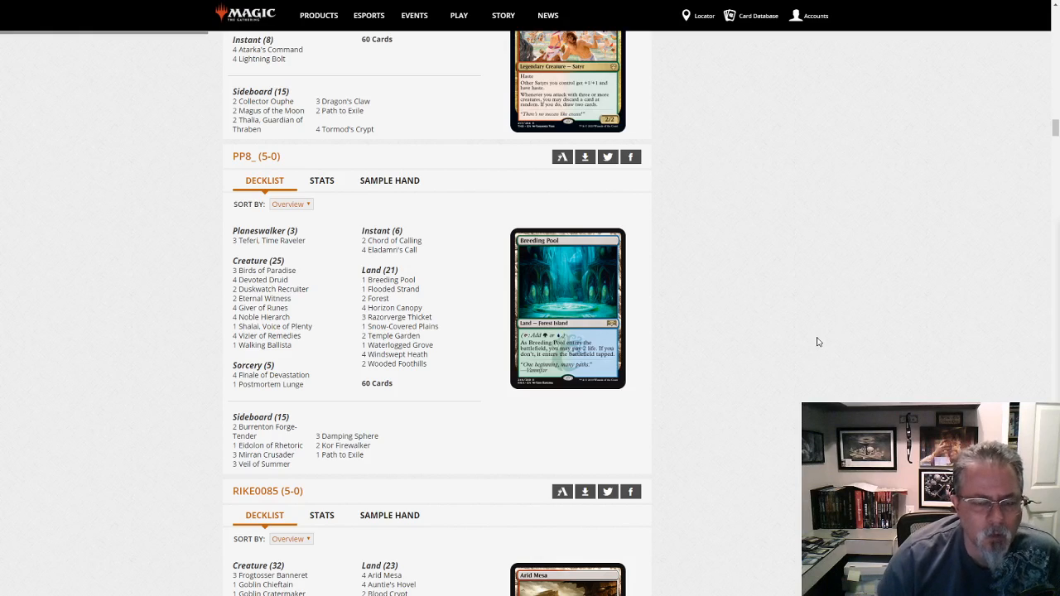
pyautogui.scroll(-3)
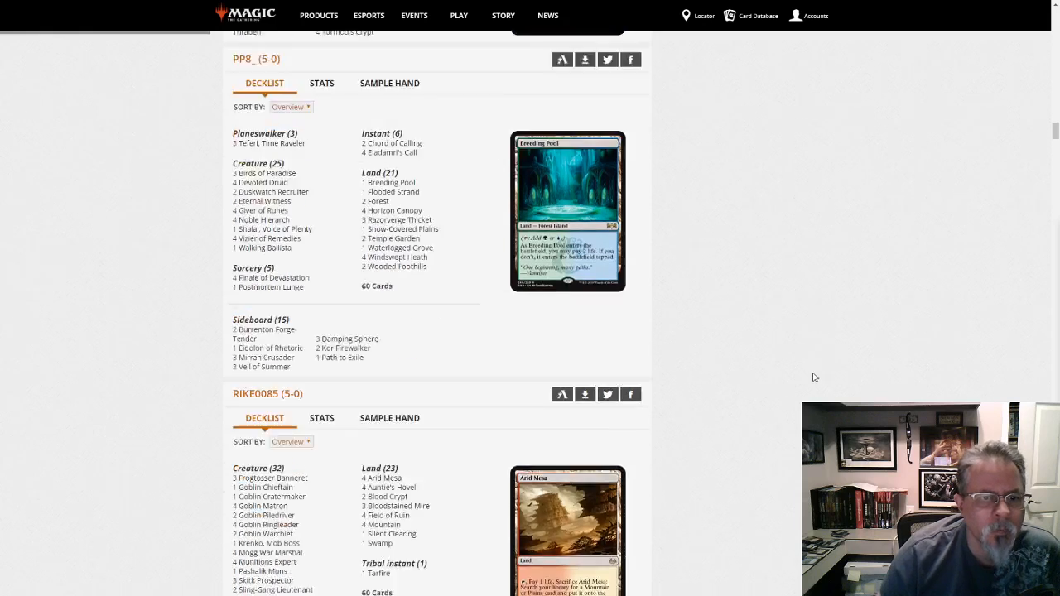
pyautogui.scroll(-3)
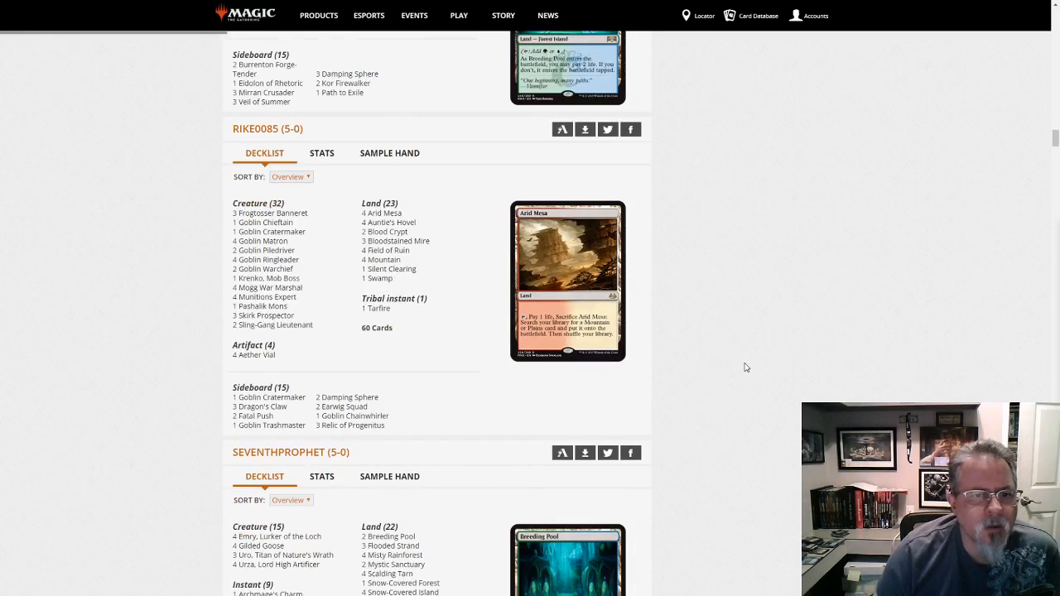
pyautogui.moveTo(454, 375)
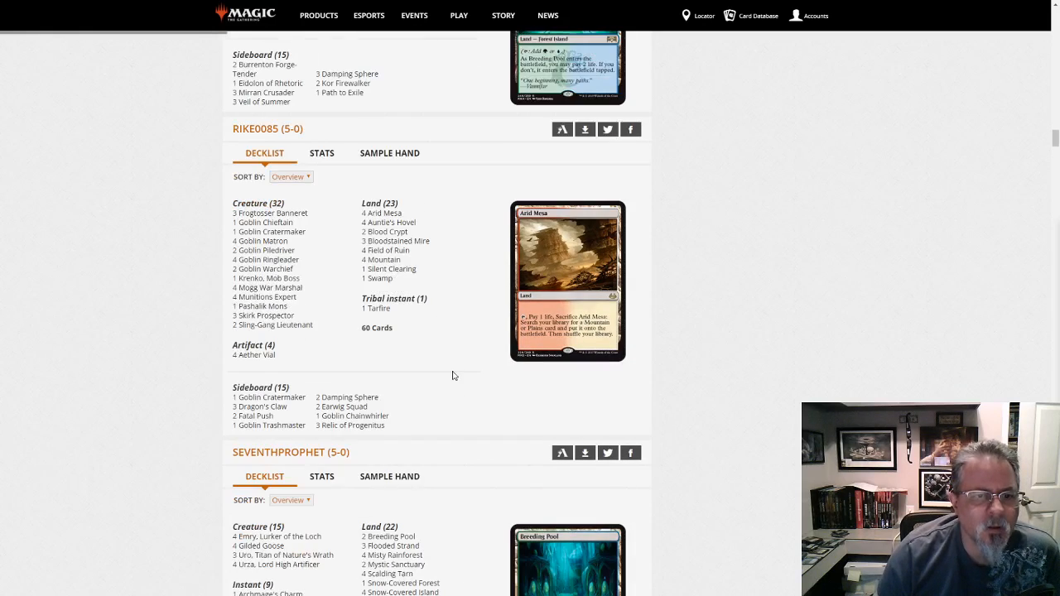
pyautogui.moveTo(788, 368)
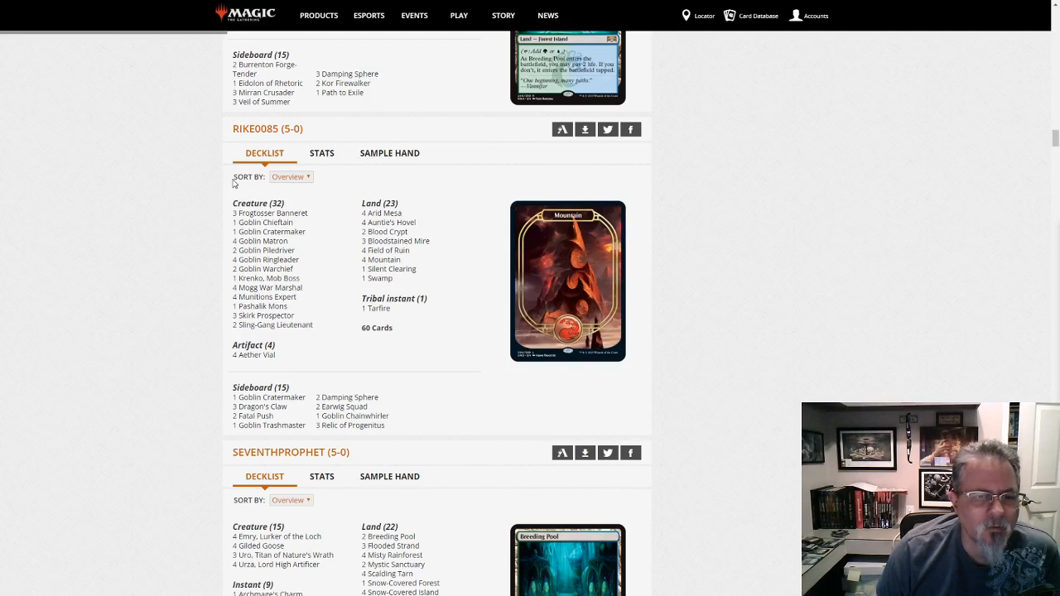
pyautogui.moveTo(274, 212)
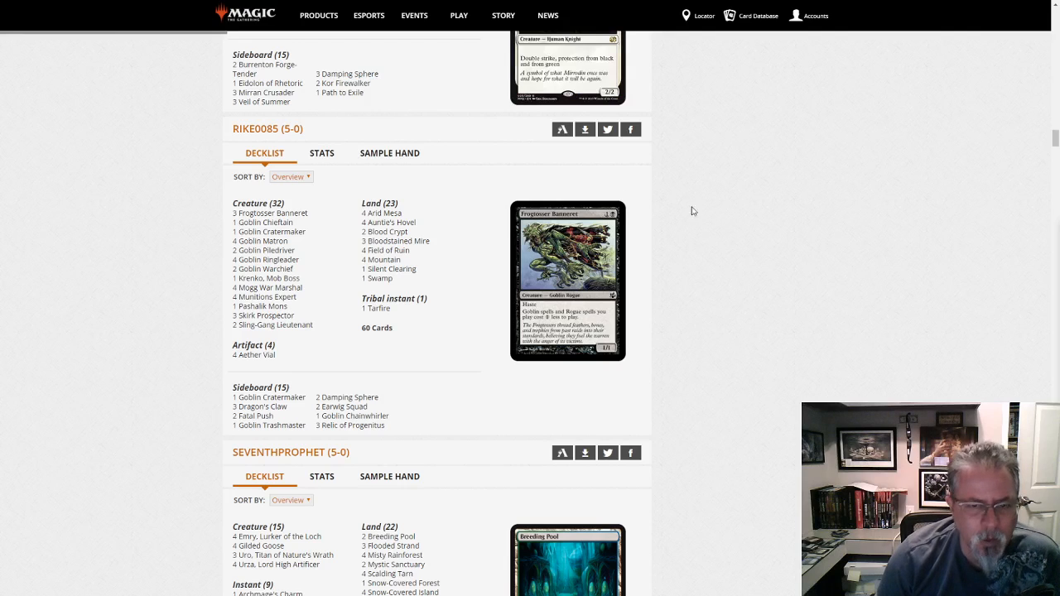
pyautogui.moveTo(798, 345)
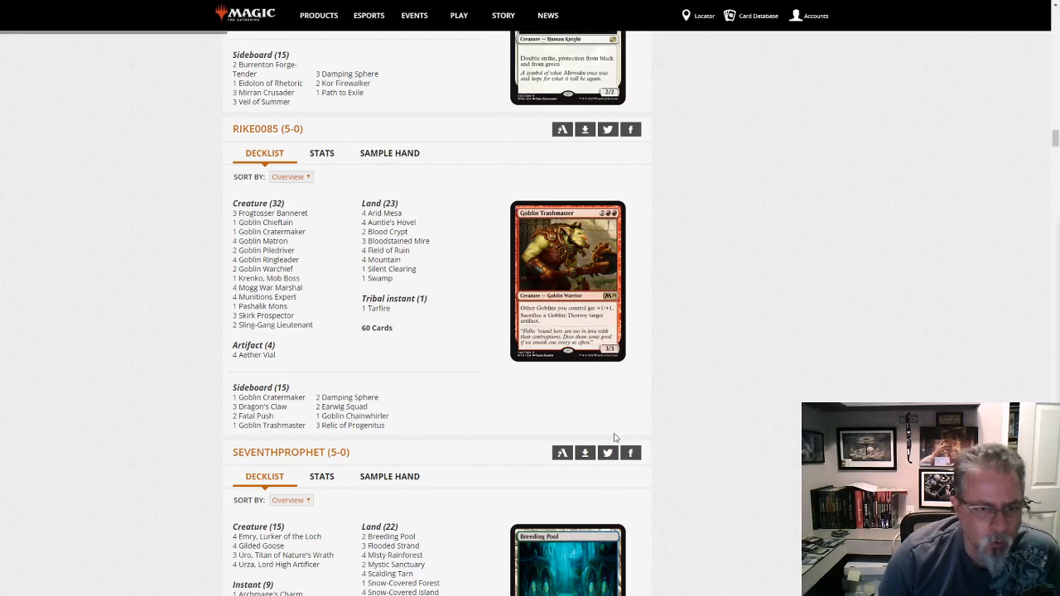
pyautogui.moveTo(841, 355)
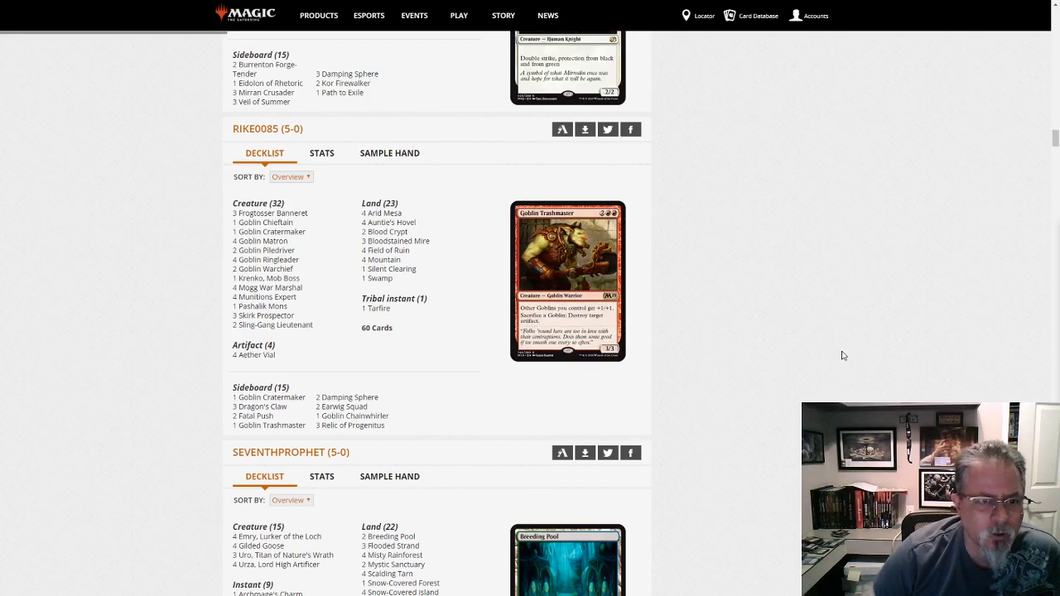
pyautogui.scroll(-3)
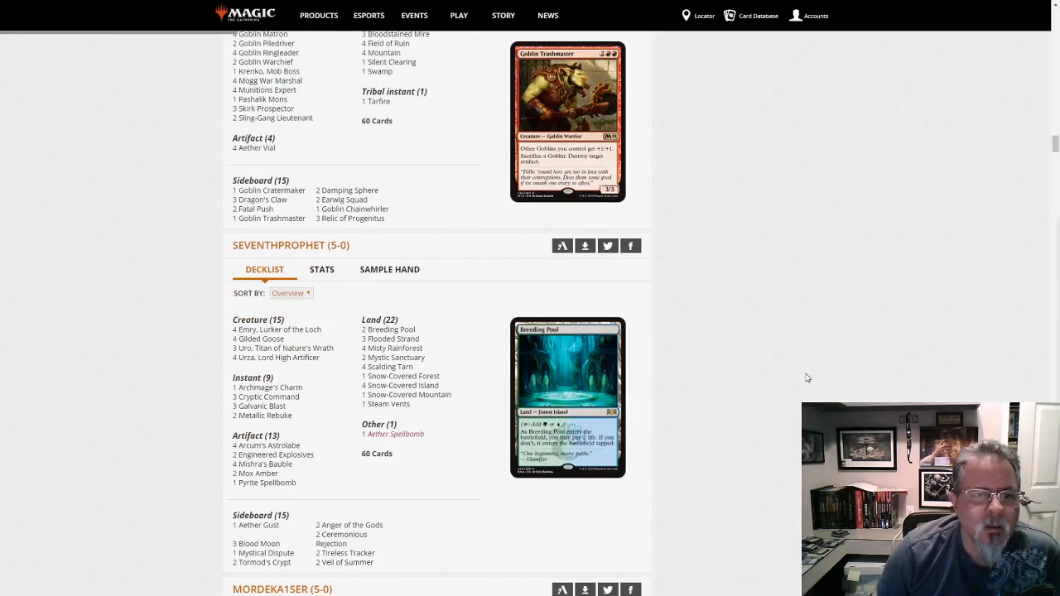
pyautogui.scroll(-3)
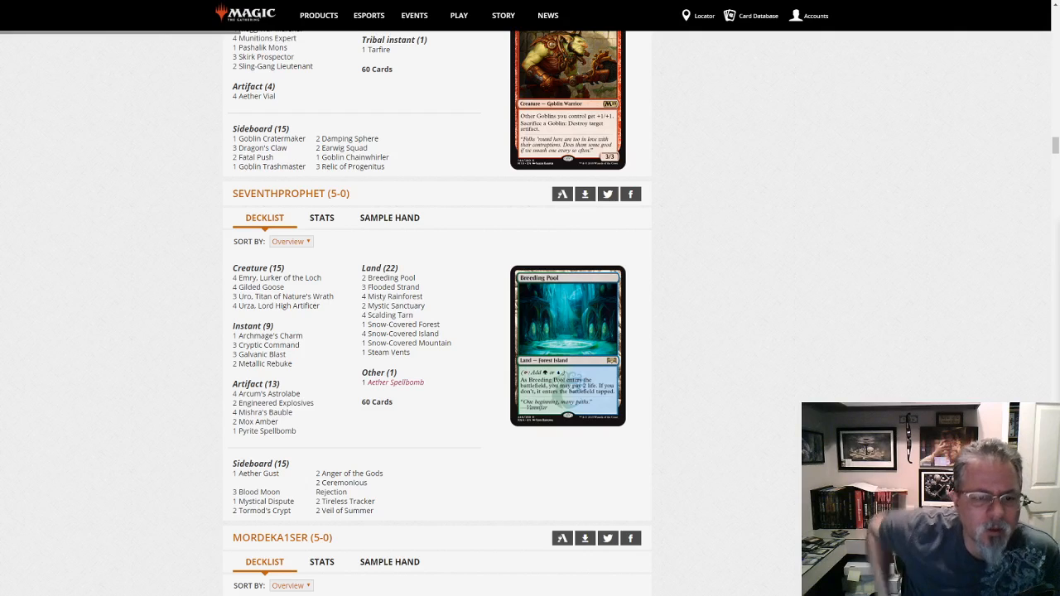
pyautogui.scroll(-3)
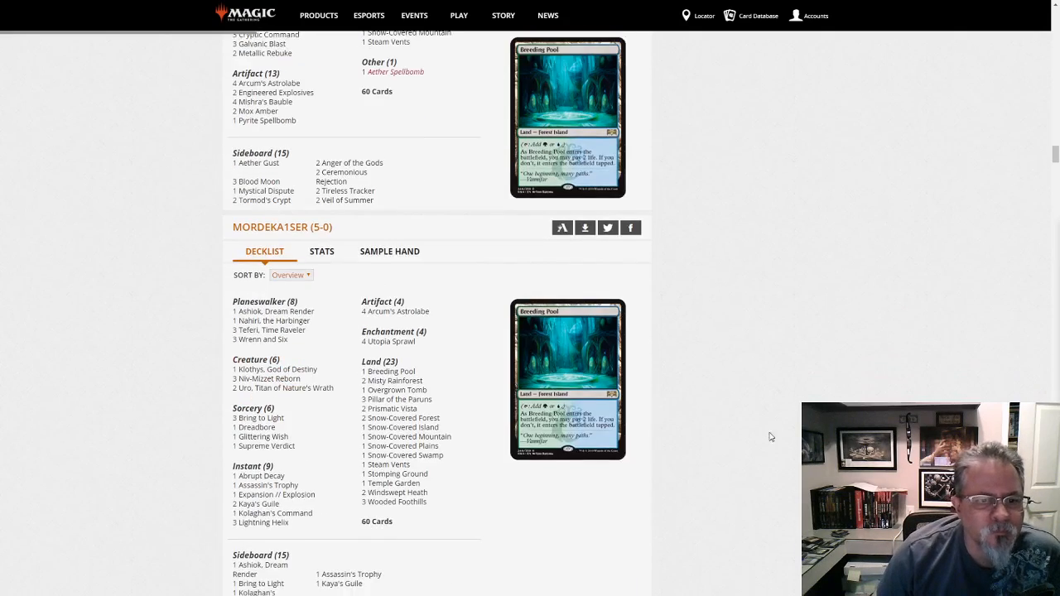
pyautogui.scroll(-3)
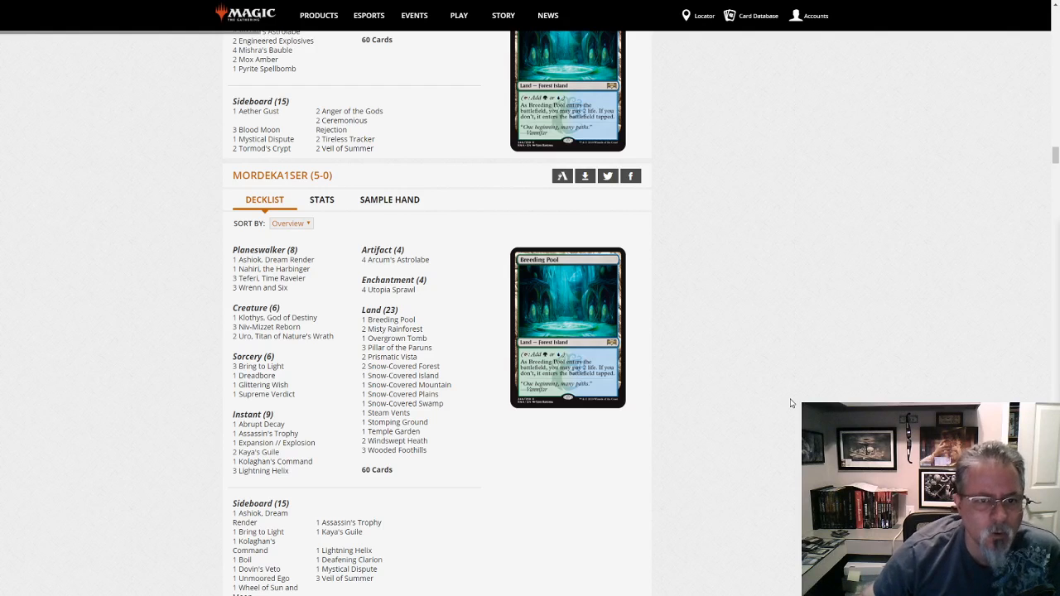
pyautogui.scroll(-3)
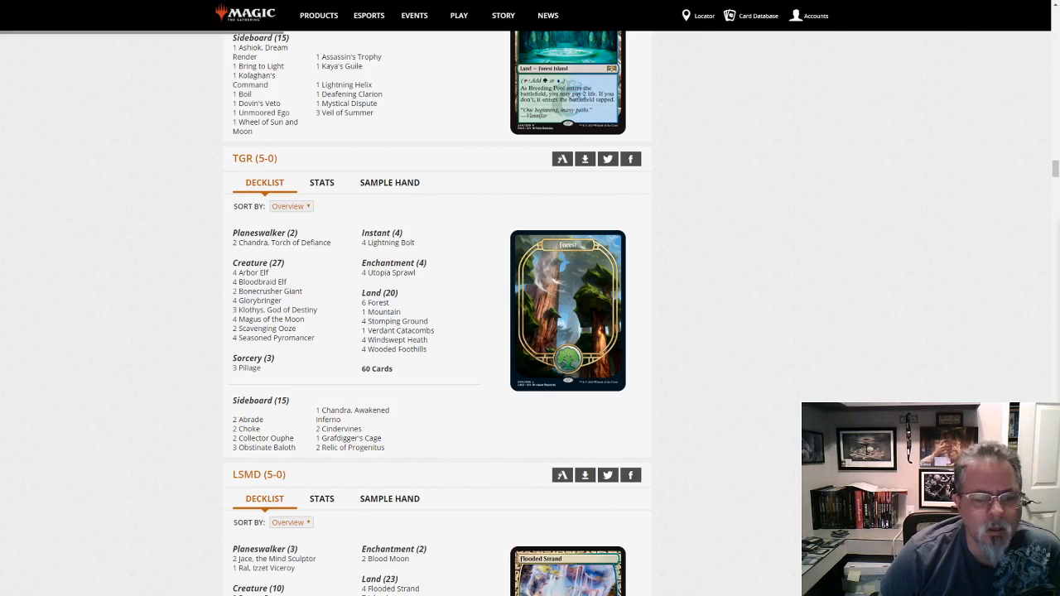
pyautogui.moveTo(736, 385)
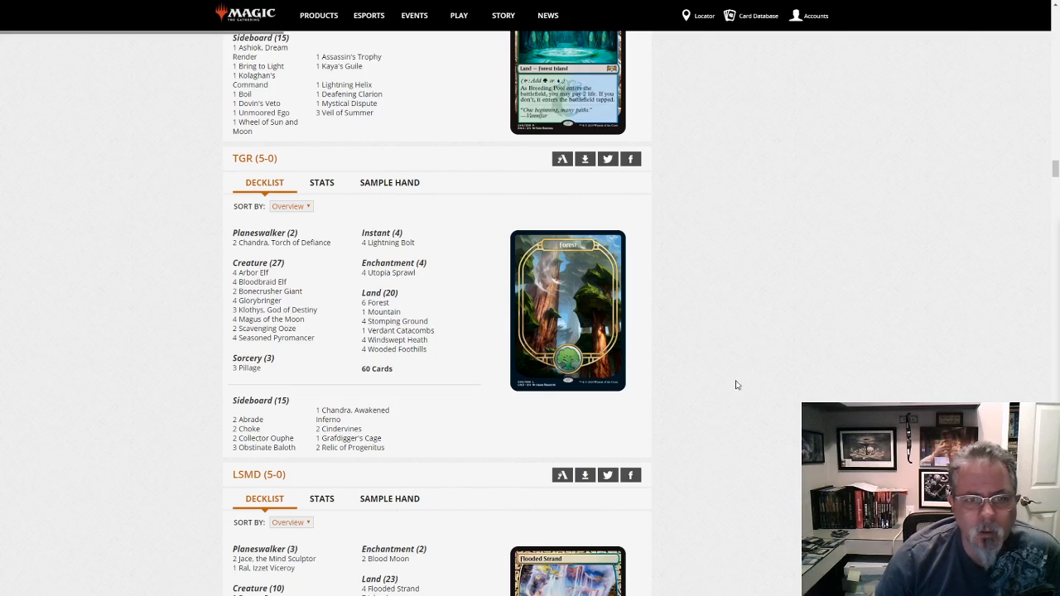
pyautogui.moveTo(507, 421)
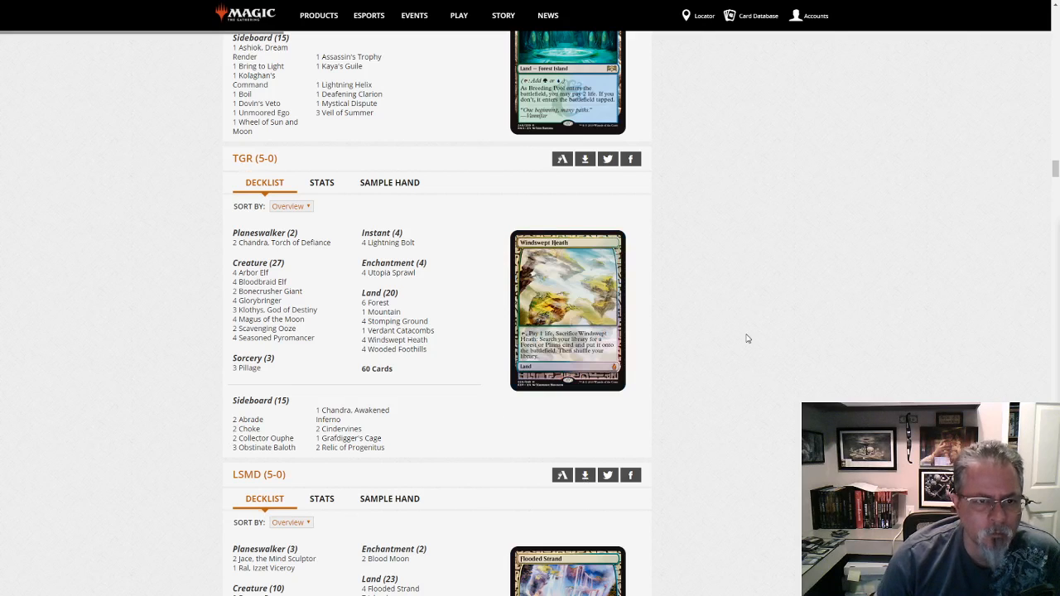
pyautogui.scroll(-3)
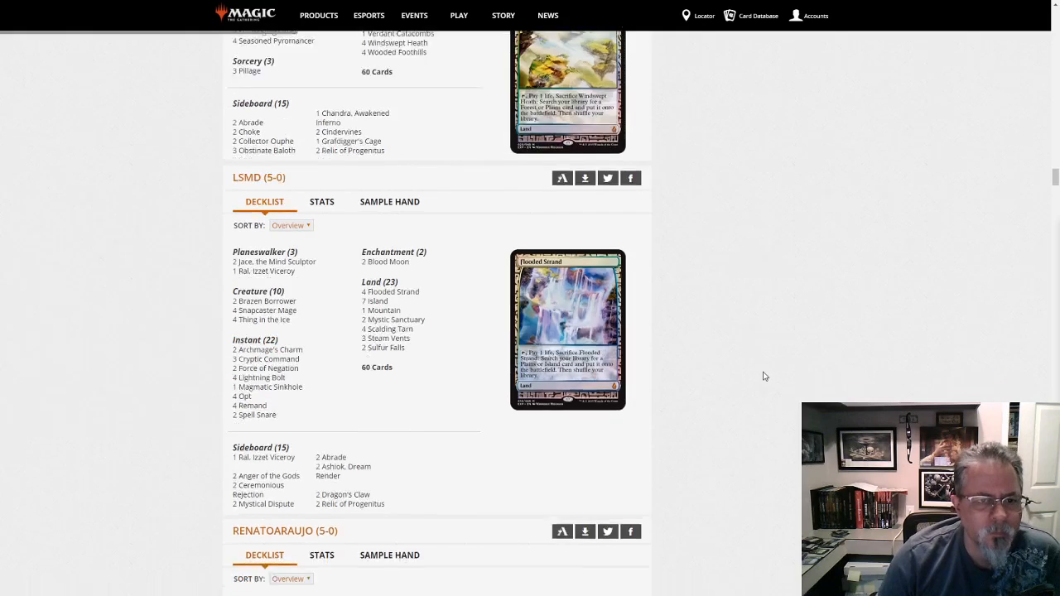
pyautogui.scroll(-3)
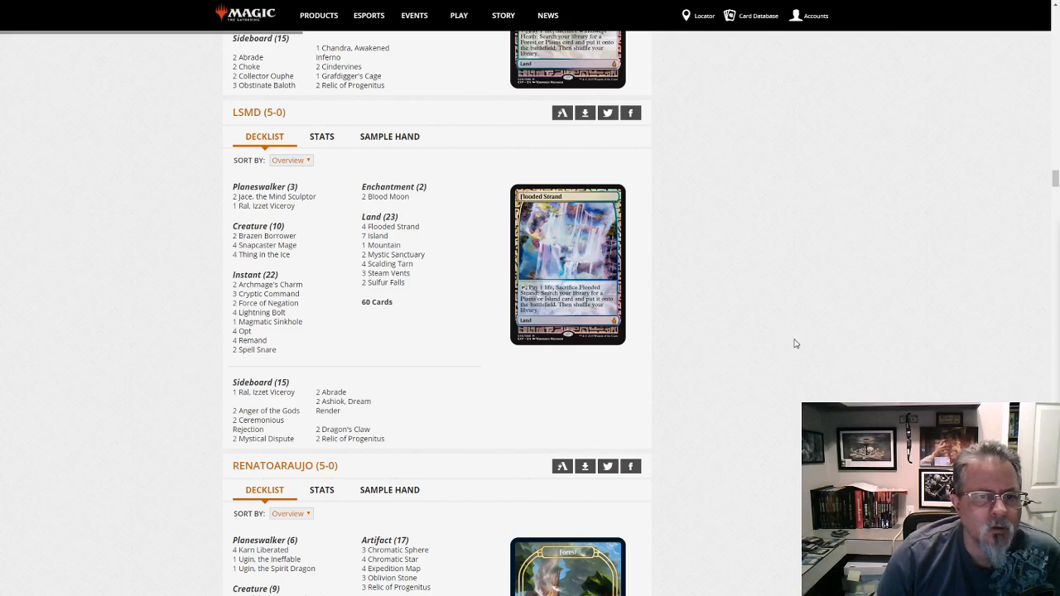
pyautogui.moveTo(463, 388)
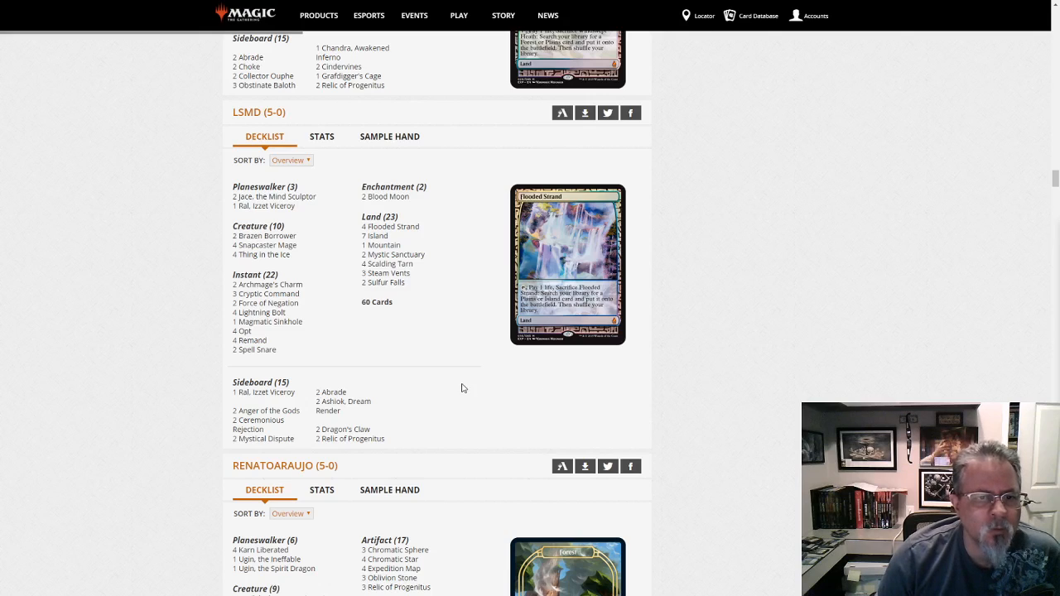
pyautogui.moveTo(818, 400)
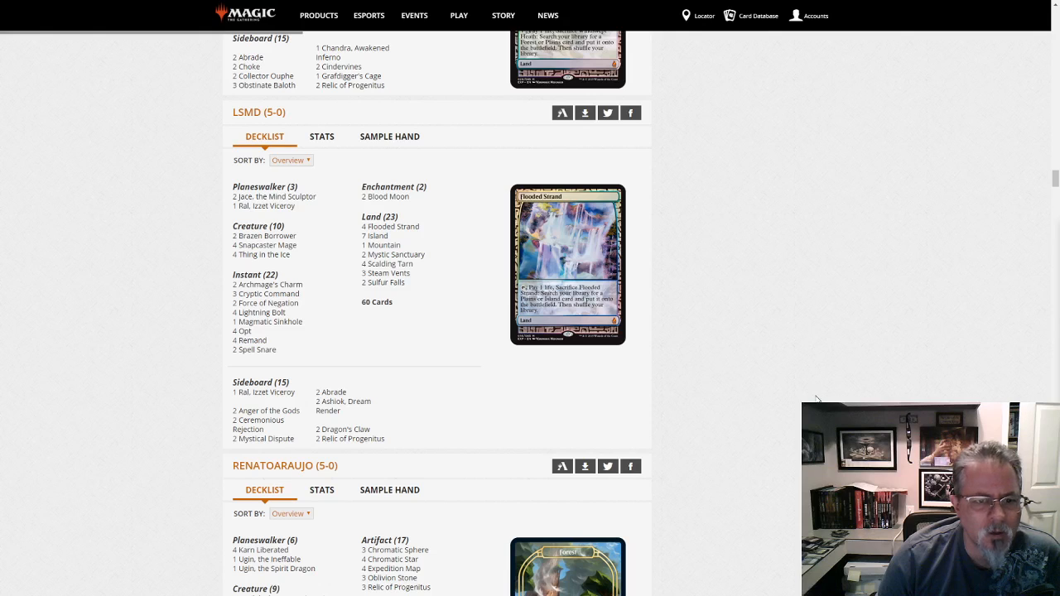
pyautogui.scroll(-3)
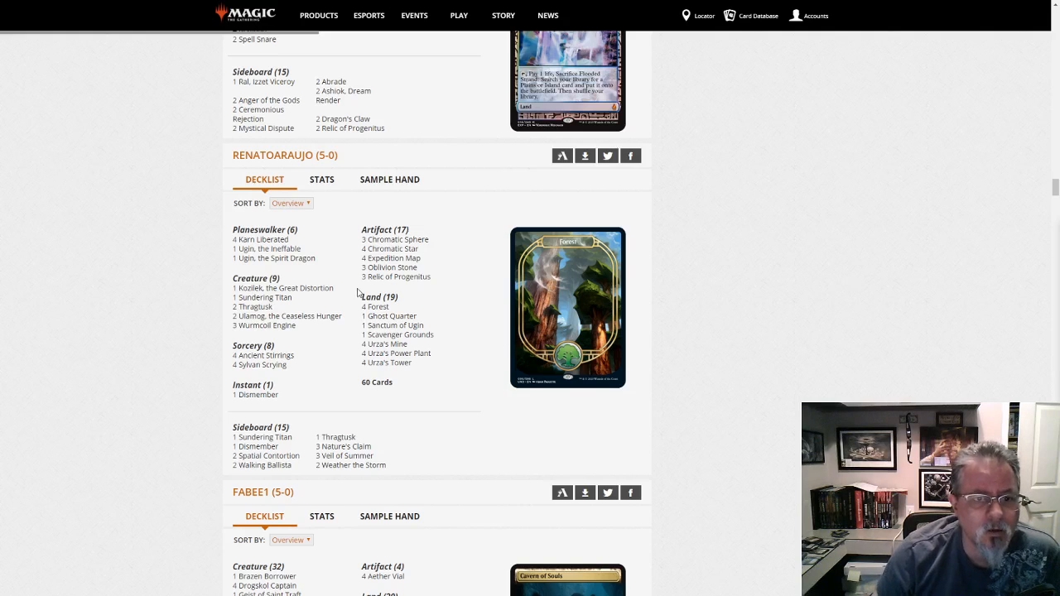
pyautogui.moveTo(281, 288)
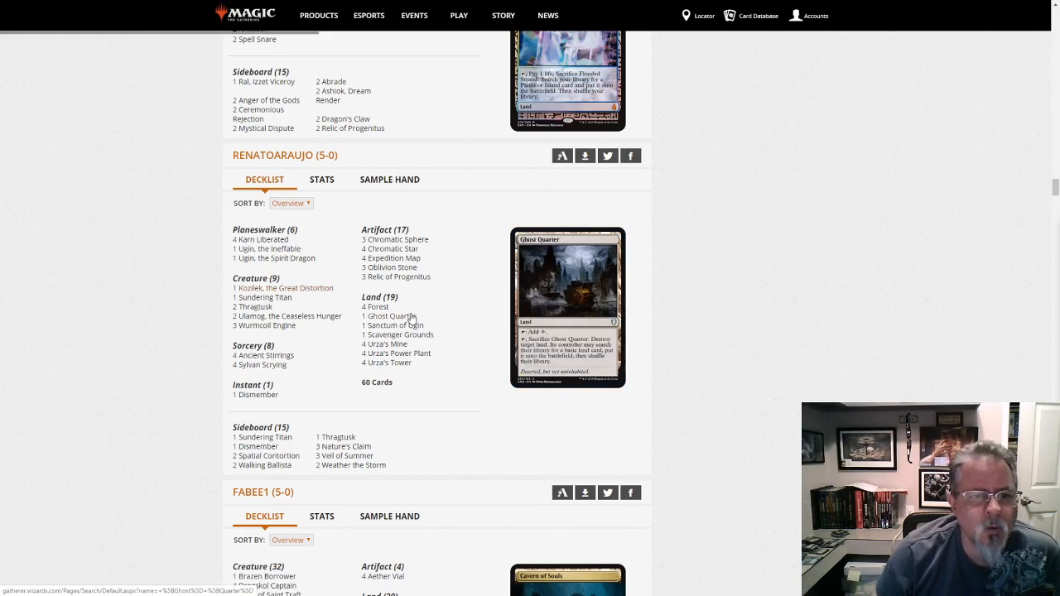
pyautogui.moveTo(266, 248)
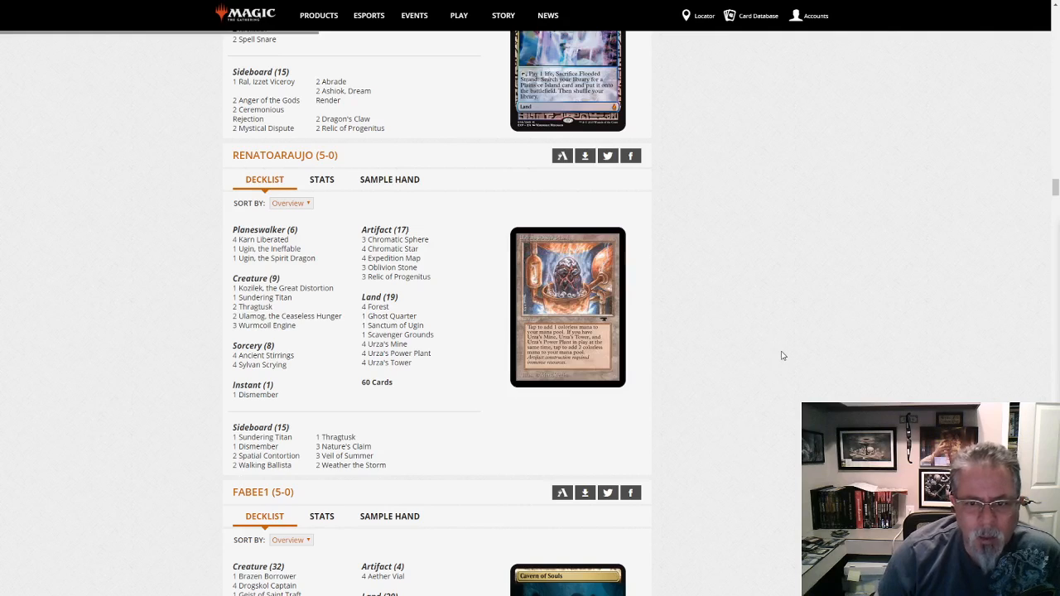
pyautogui.scroll(-3)
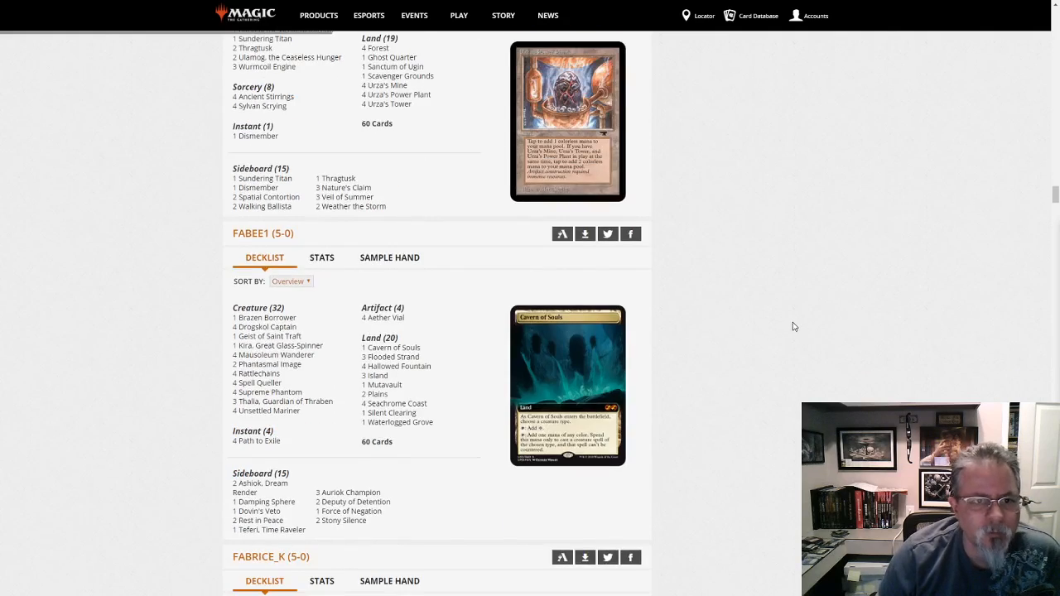
pyautogui.scroll(-3)
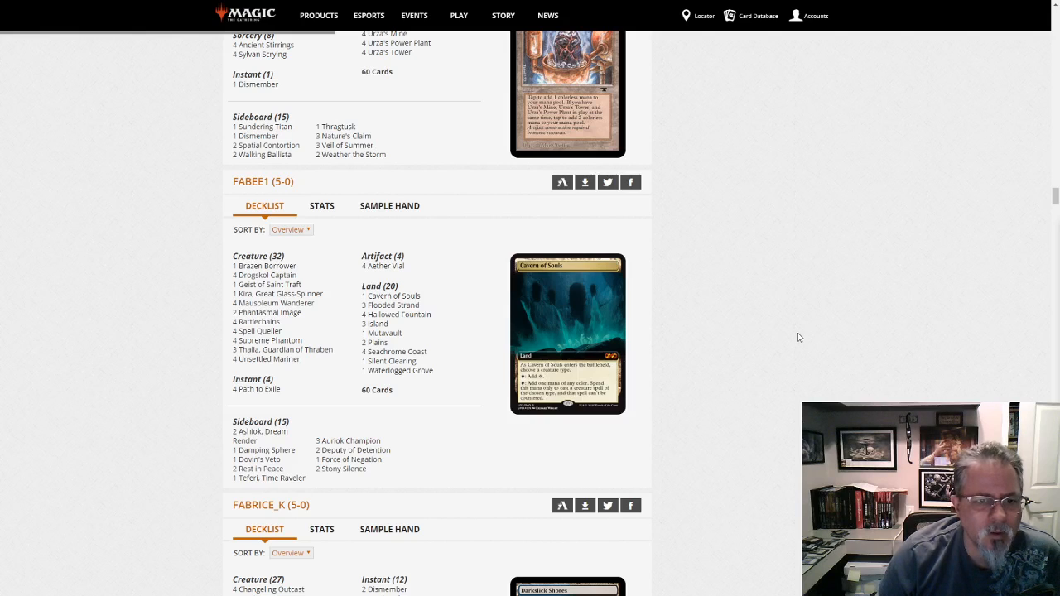
pyautogui.moveTo(431, 324)
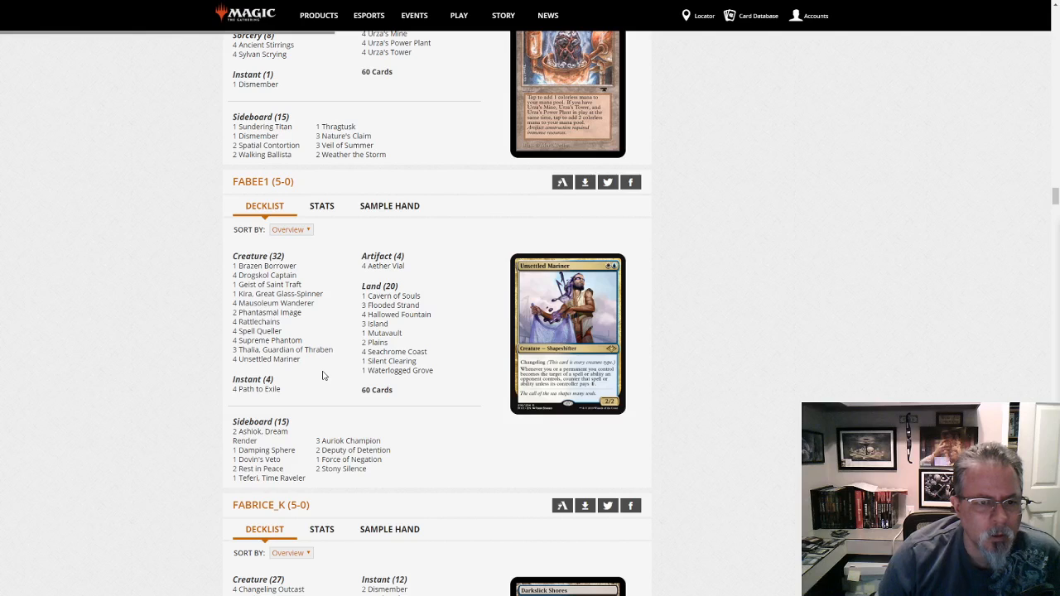
pyautogui.moveTo(347, 344)
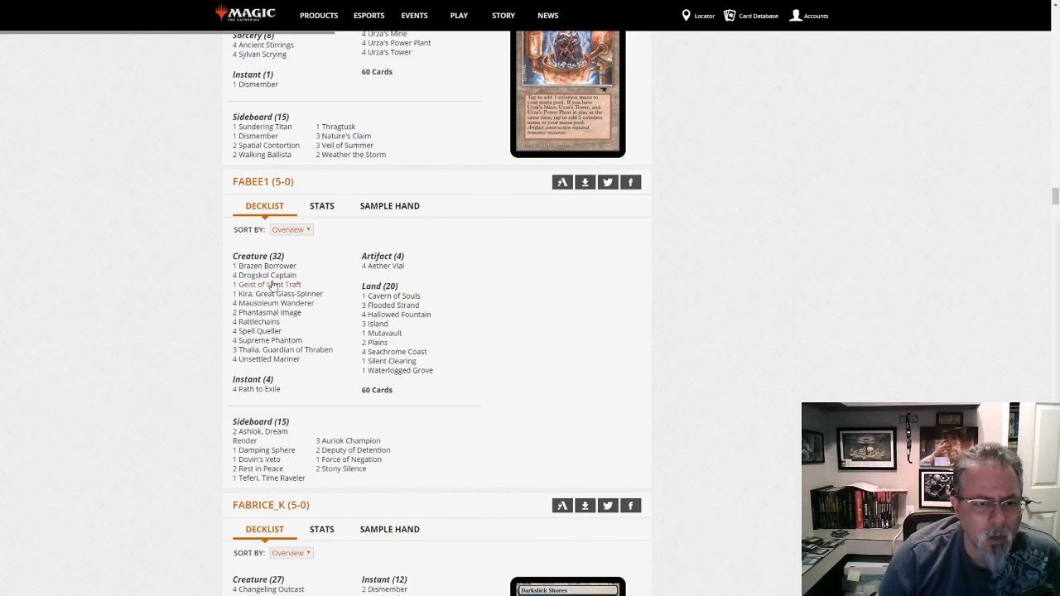
pyautogui.moveTo(280, 294)
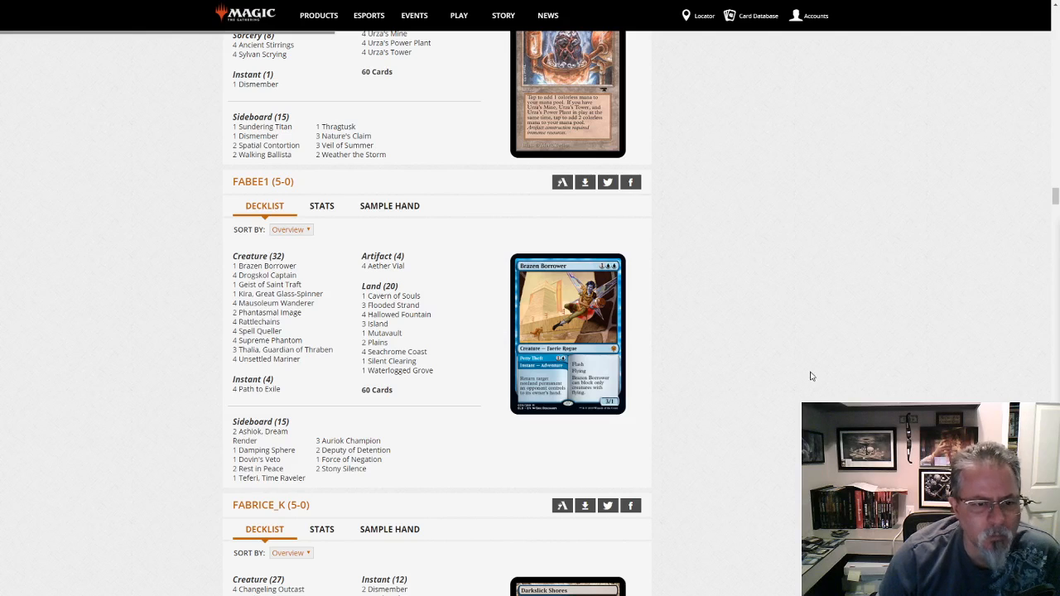
pyautogui.moveTo(825, 339)
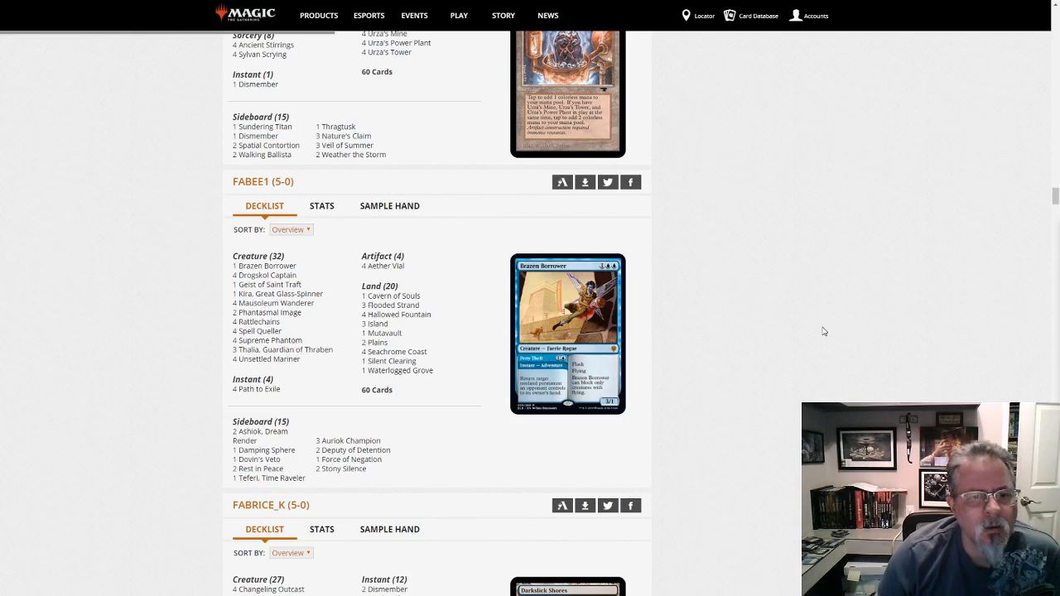
pyautogui.scroll(-3)
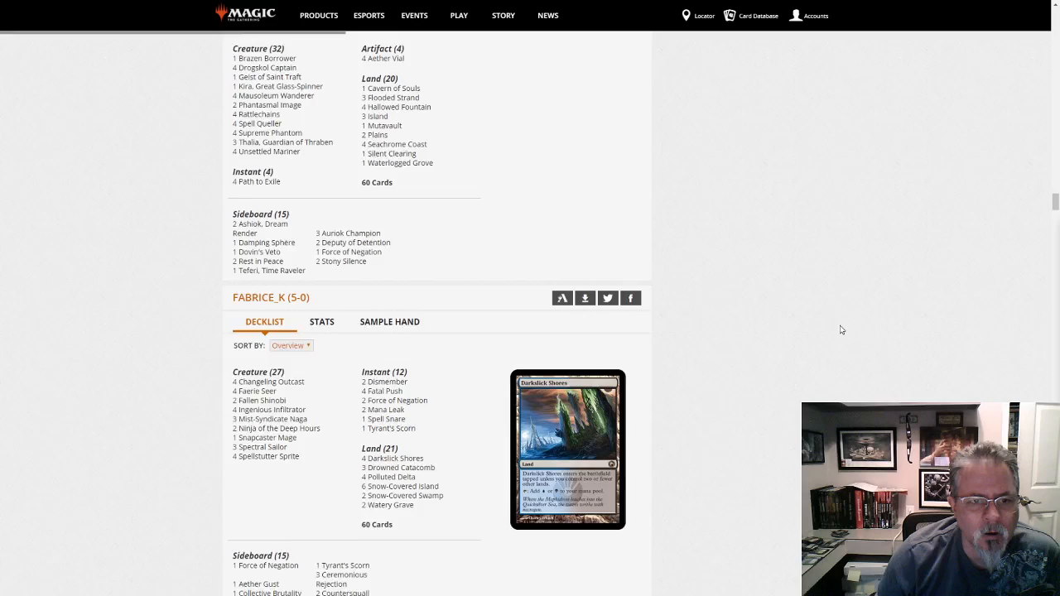
pyautogui.scroll(-3)
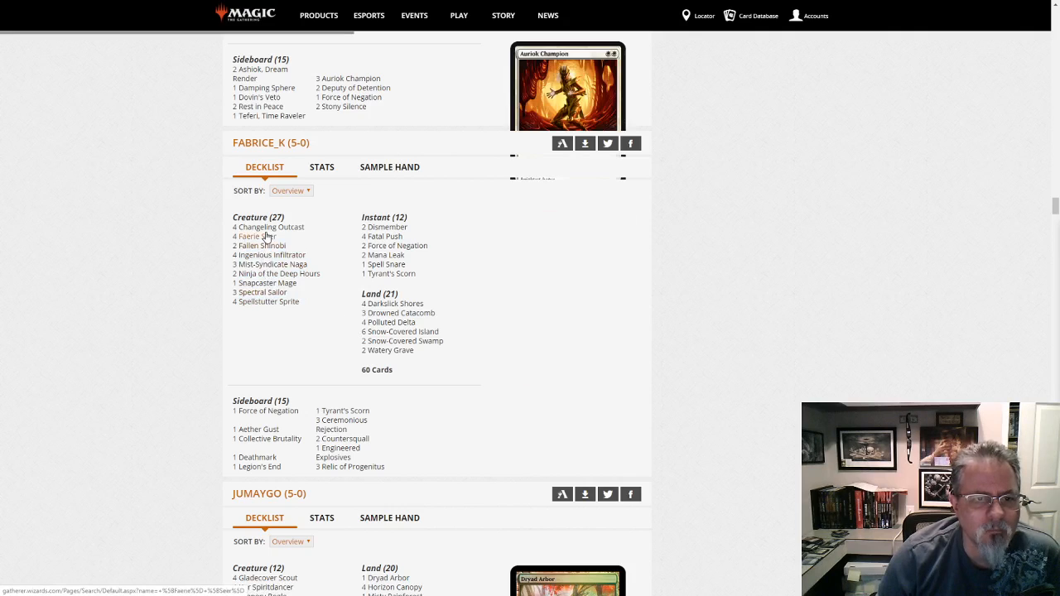
pyautogui.moveTo(269, 226)
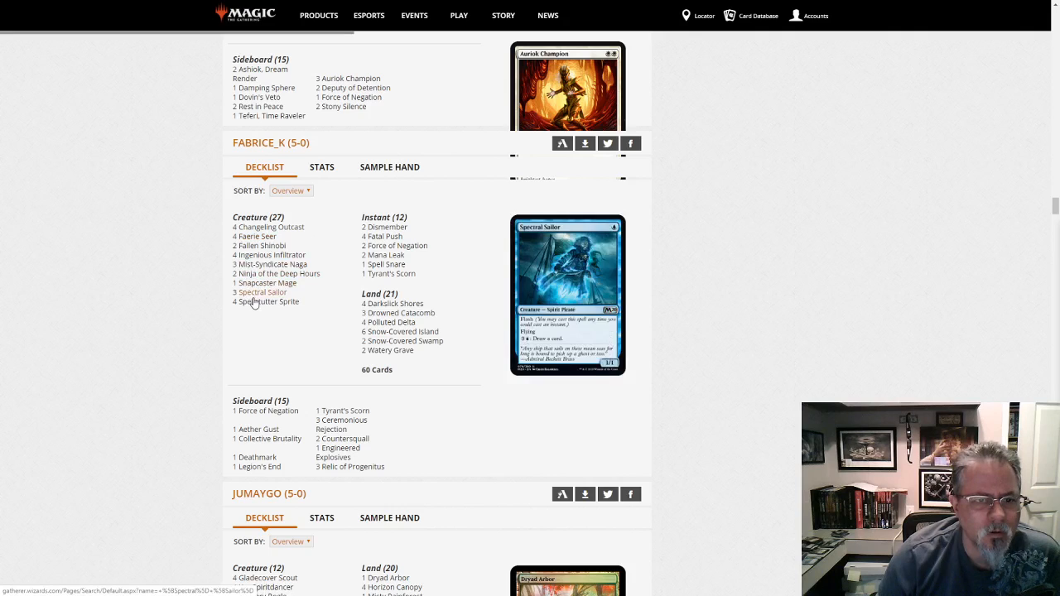
pyautogui.moveTo(265, 301)
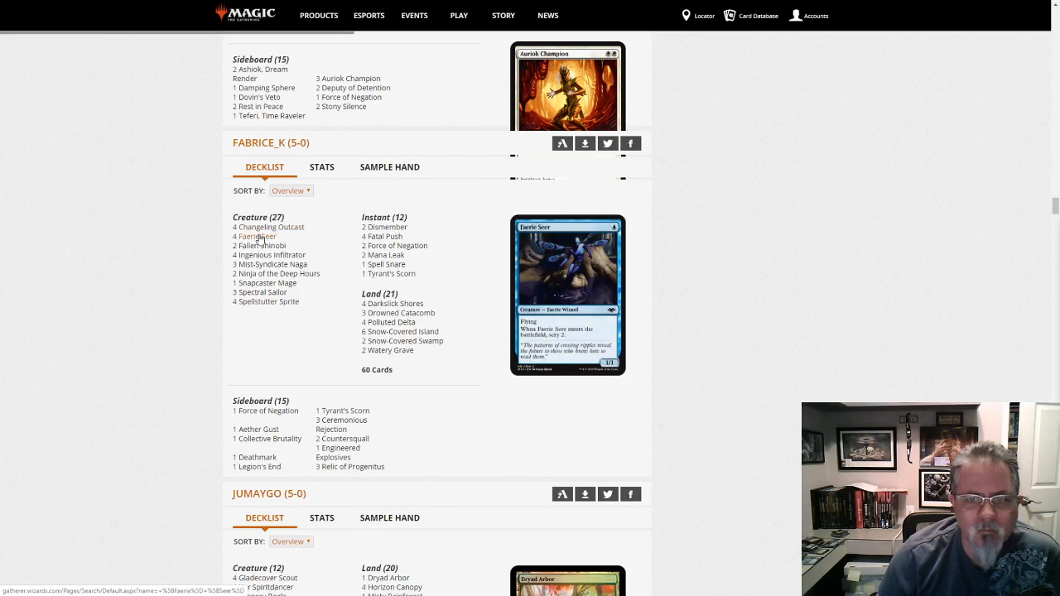
pyautogui.moveTo(268, 225)
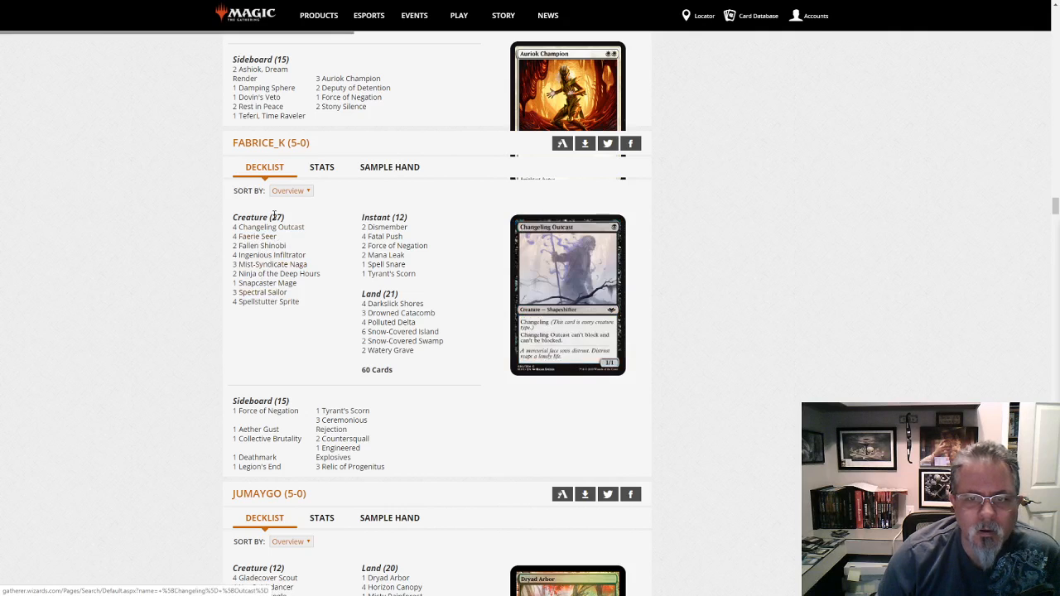
pyautogui.moveTo(388, 273)
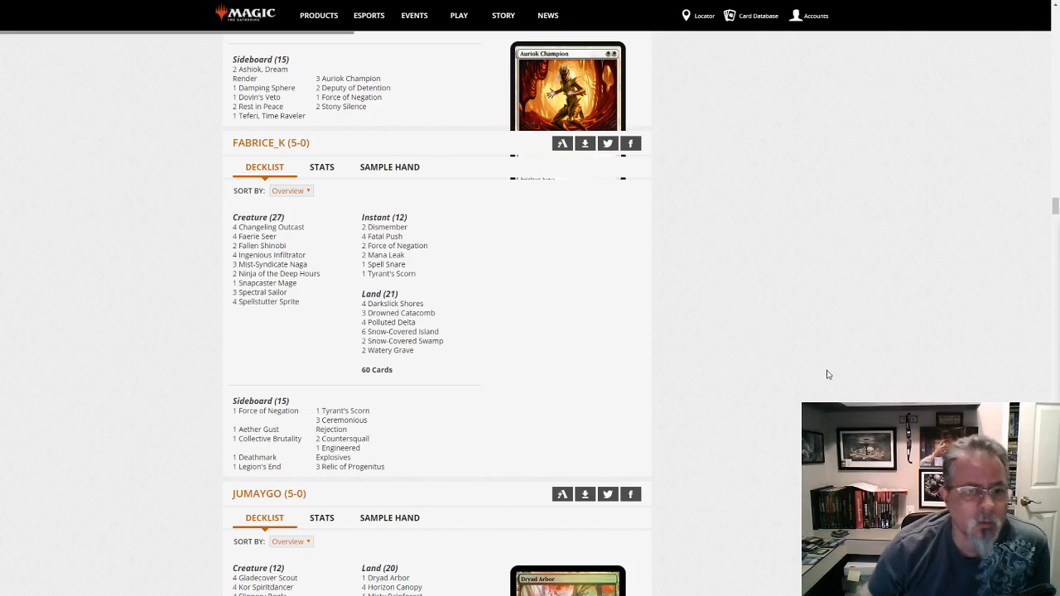
pyautogui.scroll(-3)
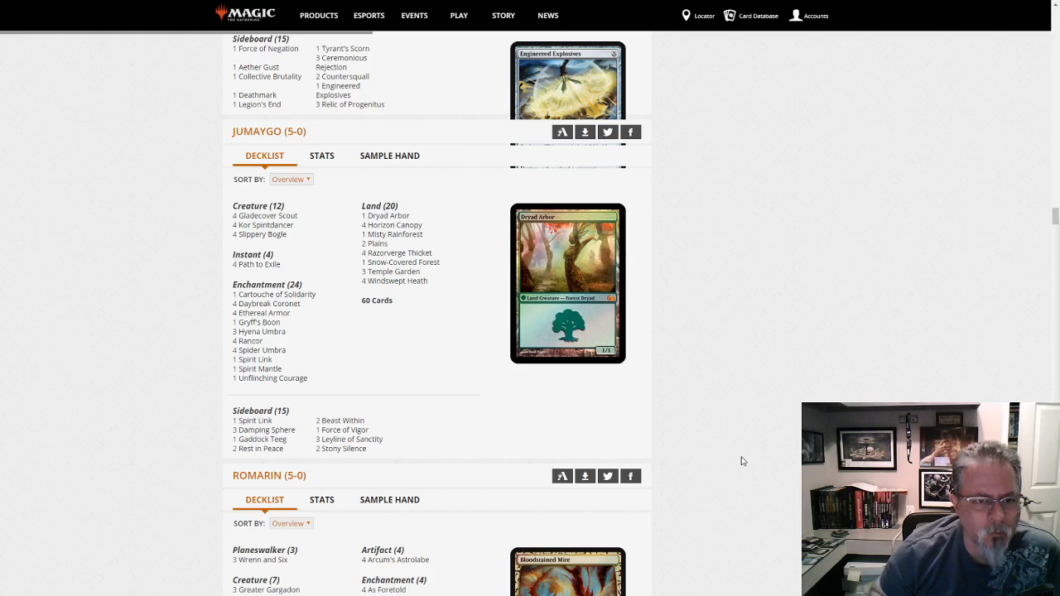
pyautogui.scroll(-3)
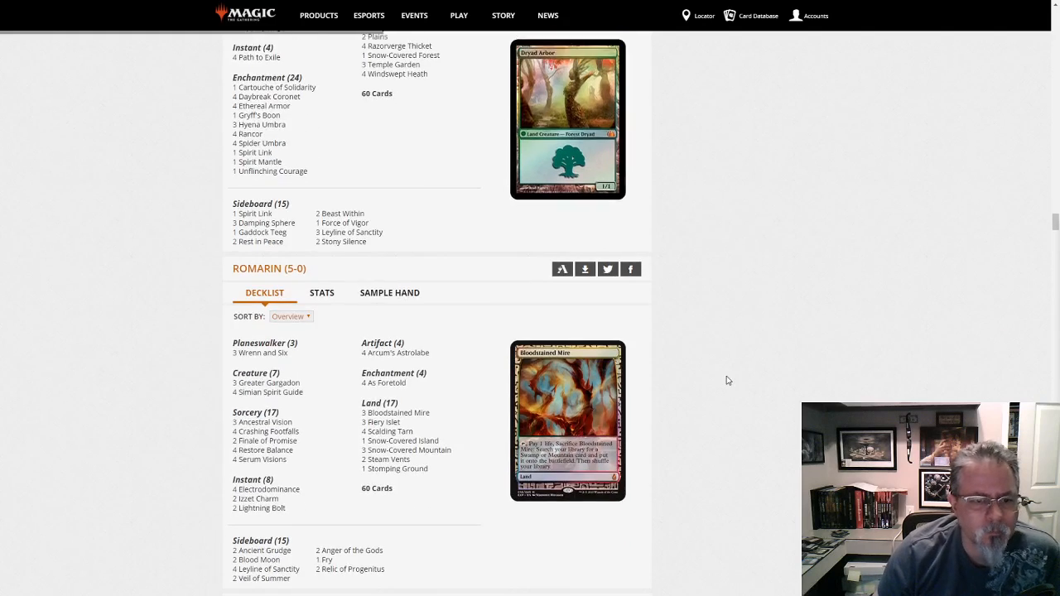
pyautogui.scroll(-3)
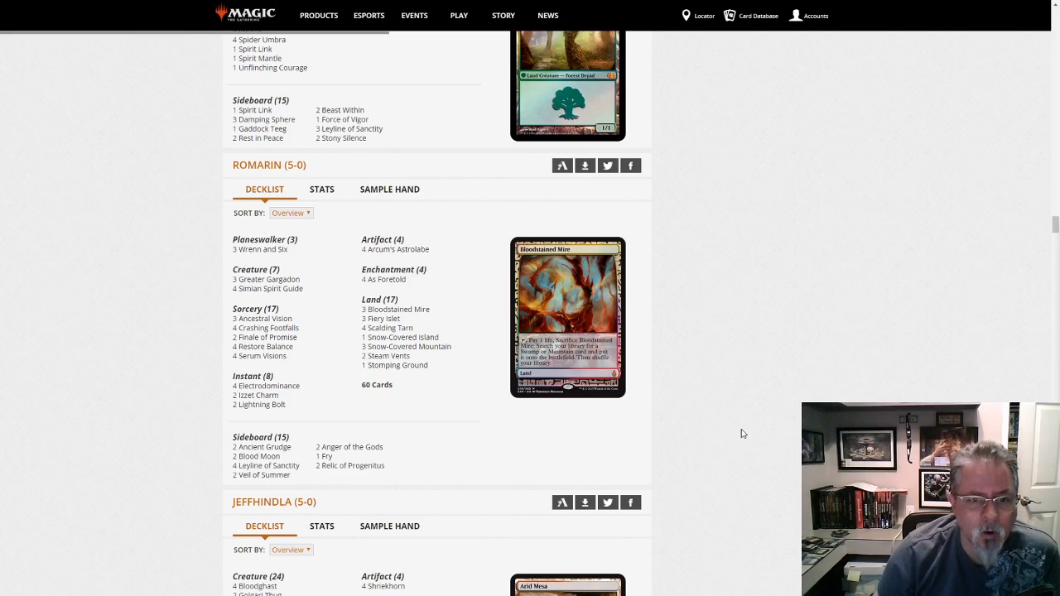
pyautogui.scroll(-3)
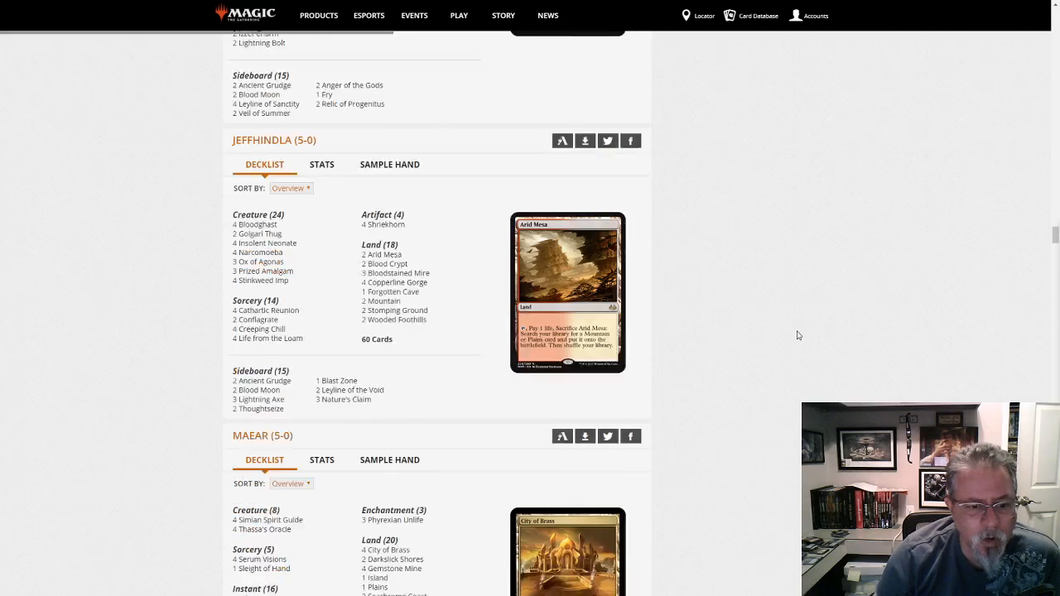
pyautogui.scroll(-3)
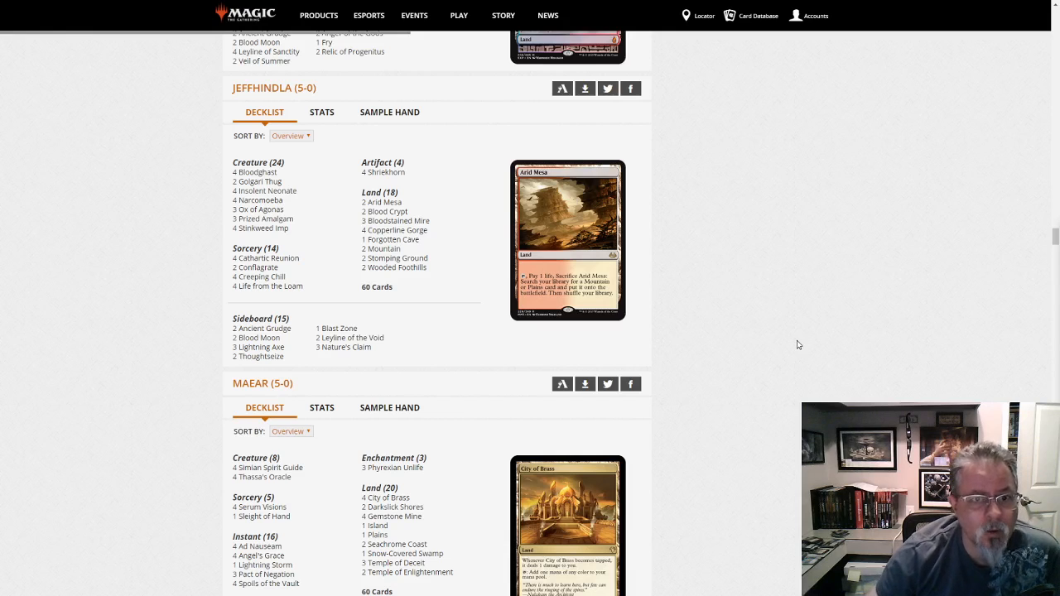
pyautogui.scroll(-3)
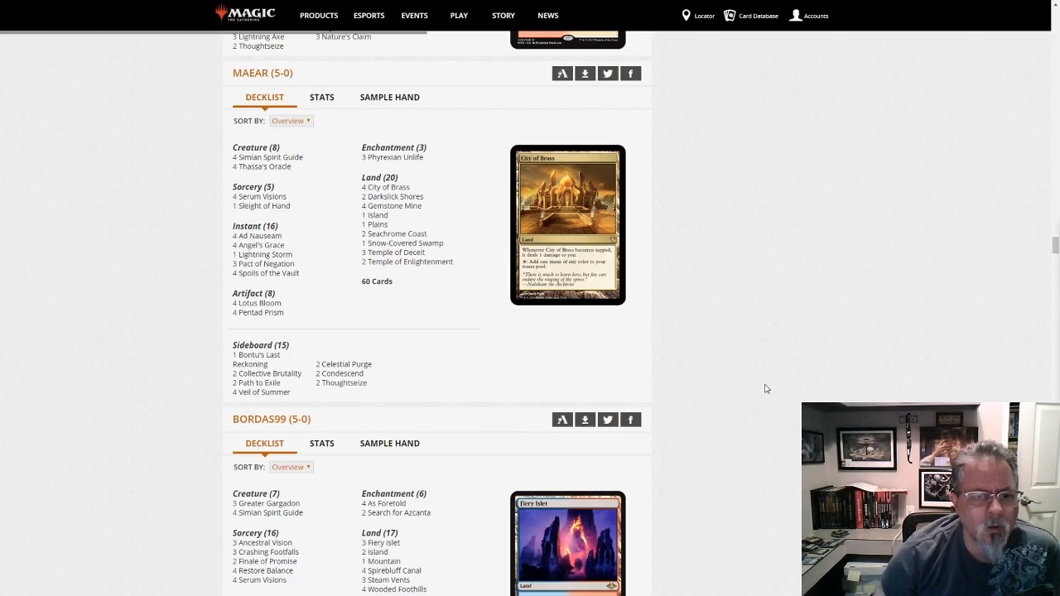
pyautogui.moveTo(431, 384)
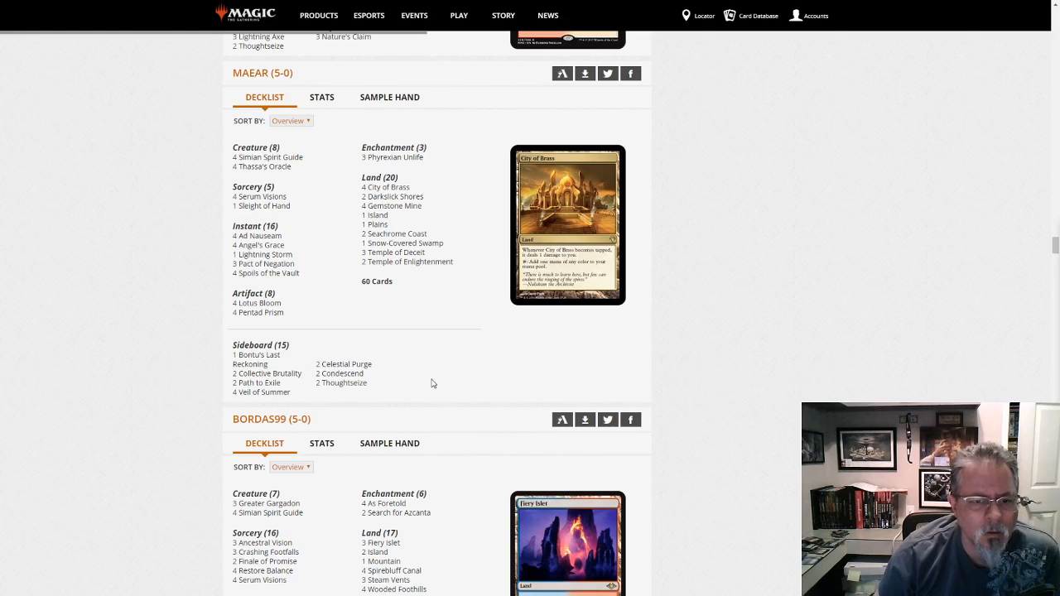
pyautogui.scroll(-3)
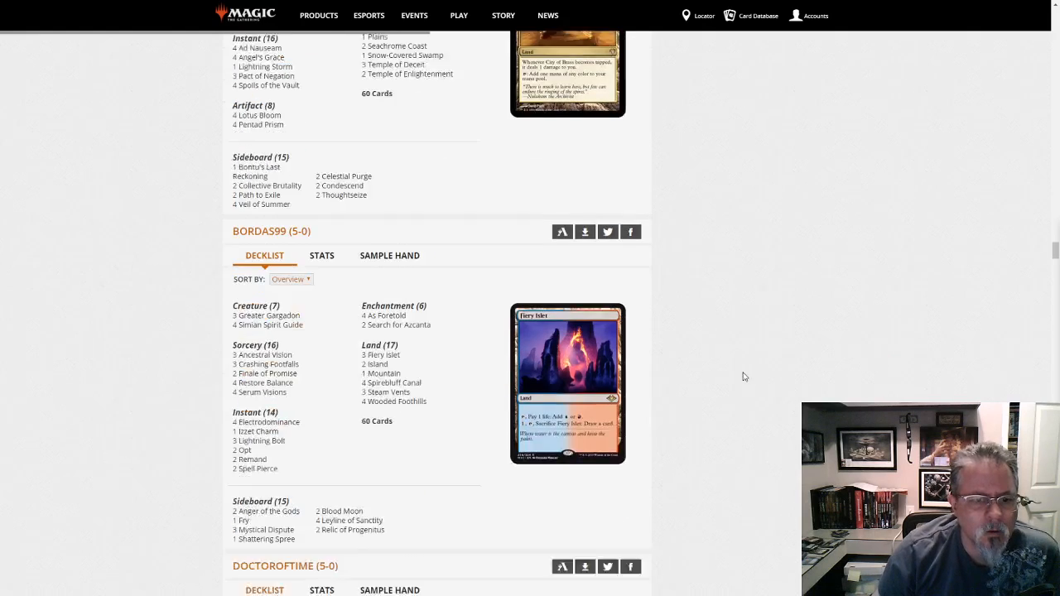
pyautogui.scroll(-3)
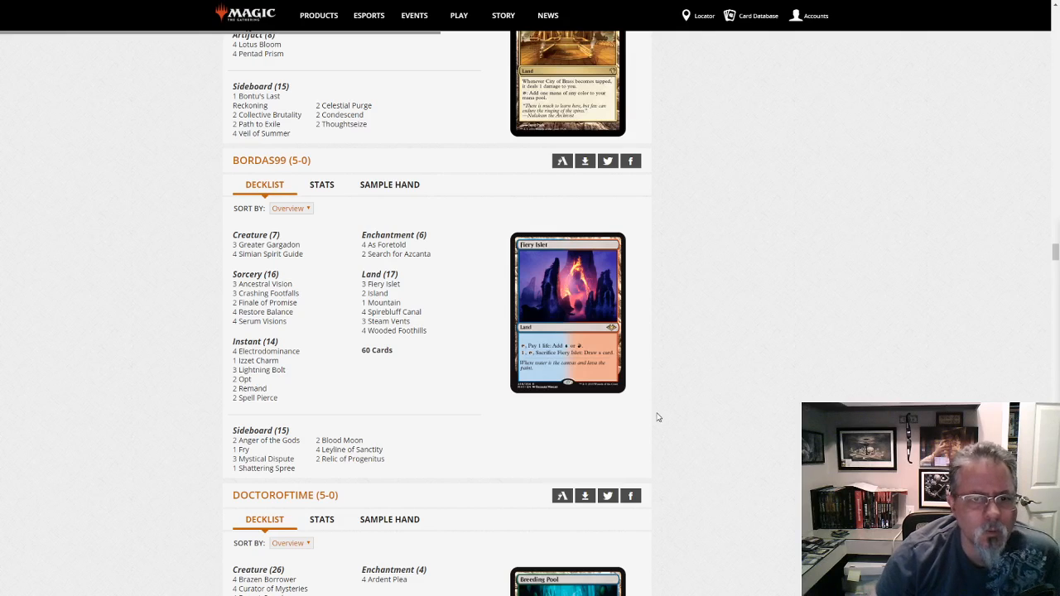
pyautogui.scroll(-3)
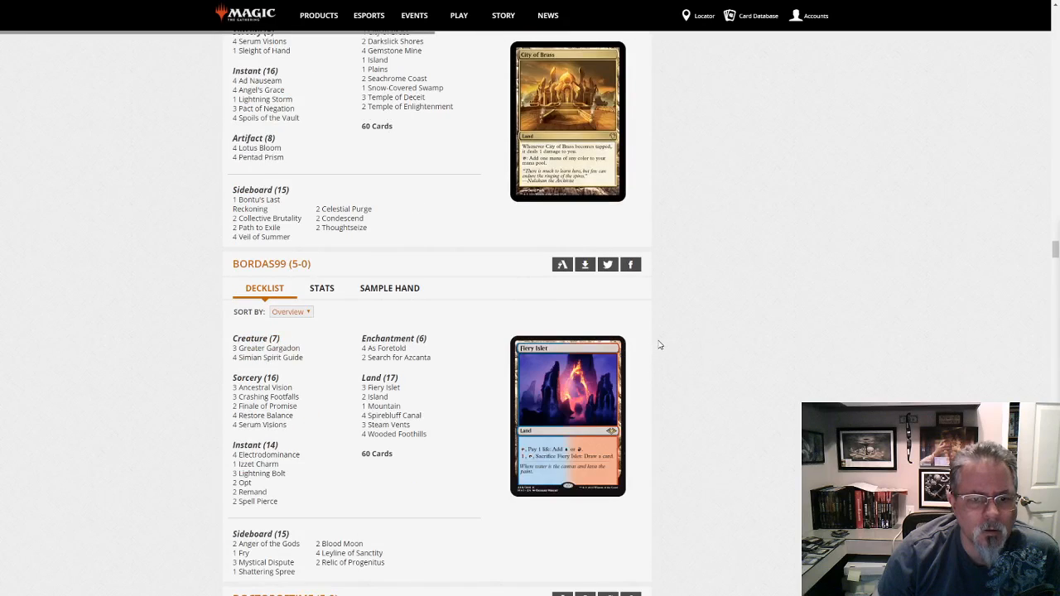
pyautogui.moveTo(724, 367)
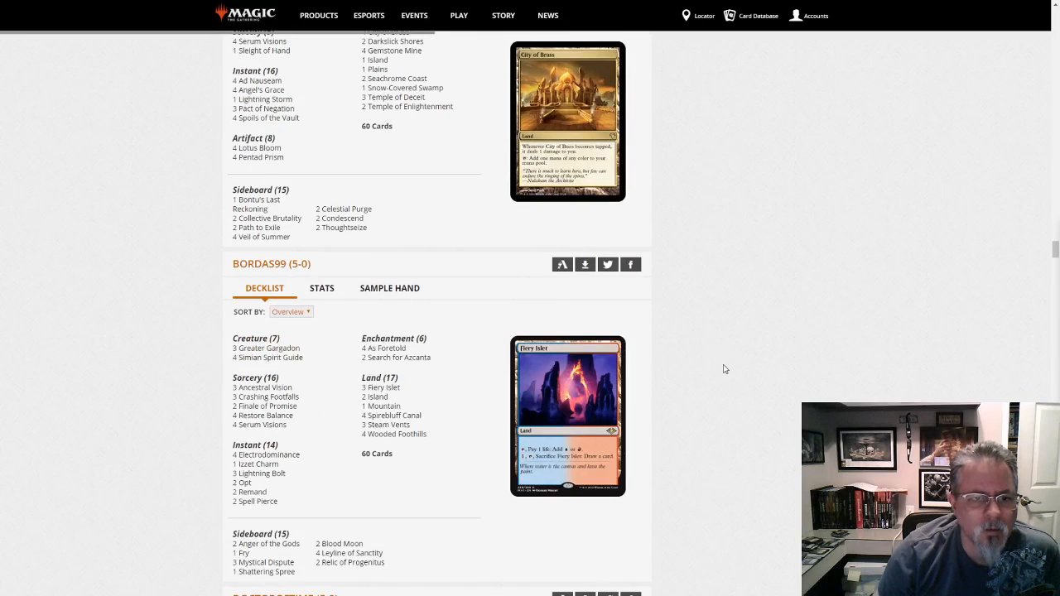
pyautogui.scroll(-3)
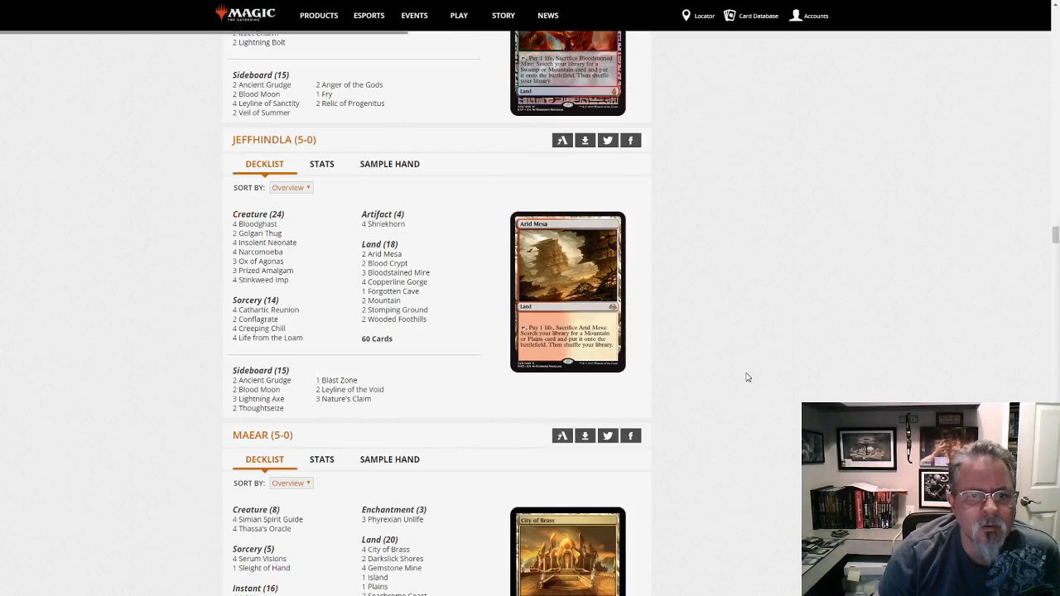
pyautogui.scroll(-3)
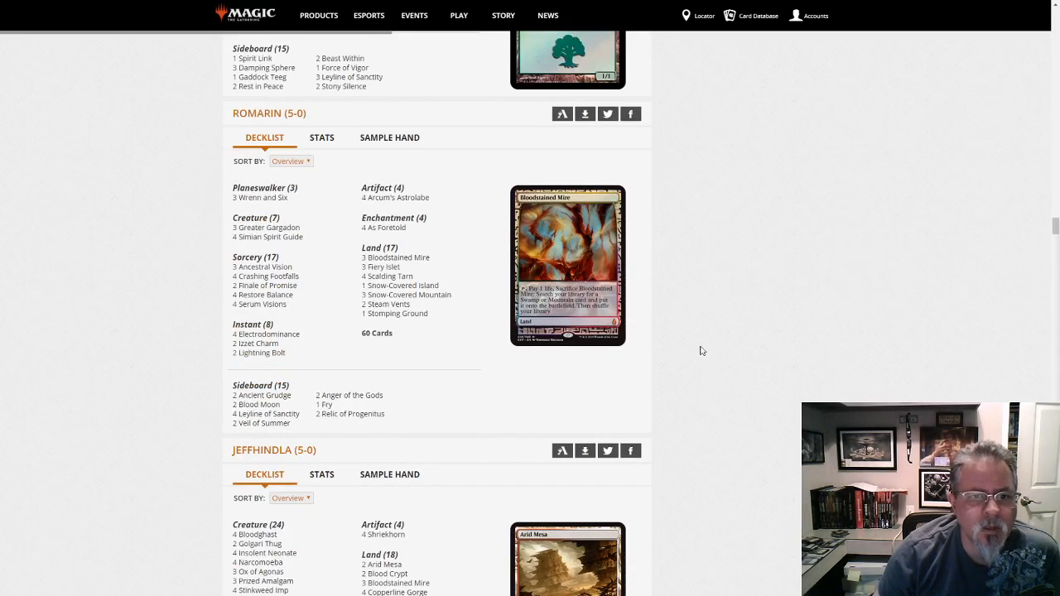
pyautogui.moveTo(408, 295)
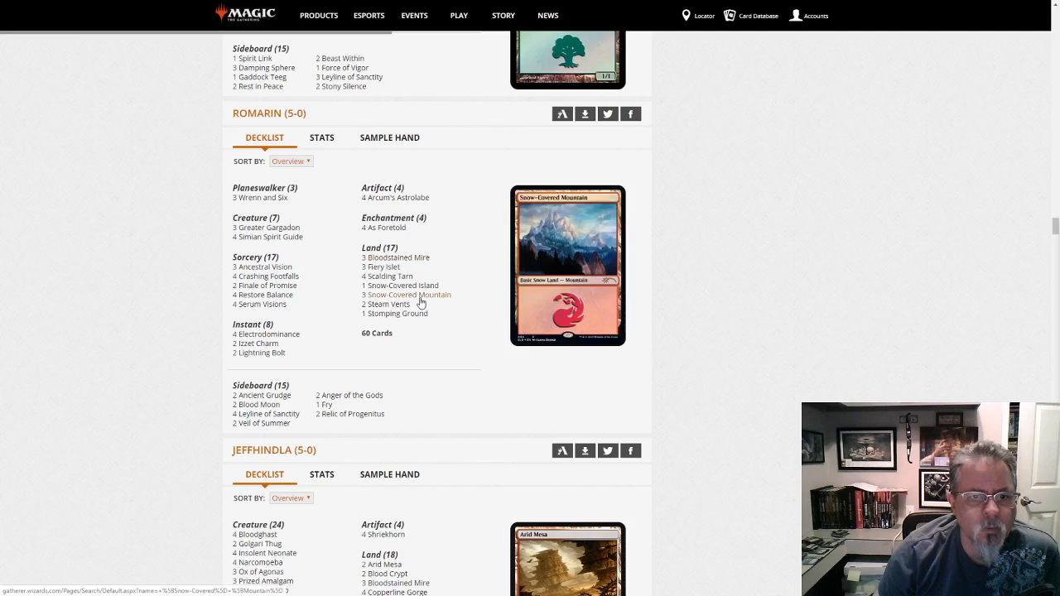
pyautogui.moveTo(394, 313)
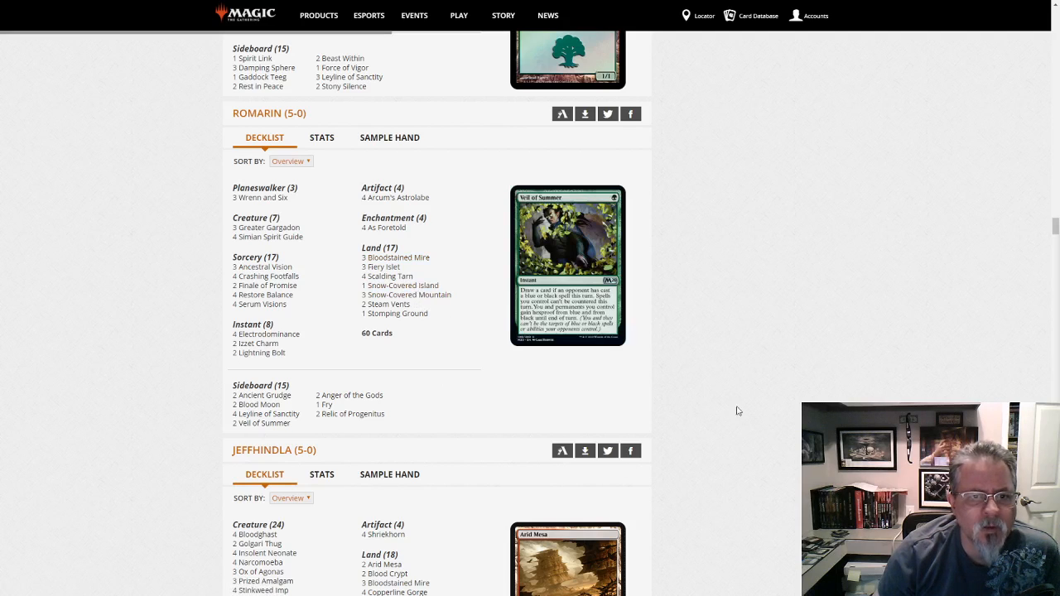
pyautogui.scroll(-3)
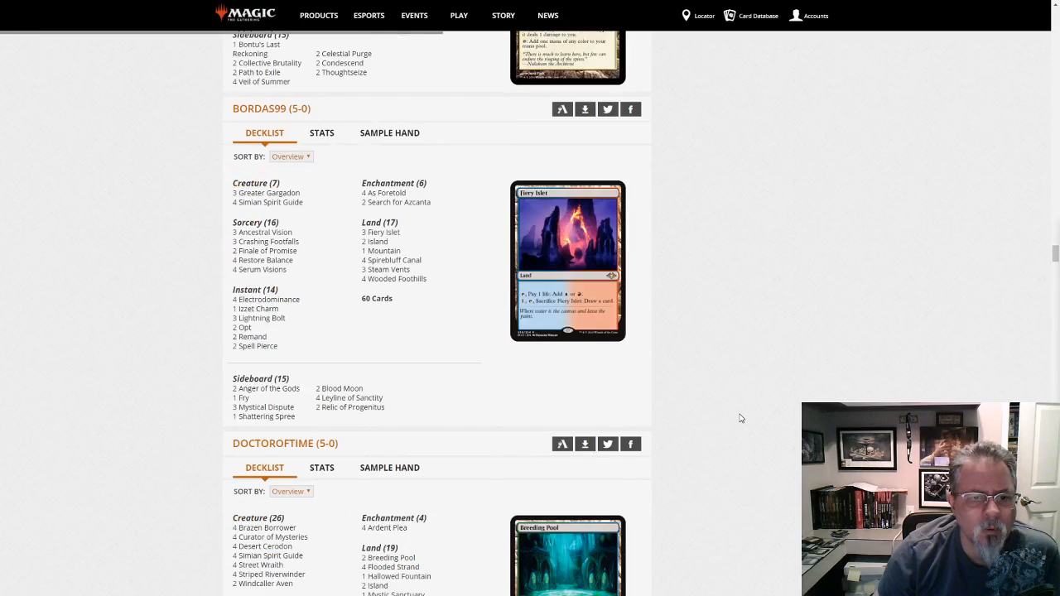
pyautogui.moveTo(778, 441)
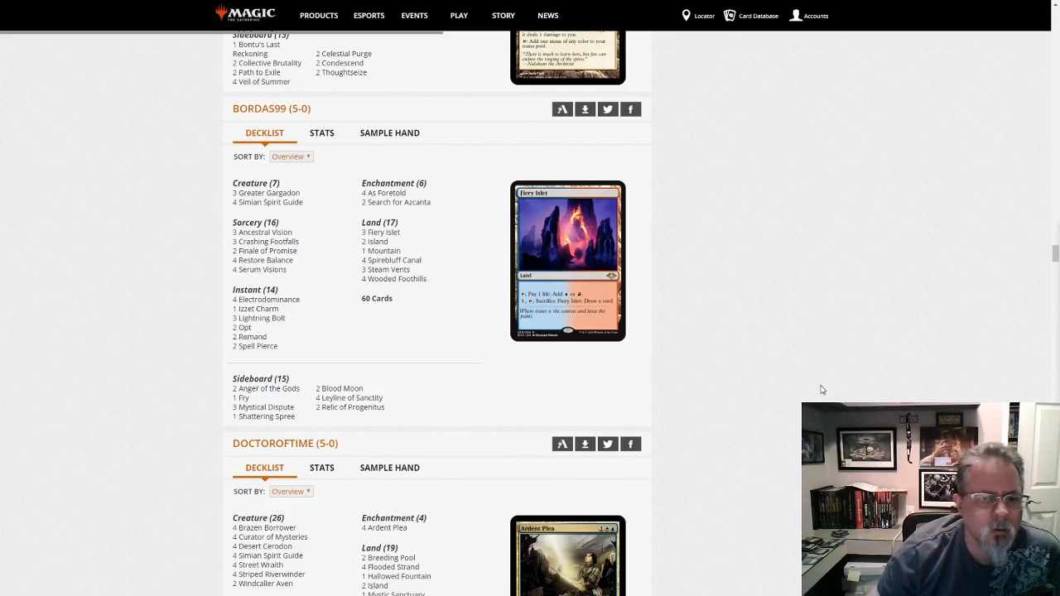
pyautogui.scroll(-3)
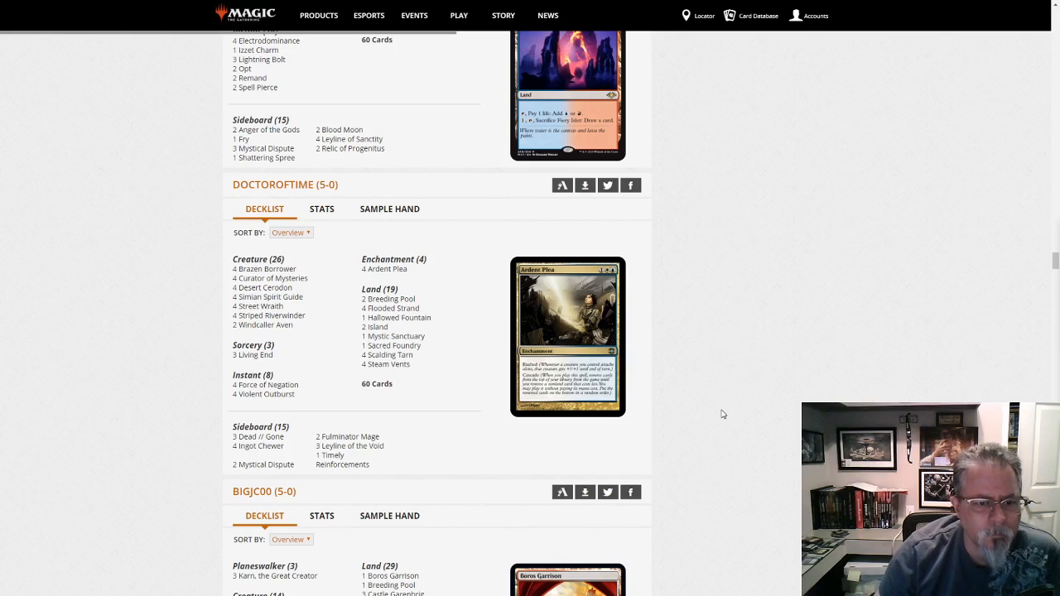
pyautogui.scroll(-3)
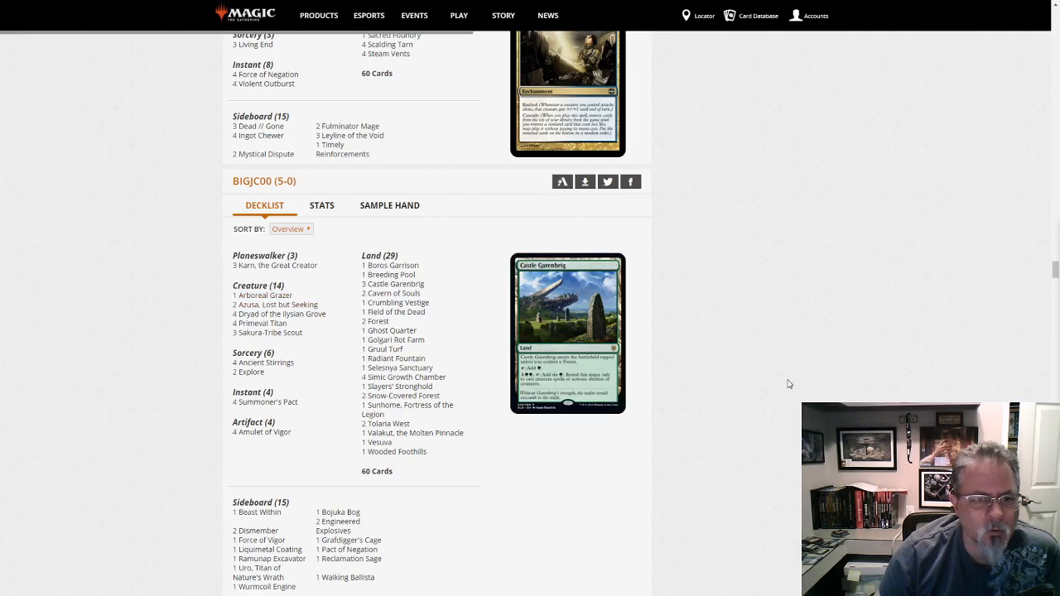
pyautogui.scroll(-3)
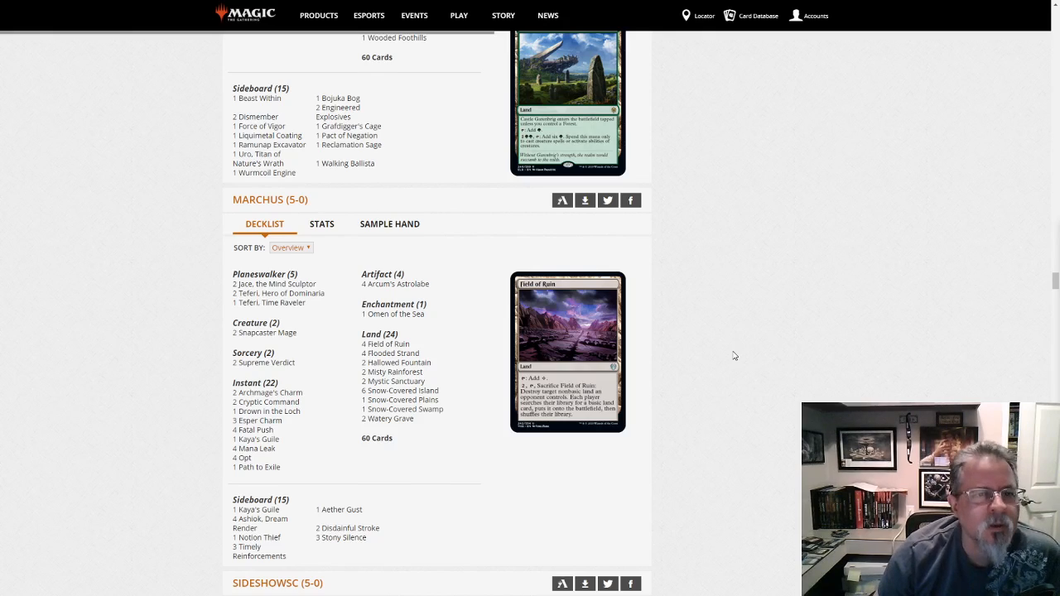
pyautogui.scroll(-3)
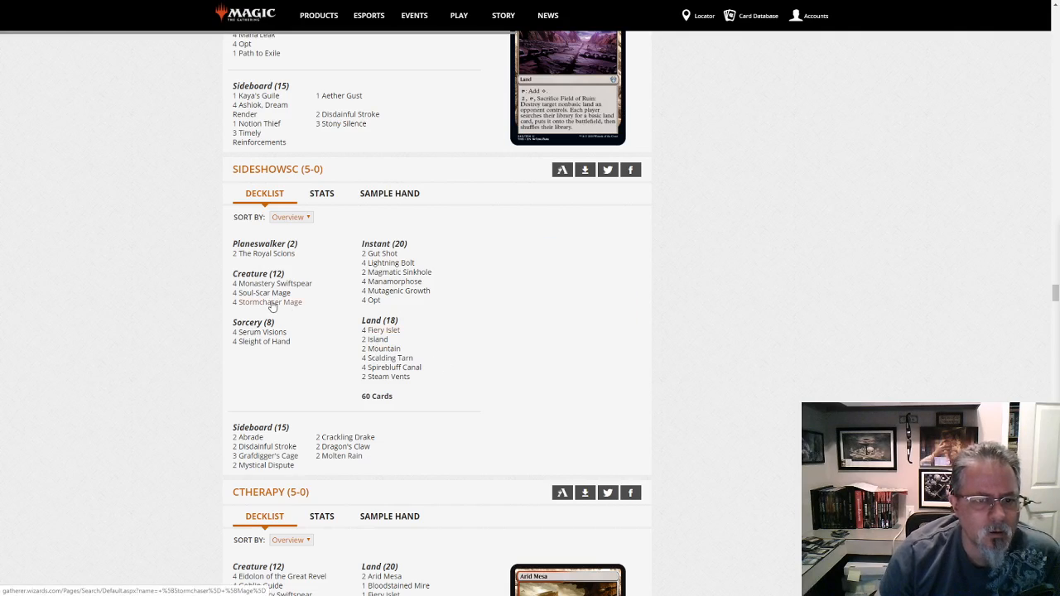
pyautogui.moveTo(269, 301)
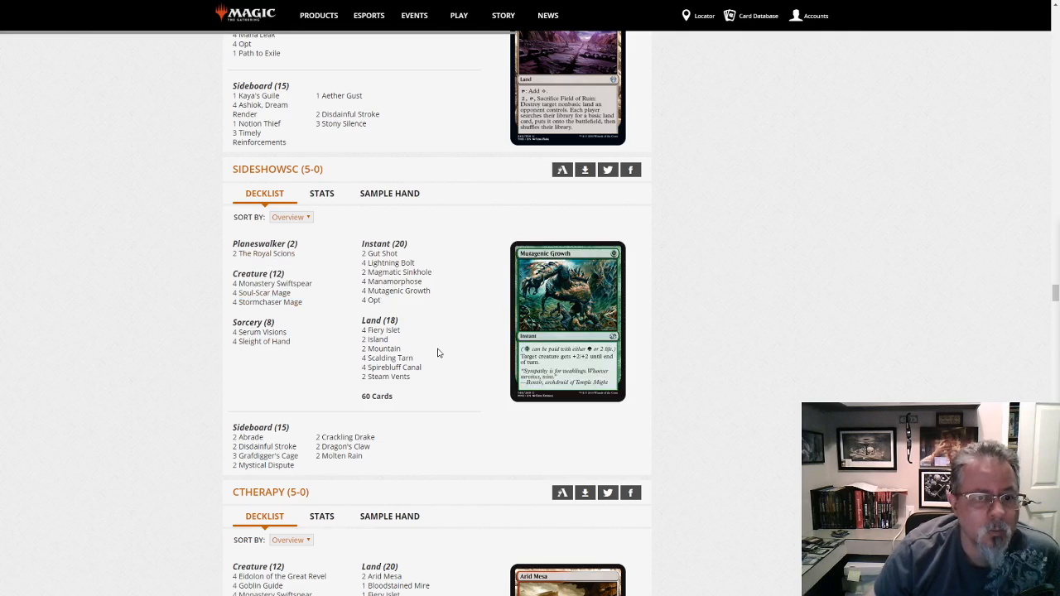
pyautogui.moveTo(258, 331)
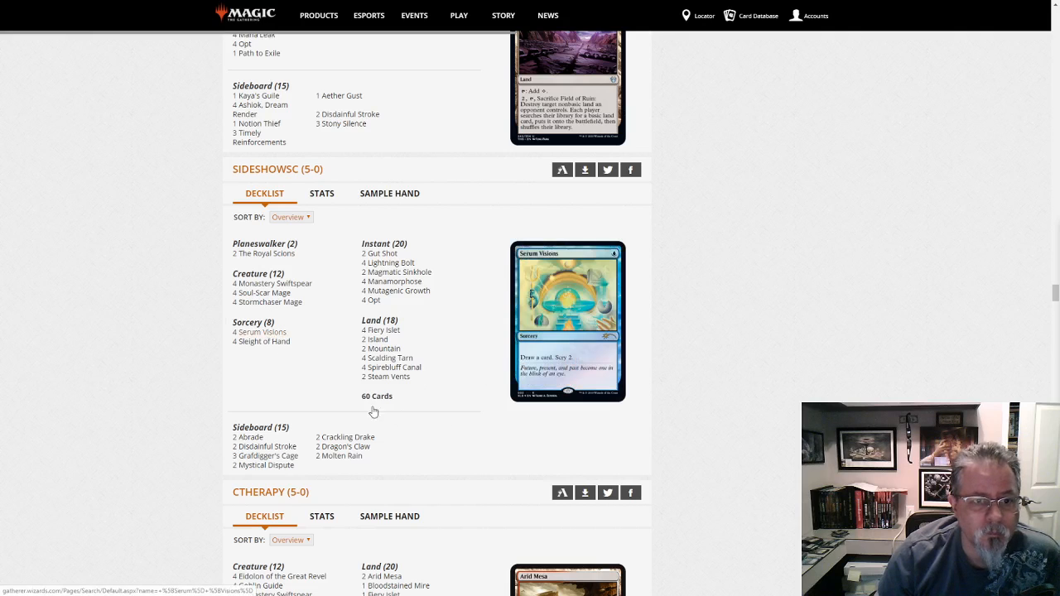
pyautogui.scroll(-3)
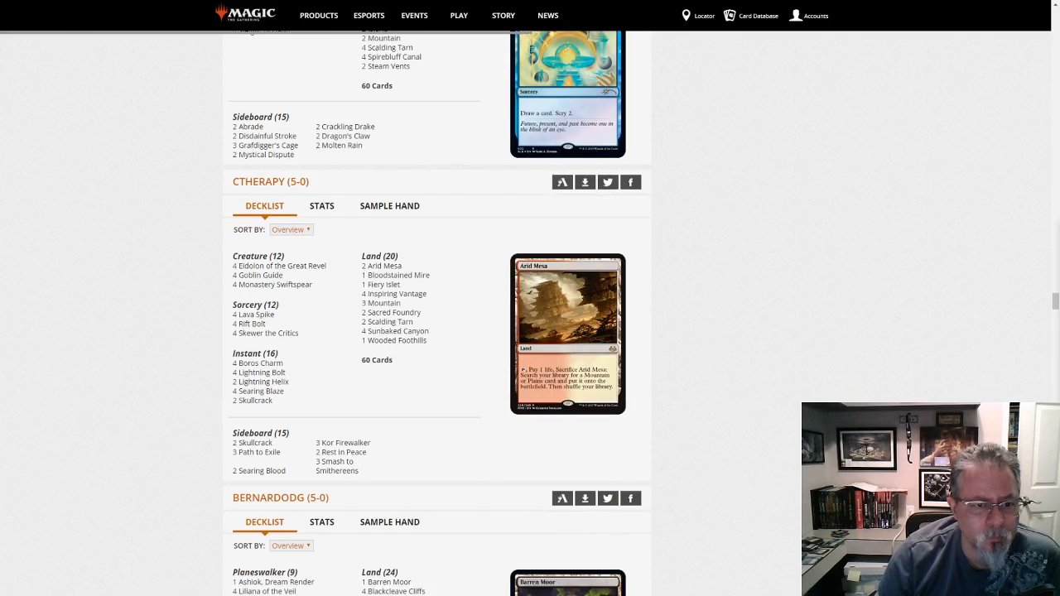
pyautogui.scroll(-3)
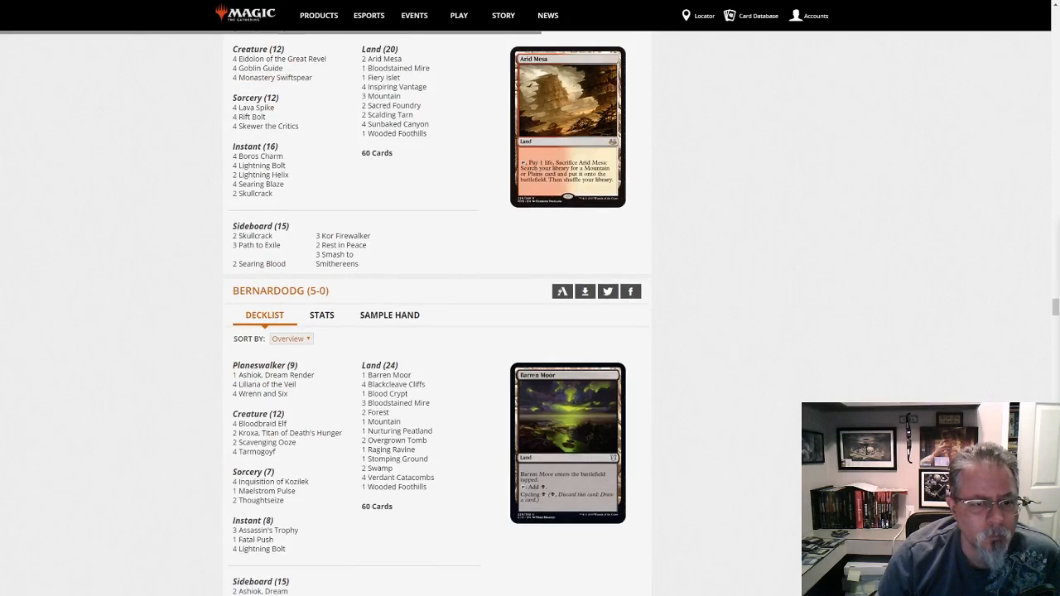
pyautogui.scroll(-3)
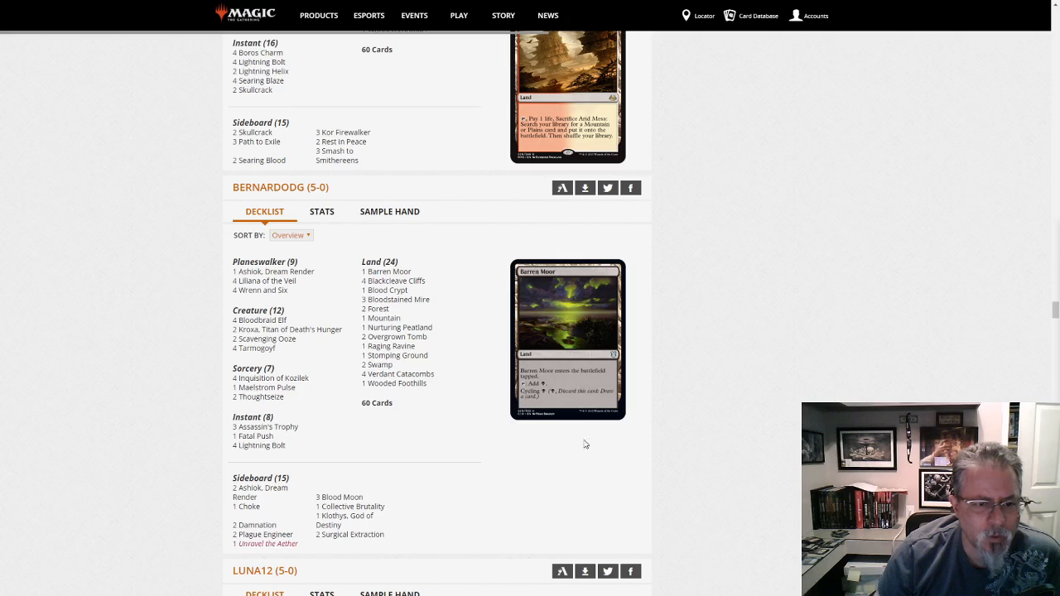
pyautogui.moveTo(321, 282)
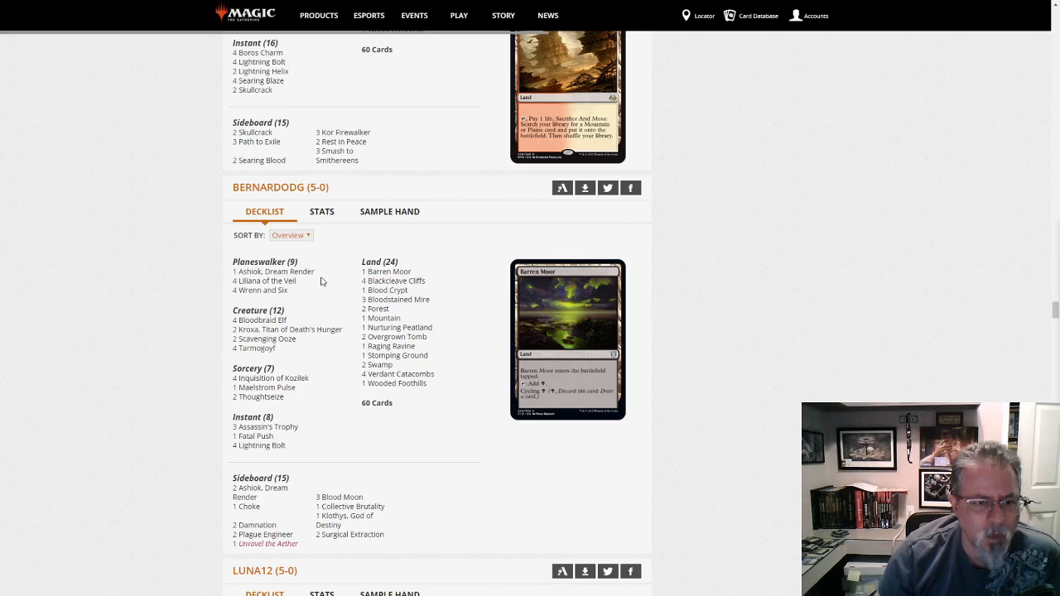
pyautogui.moveTo(274, 272)
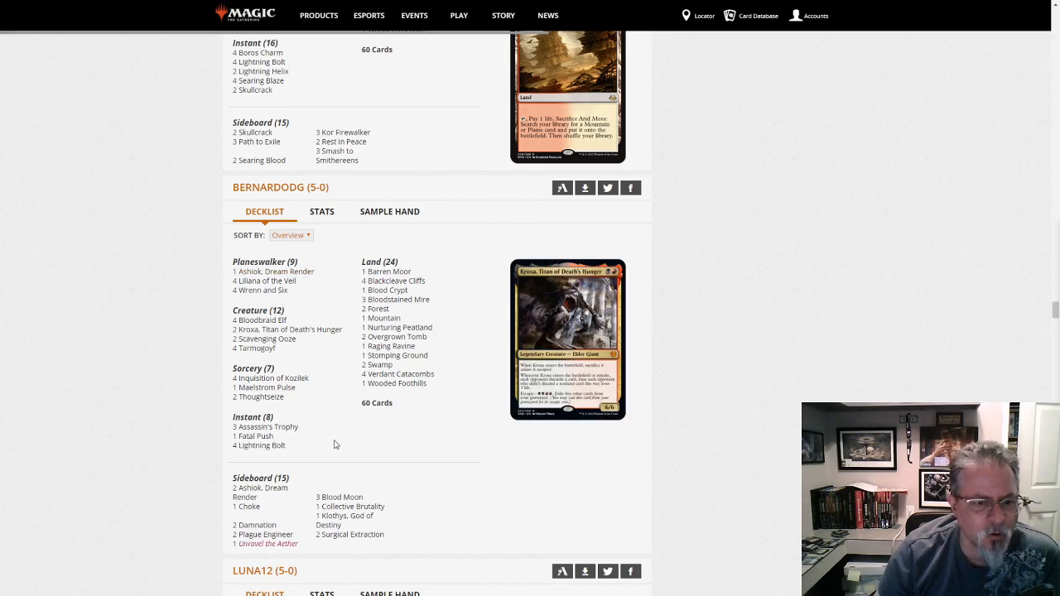
pyautogui.moveTo(351, 441)
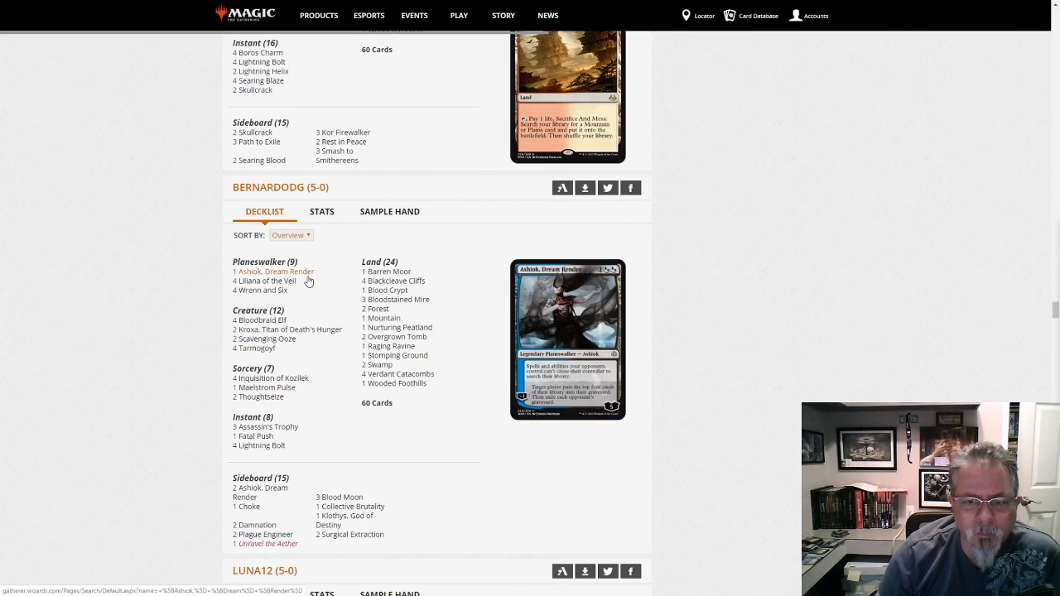
pyautogui.moveTo(289, 330)
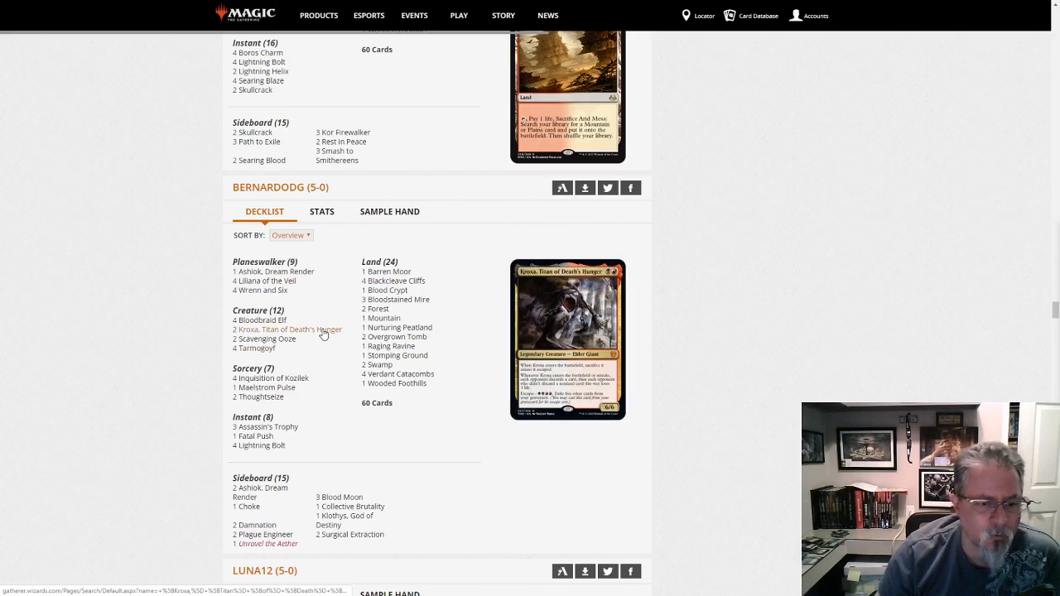
pyautogui.moveTo(398, 374)
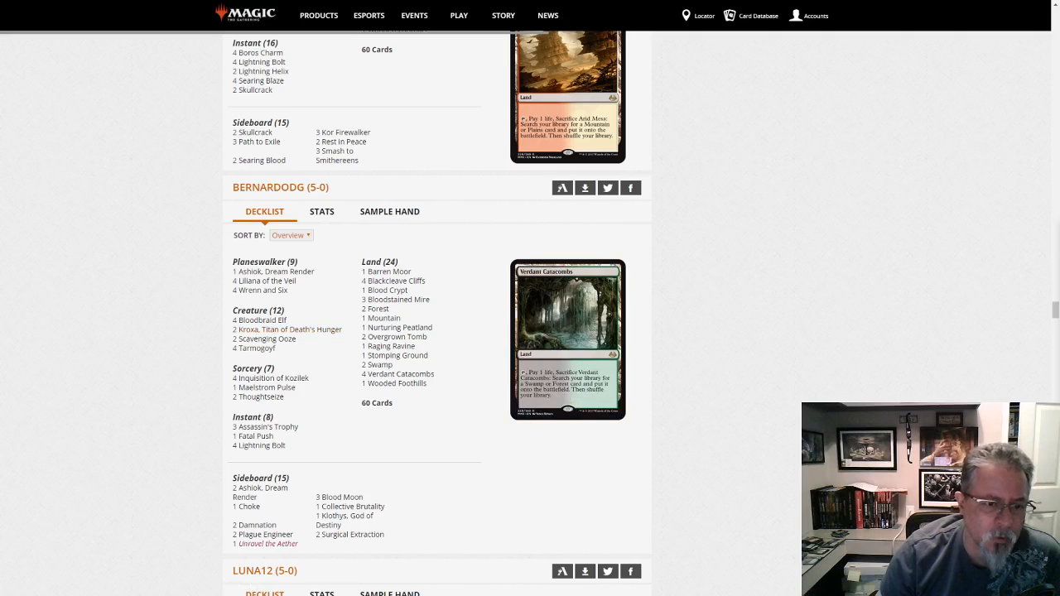
pyautogui.moveTo(775, 401)
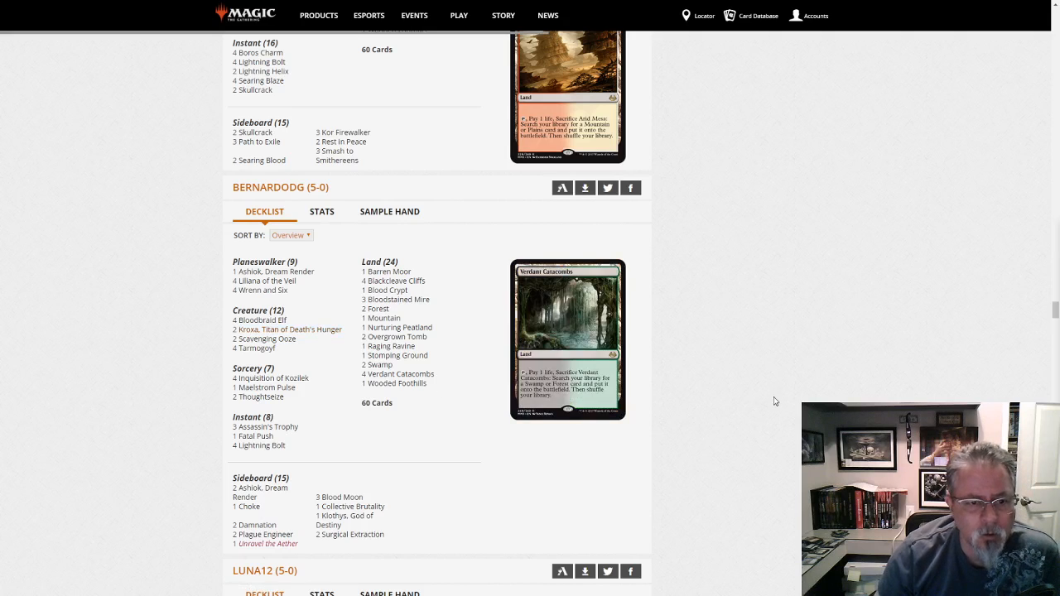
pyautogui.scroll(-3)
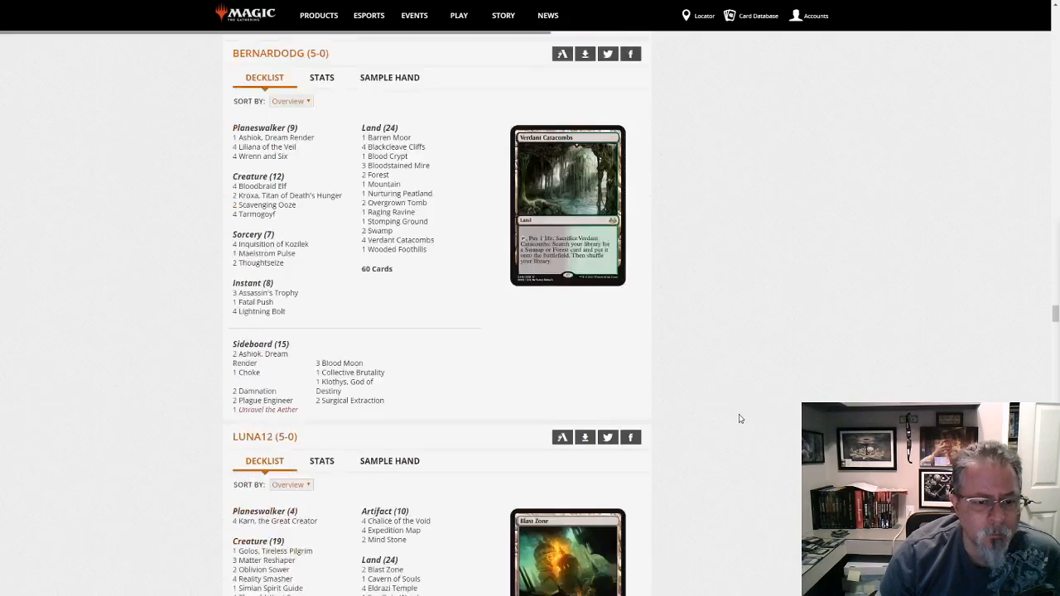
pyautogui.scroll(-3)
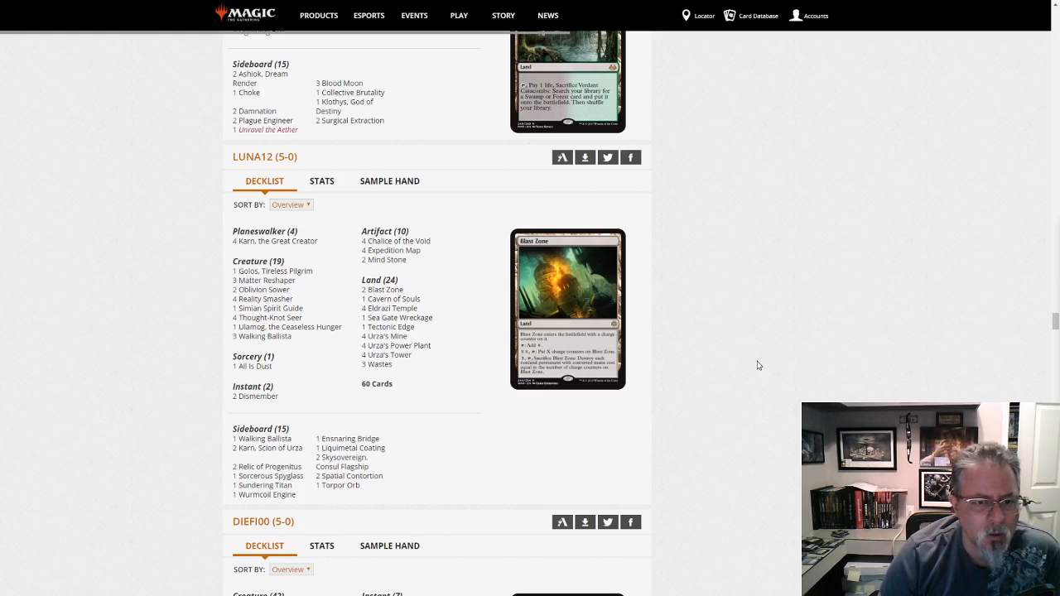
pyautogui.moveTo(229, 298)
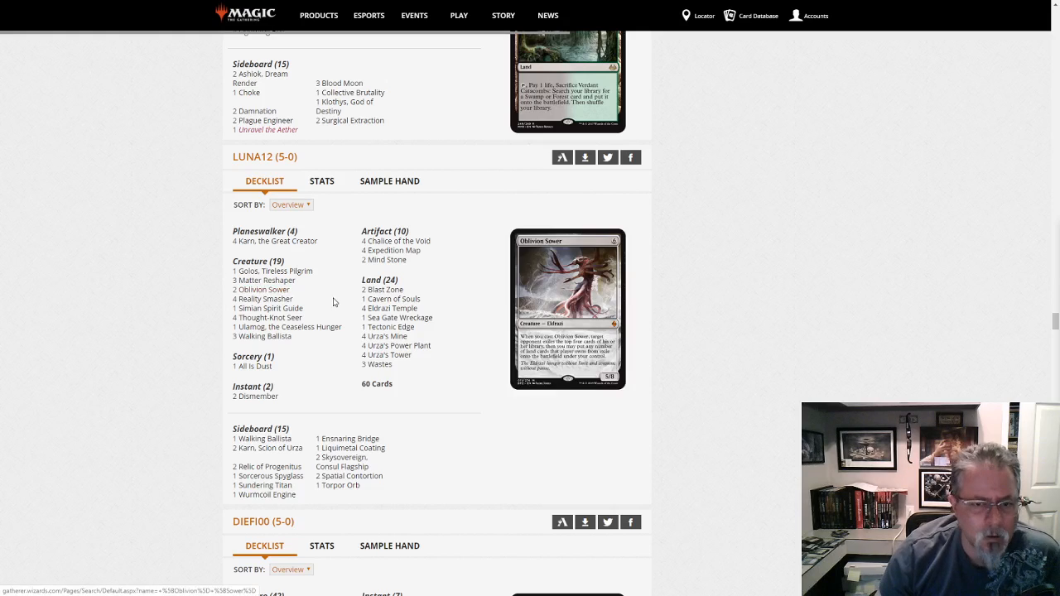
pyautogui.moveTo(389, 367)
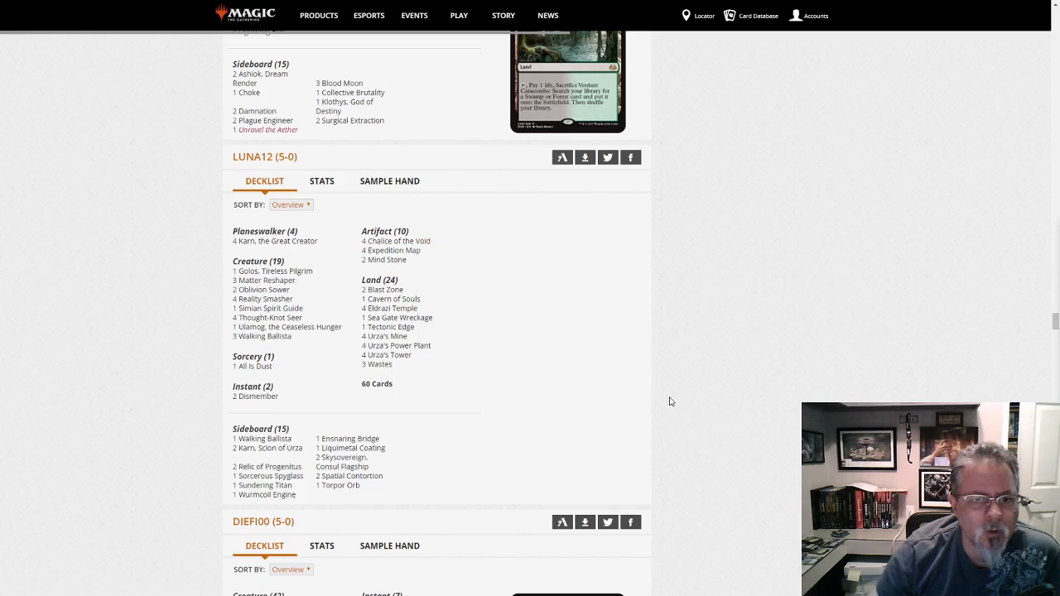
pyautogui.scroll(-3)
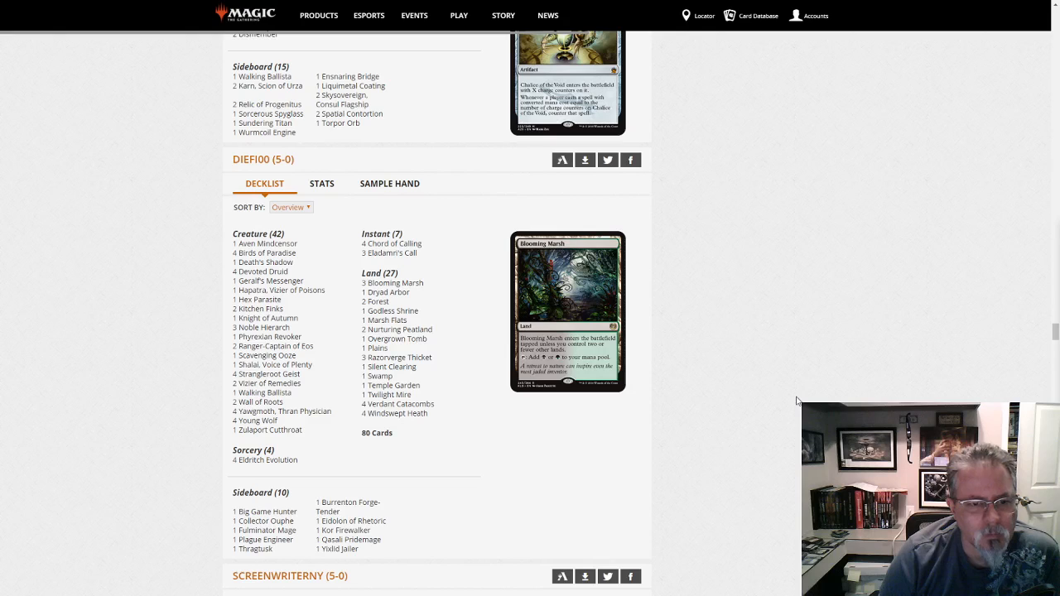
pyautogui.moveTo(792, 430)
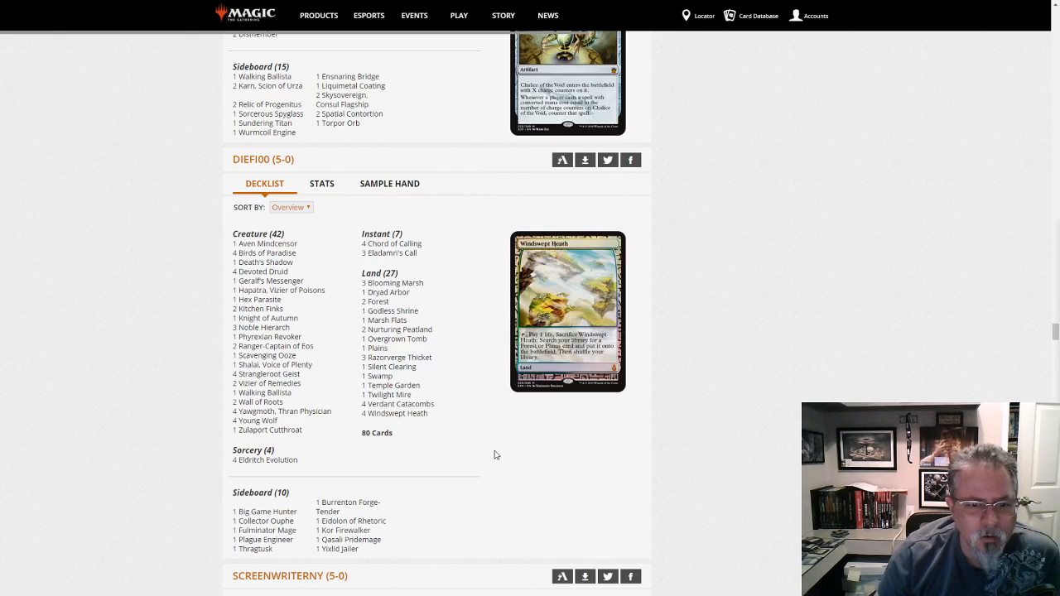
pyautogui.moveTo(732, 446)
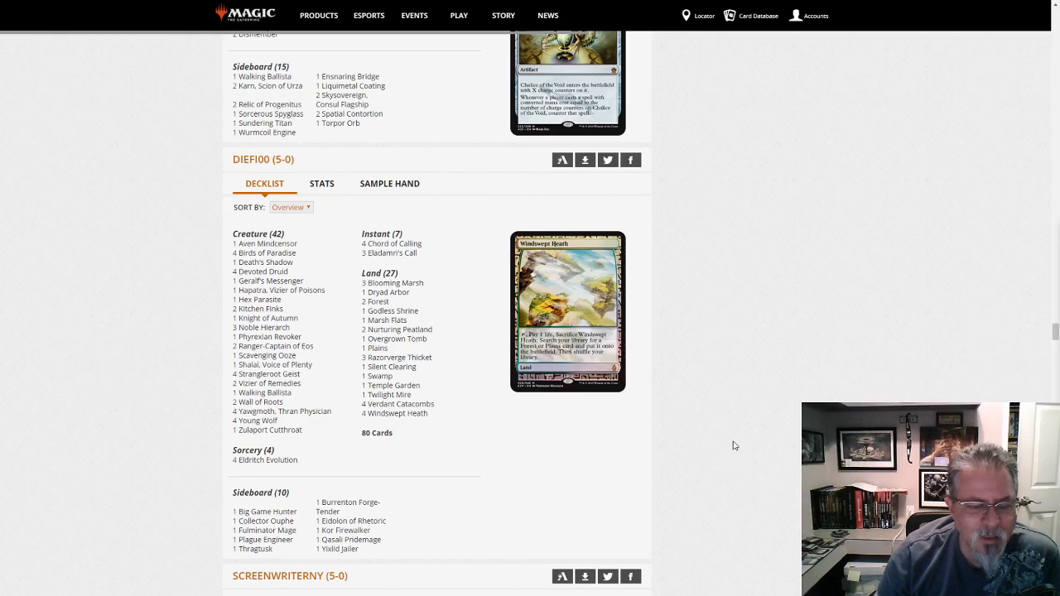
pyautogui.moveTo(735, 424)
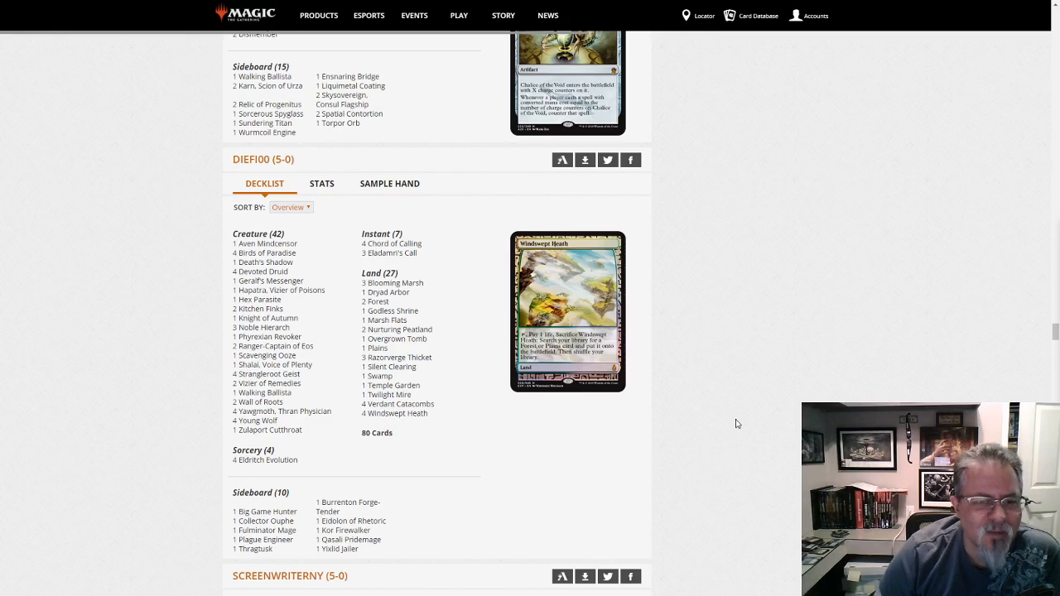
pyautogui.moveTo(563, 527)
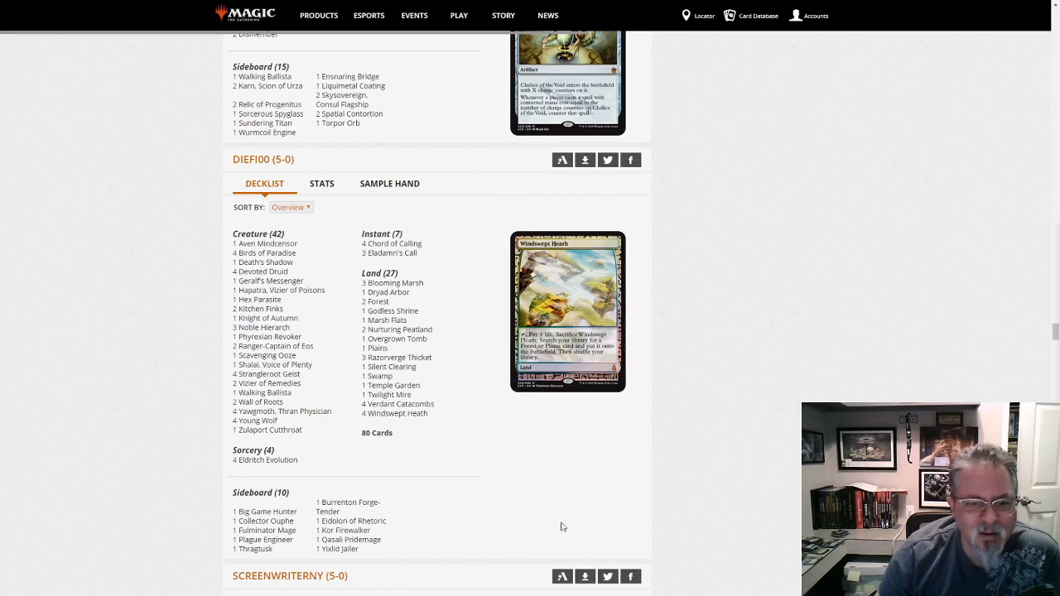
pyautogui.moveTo(157, 366)
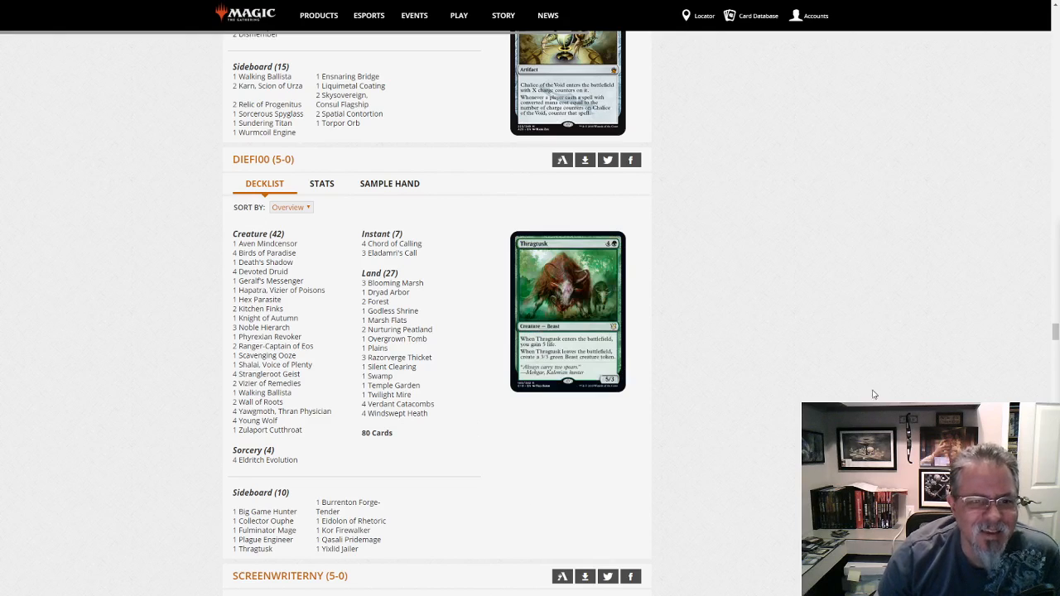
pyautogui.moveTo(464, 454)
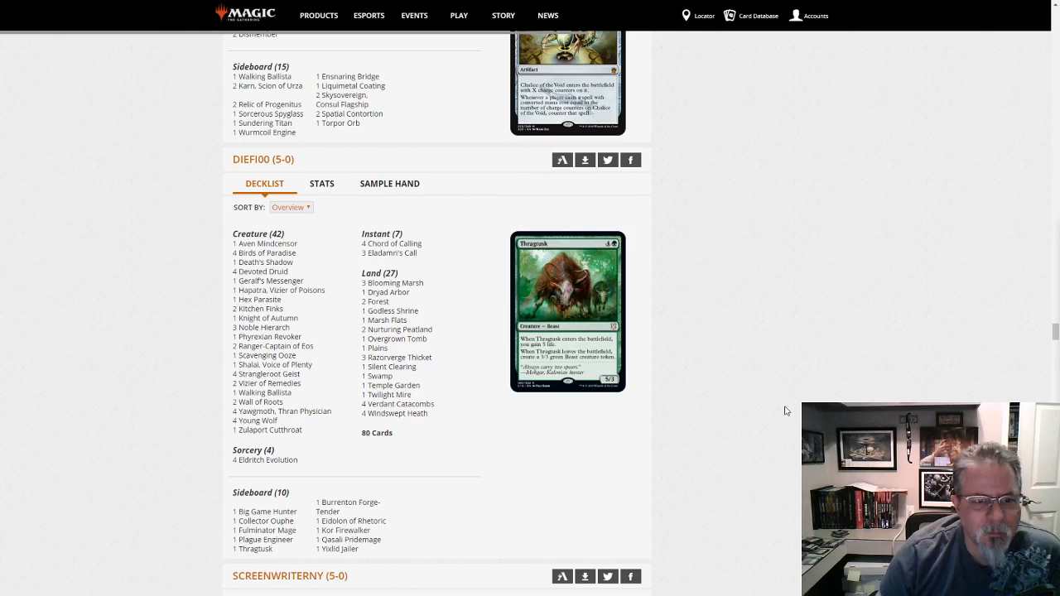
pyautogui.scroll(-3)
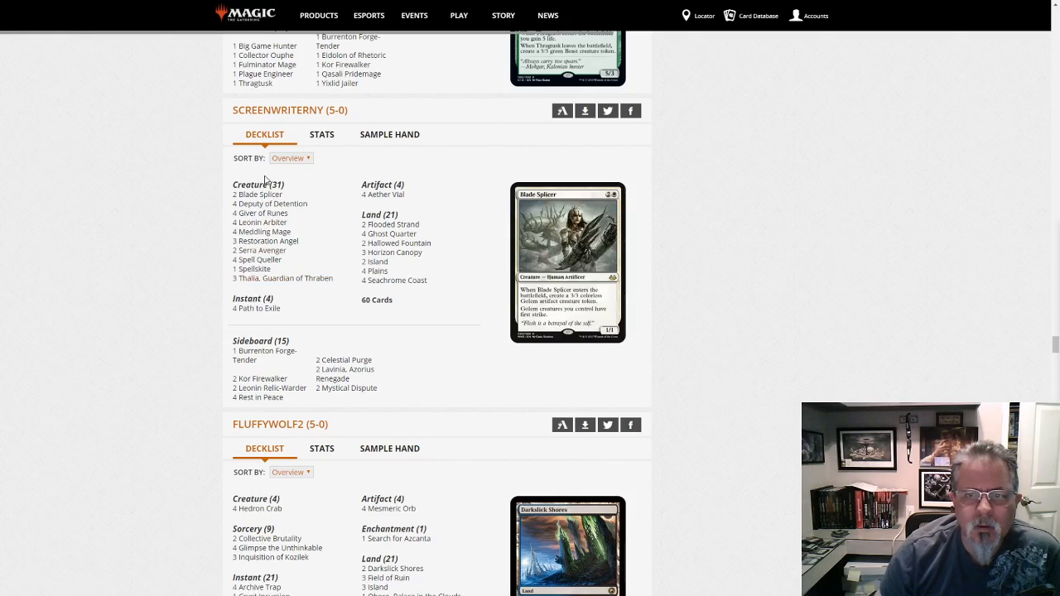
pyautogui.moveTo(263, 222)
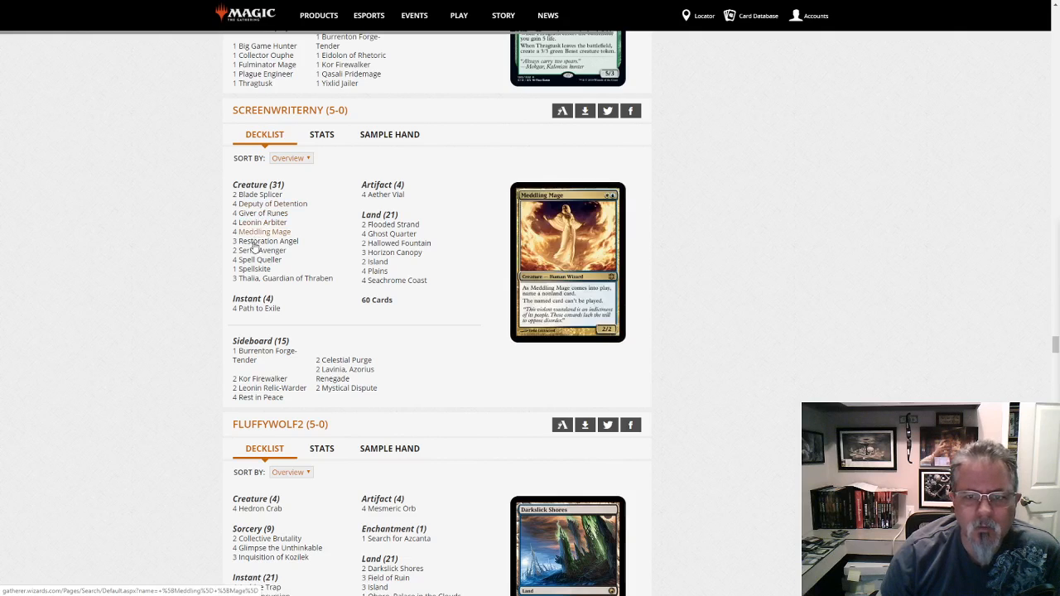
pyautogui.moveTo(282, 278)
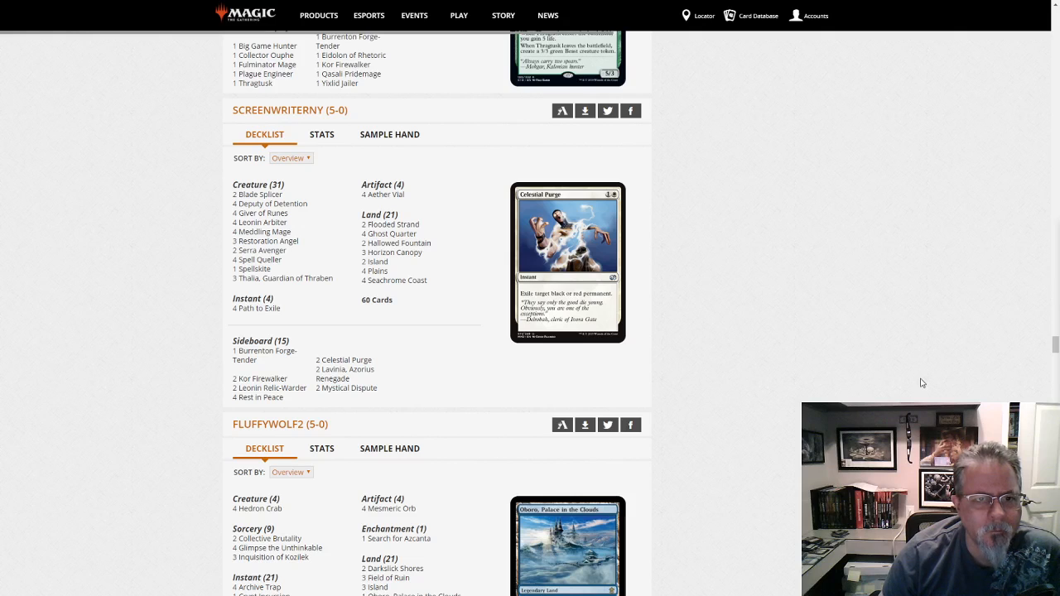
pyautogui.scroll(-3)
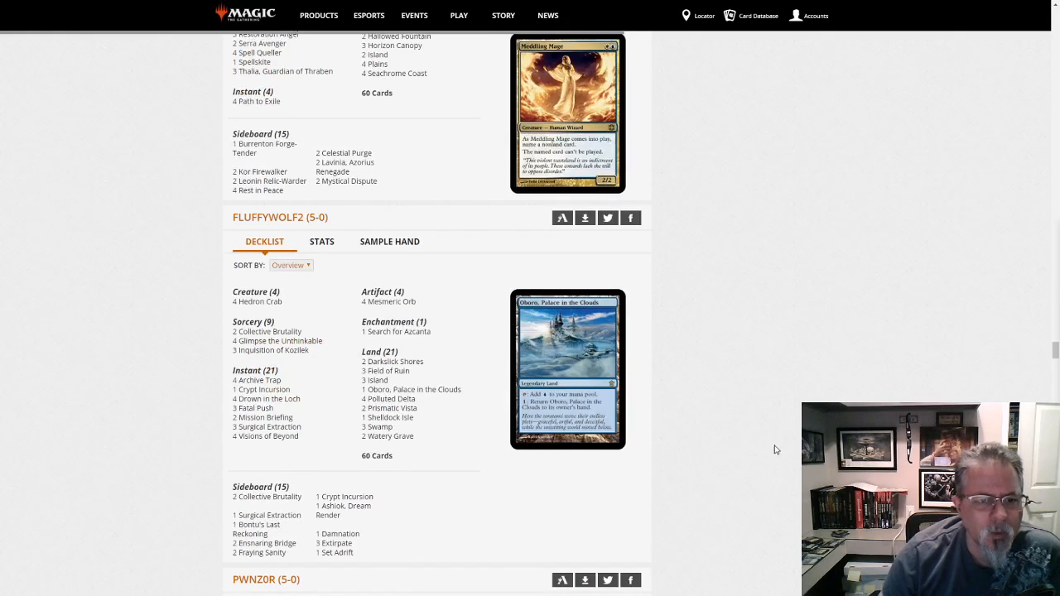
pyautogui.scroll(-3)
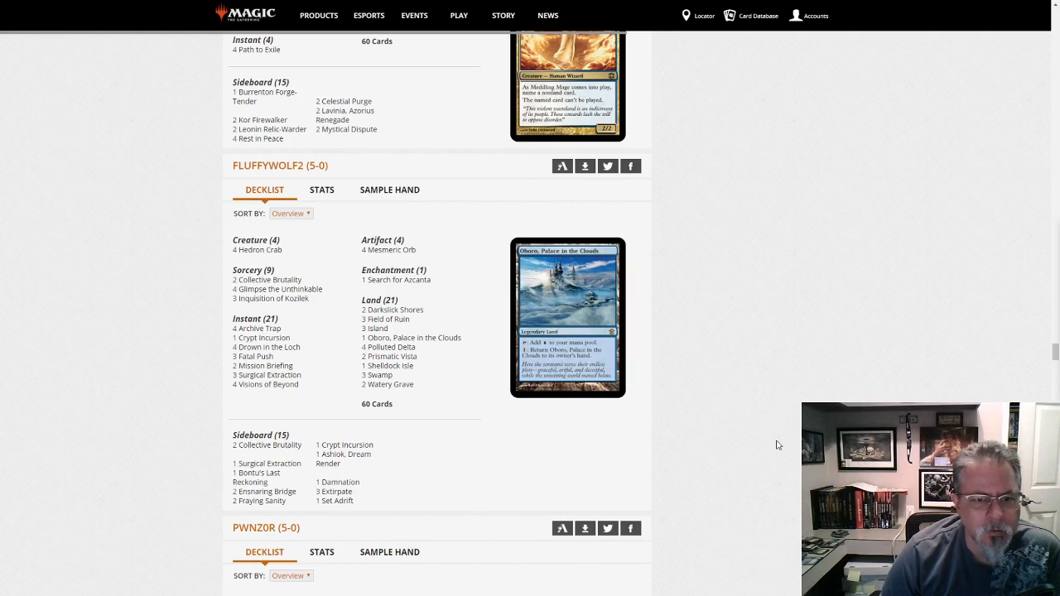
pyautogui.moveTo(762, 288)
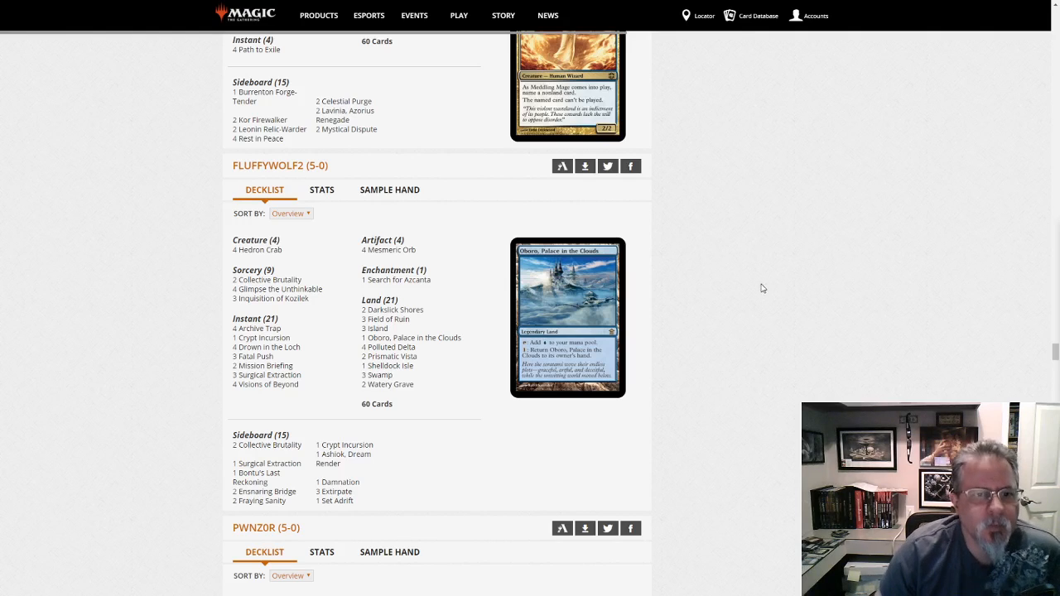
pyautogui.scroll(-3)
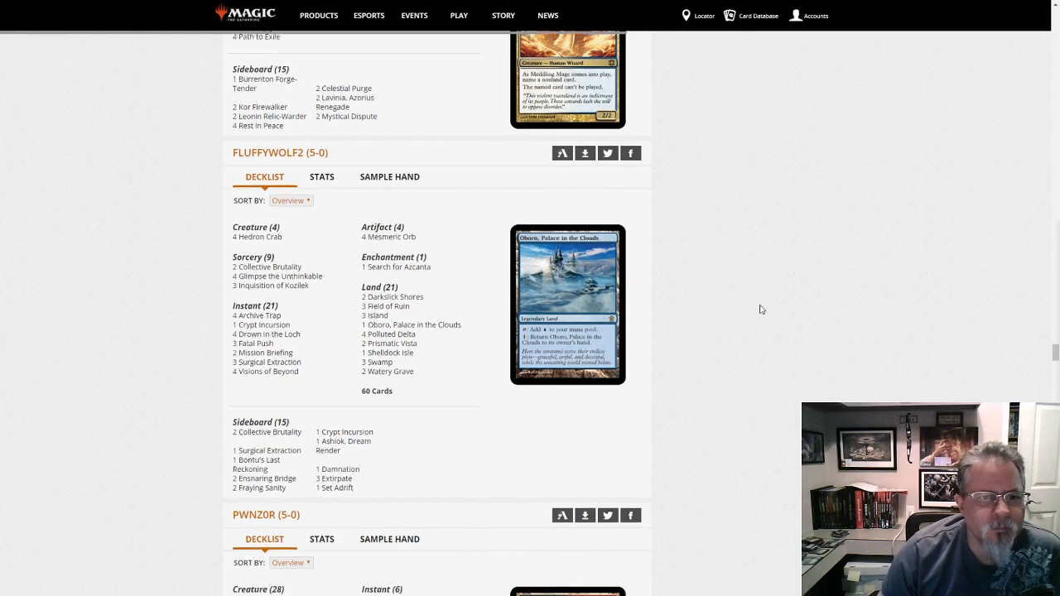
pyautogui.scroll(-3)
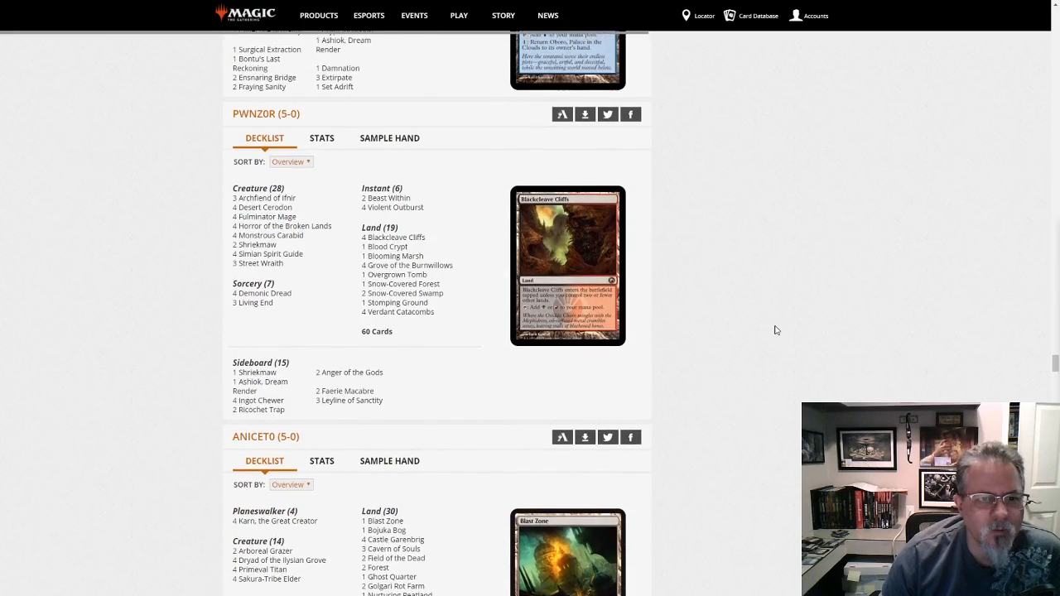
pyautogui.scroll(-3)
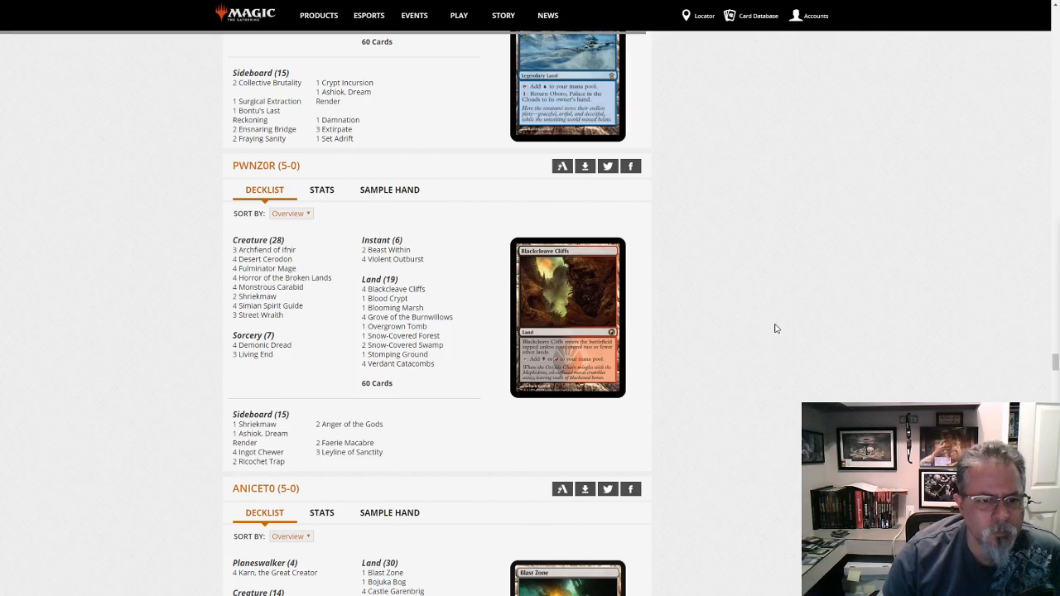
pyautogui.moveTo(733, 265)
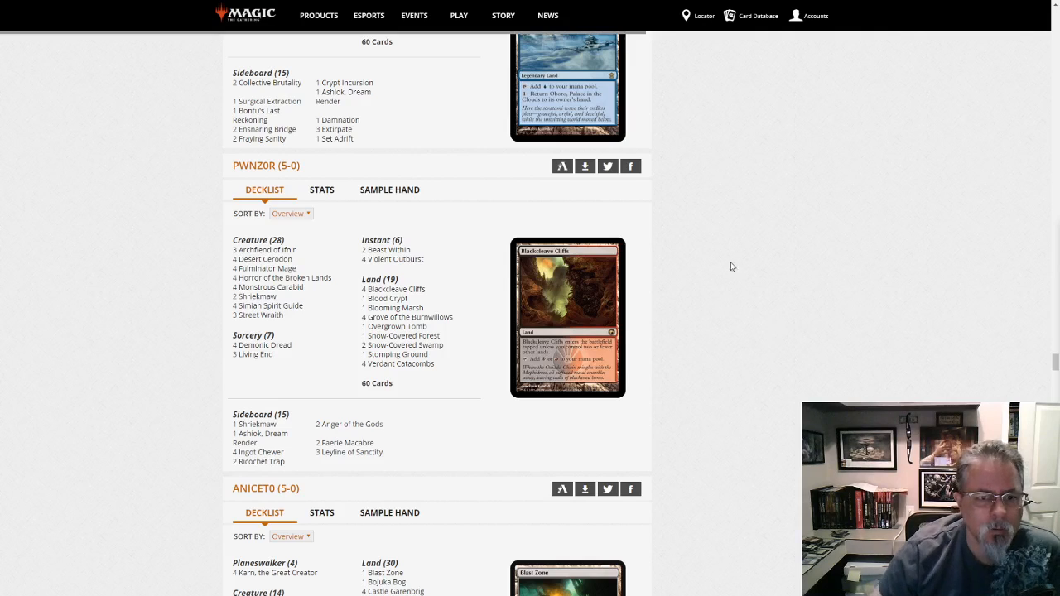
pyautogui.scroll(-3)
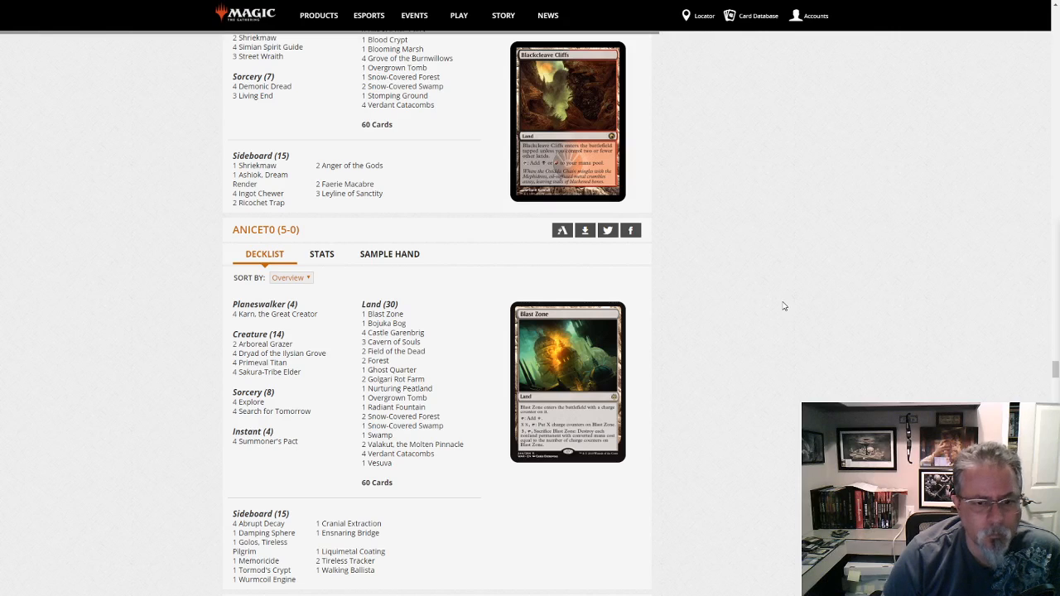
pyautogui.moveTo(855, 261)
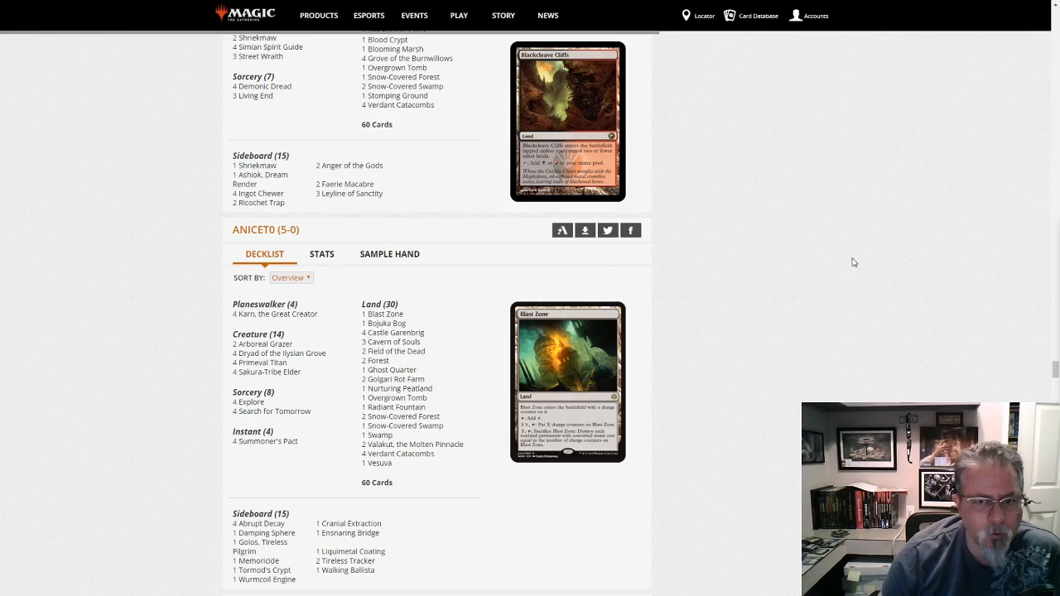
pyautogui.scroll(-3)
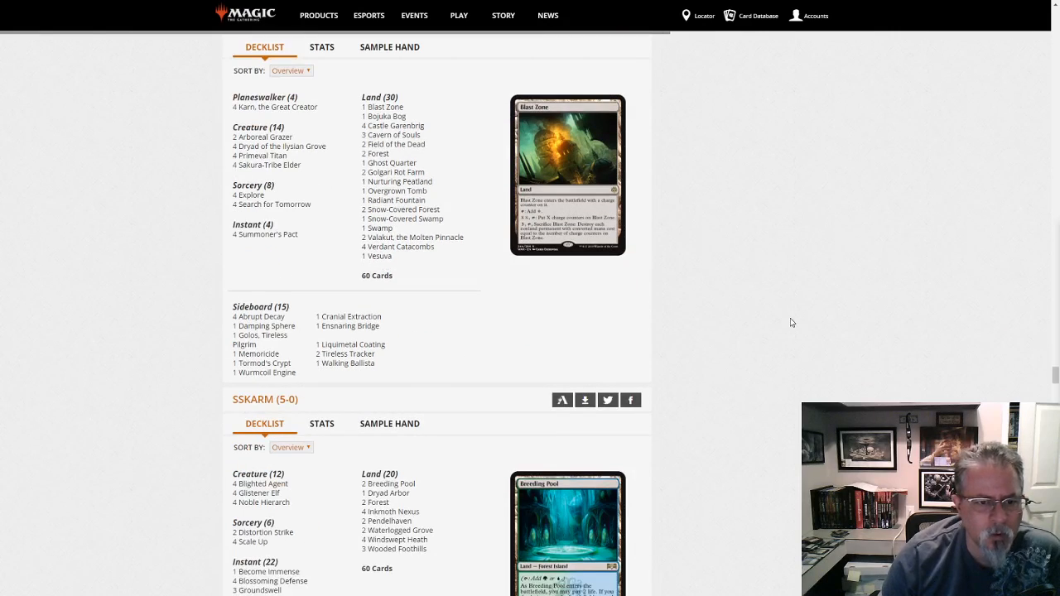
pyautogui.scroll(-3)
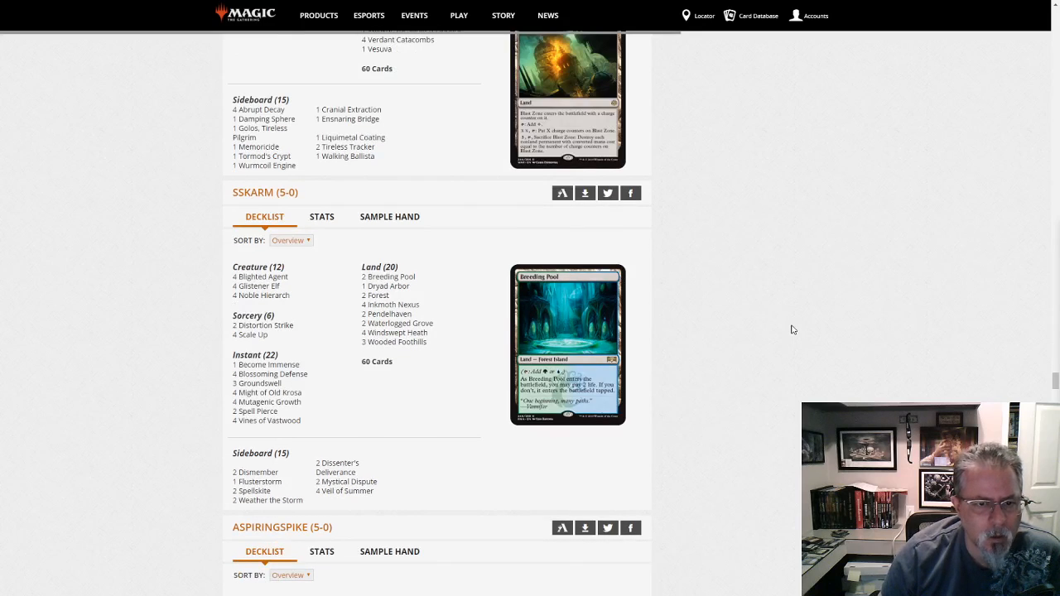
pyautogui.moveTo(446, 414)
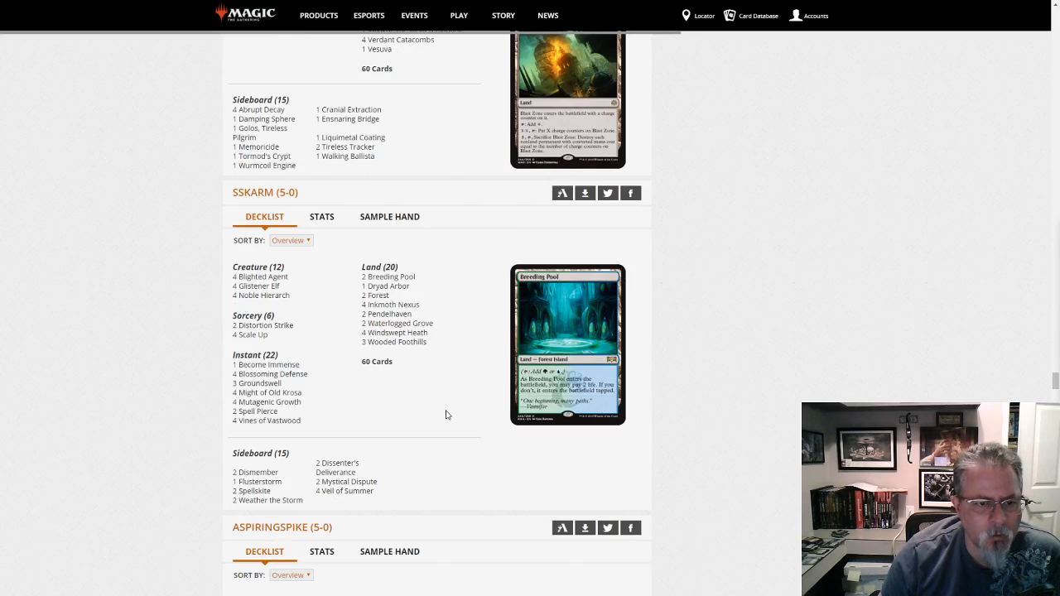
pyautogui.scroll(-3)
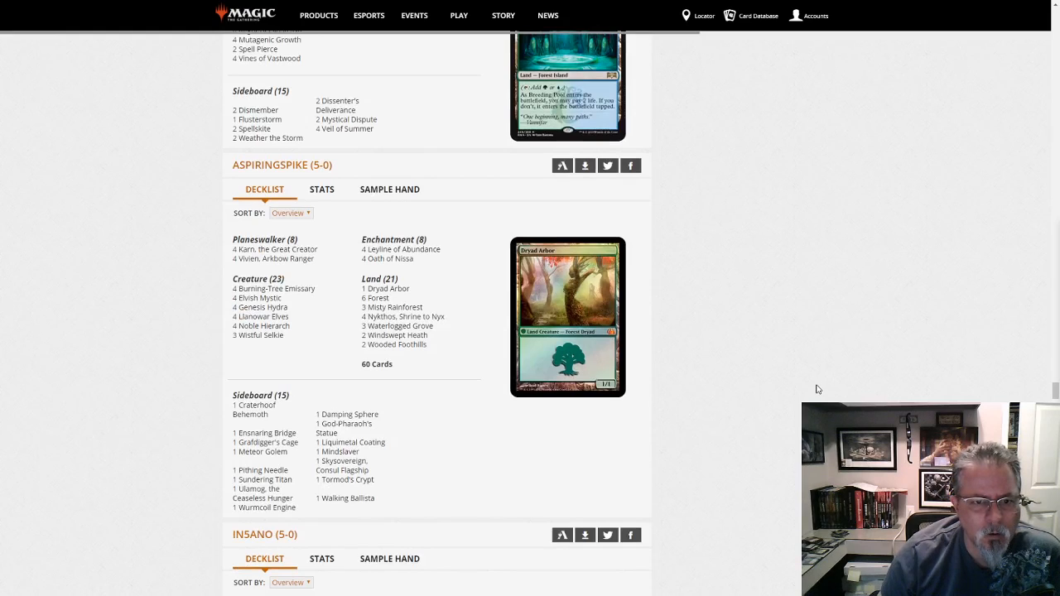
pyautogui.moveTo(606, 417)
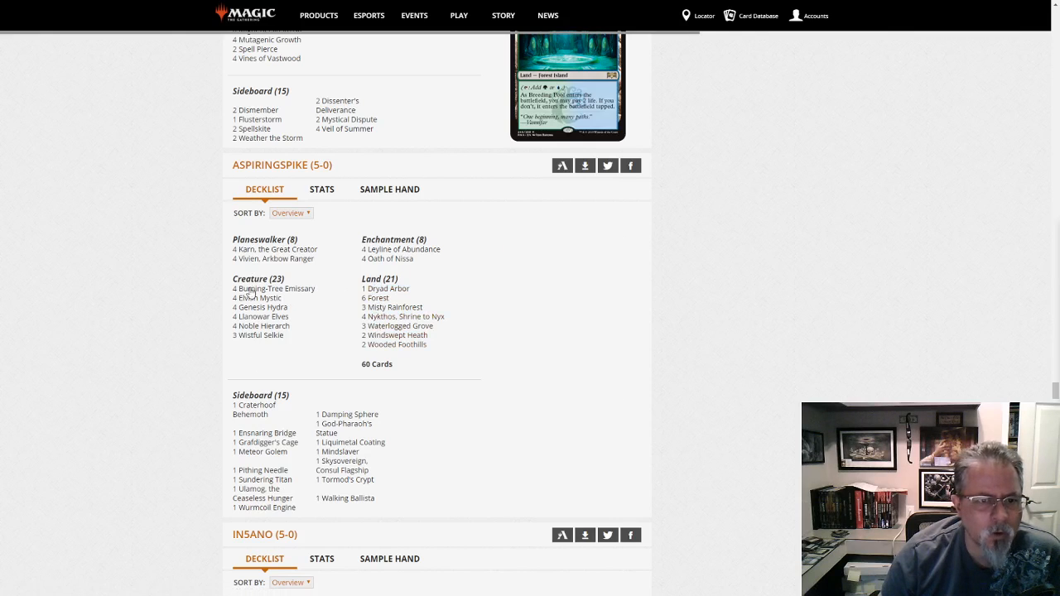
pyautogui.moveTo(395, 258)
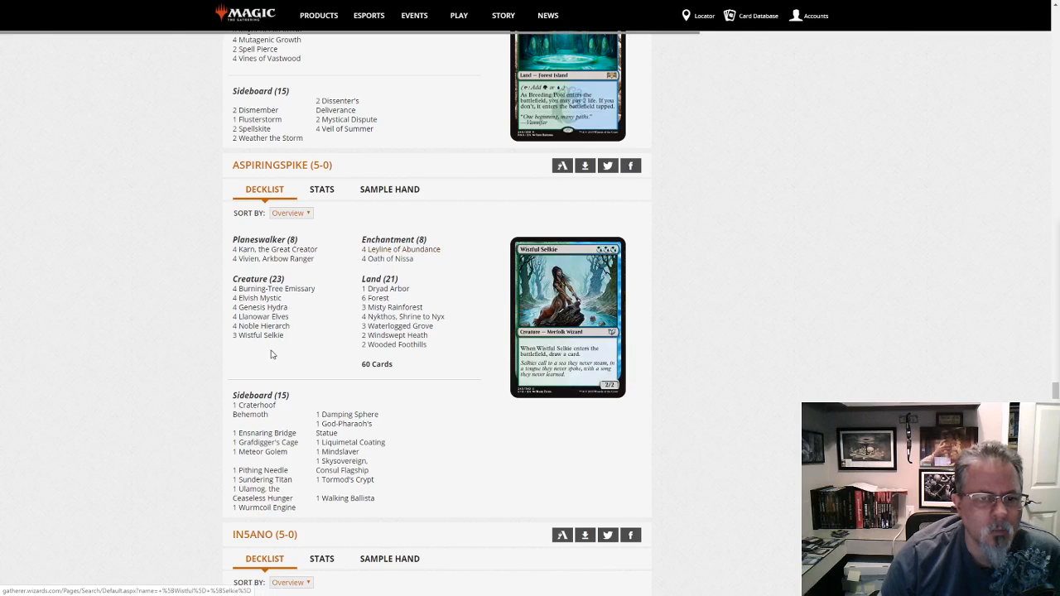
pyautogui.moveTo(388, 259)
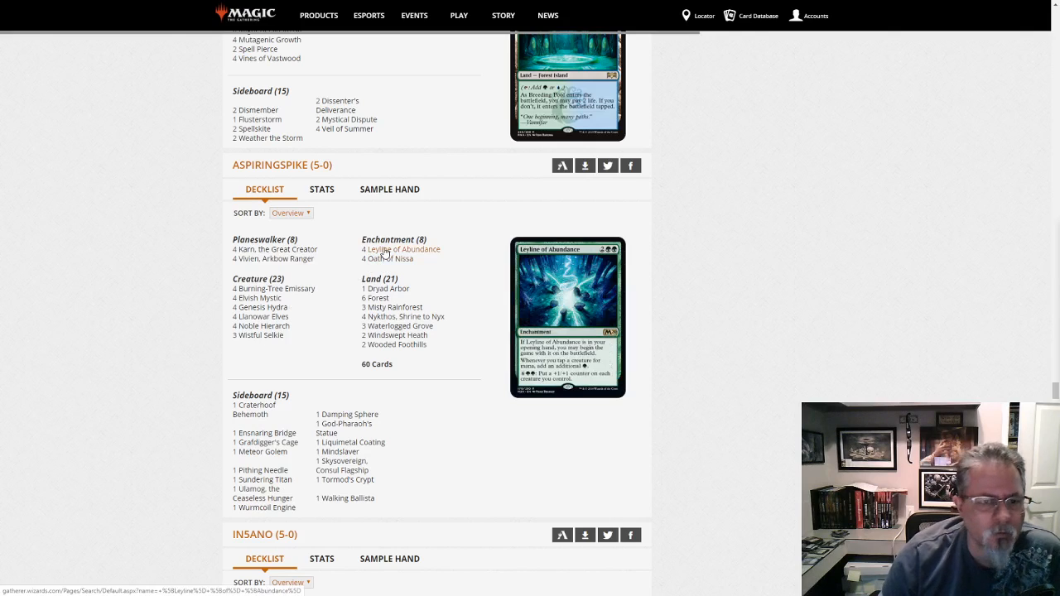
pyautogui.moveTo(259, 334)
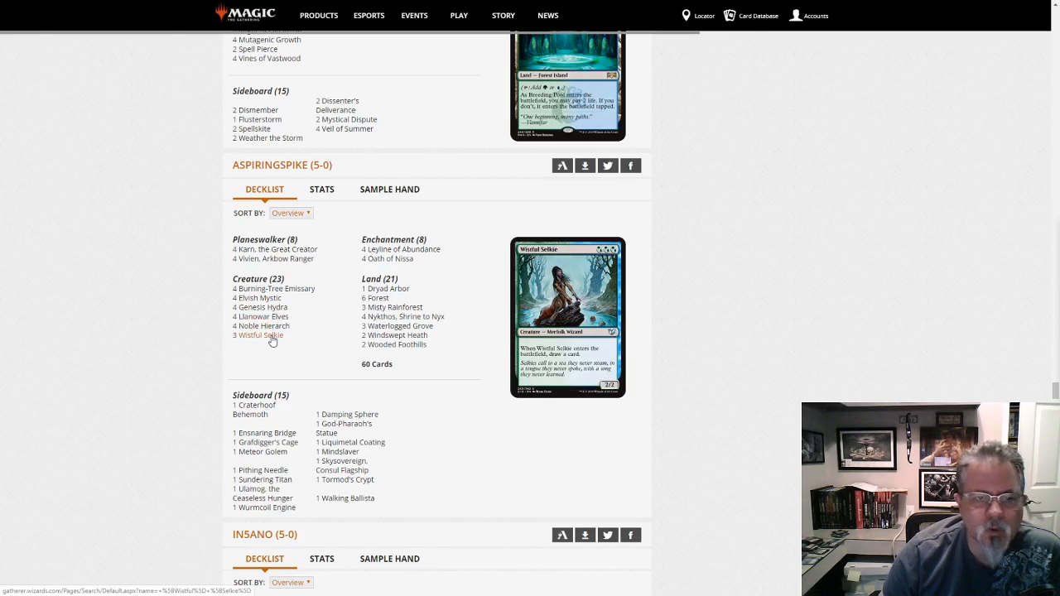
pyautogui.moveTo(260, 306)
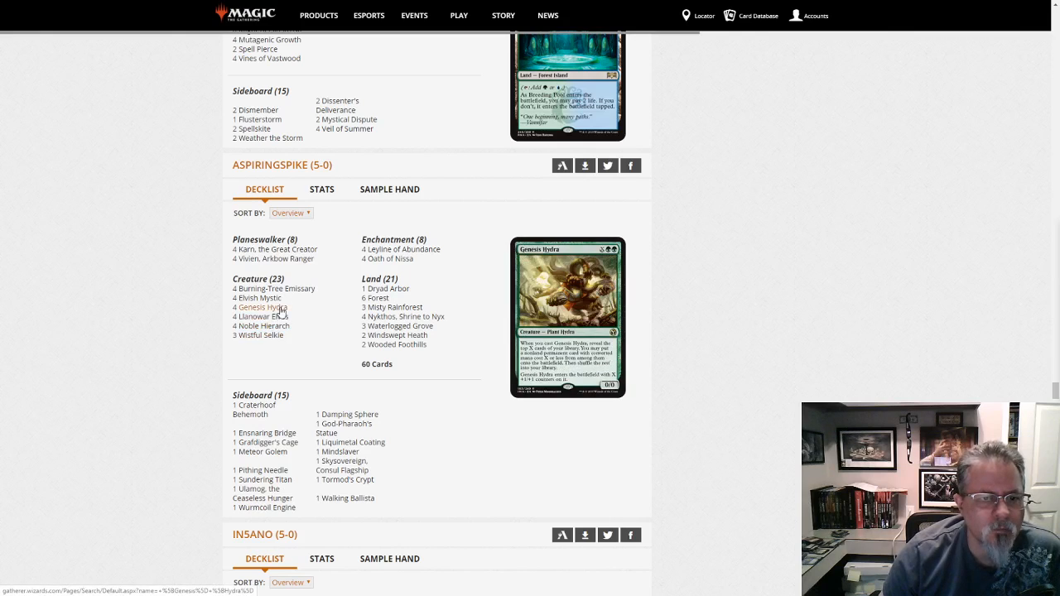
pyautogui.moveTo(273, 249)
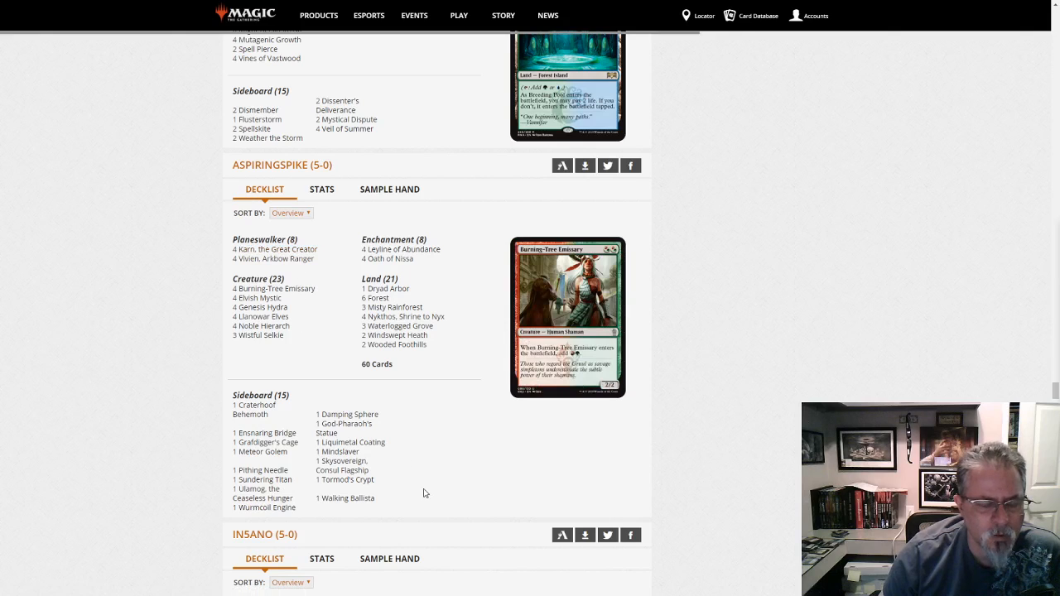
pyautogui.moveTo(341, 463)
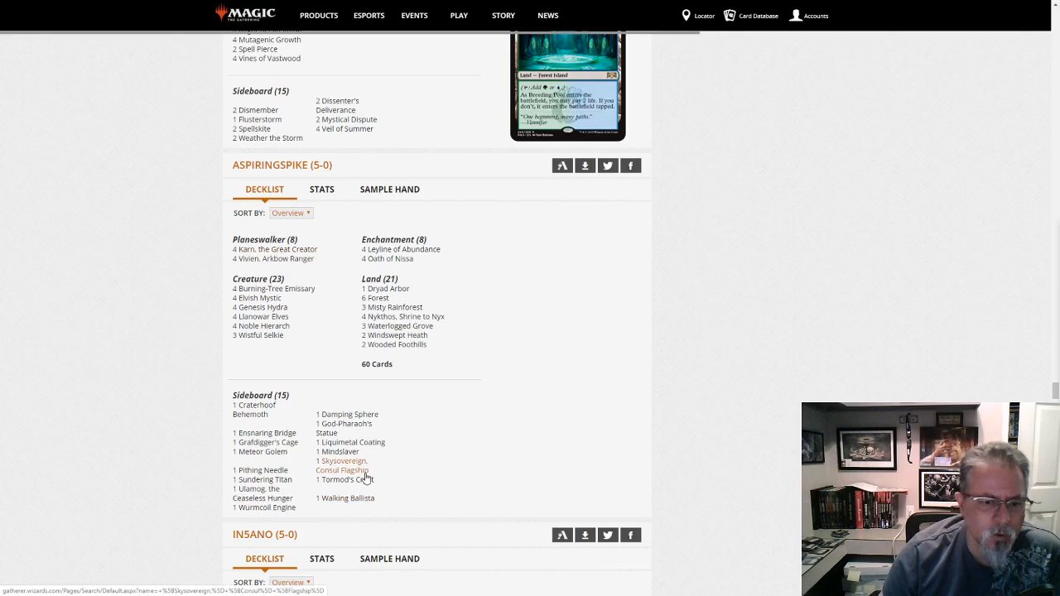
pyautogui.moveTo(338, 451)
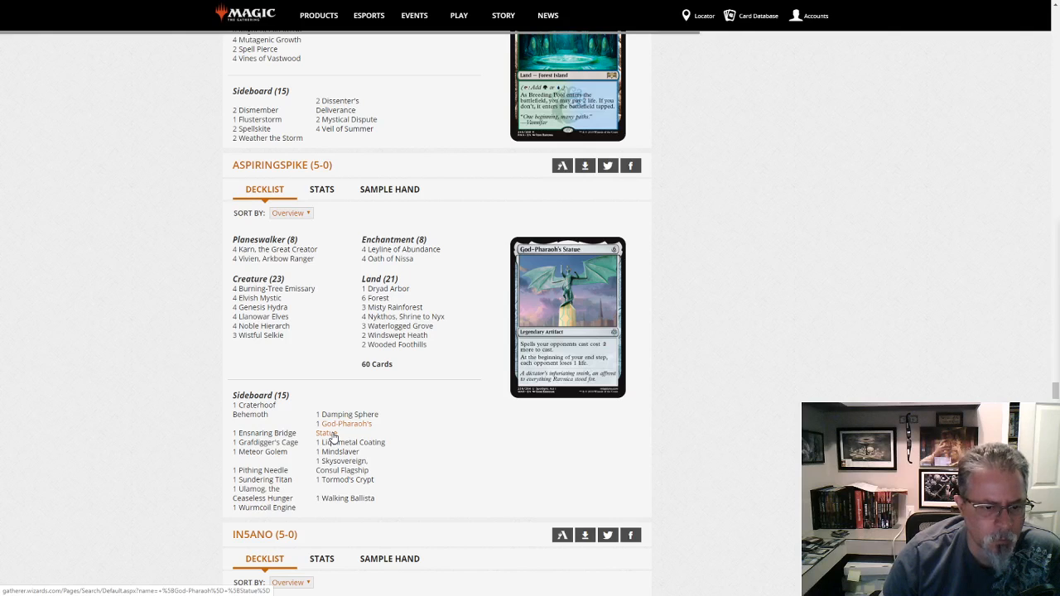
pyautogui.moveTo(264, 484)
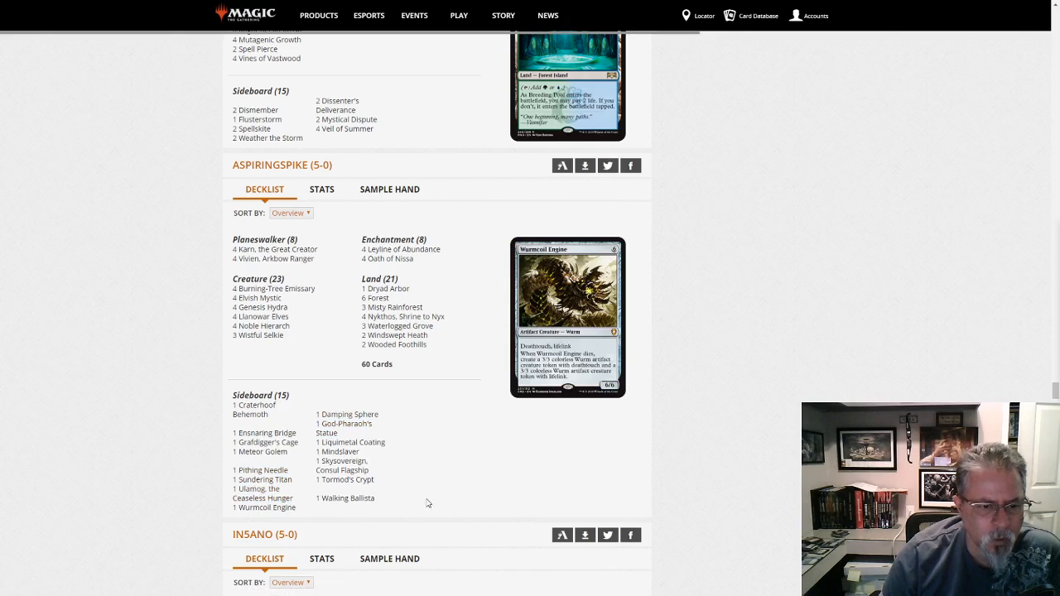
pyautogui.moveTo(272, 418)
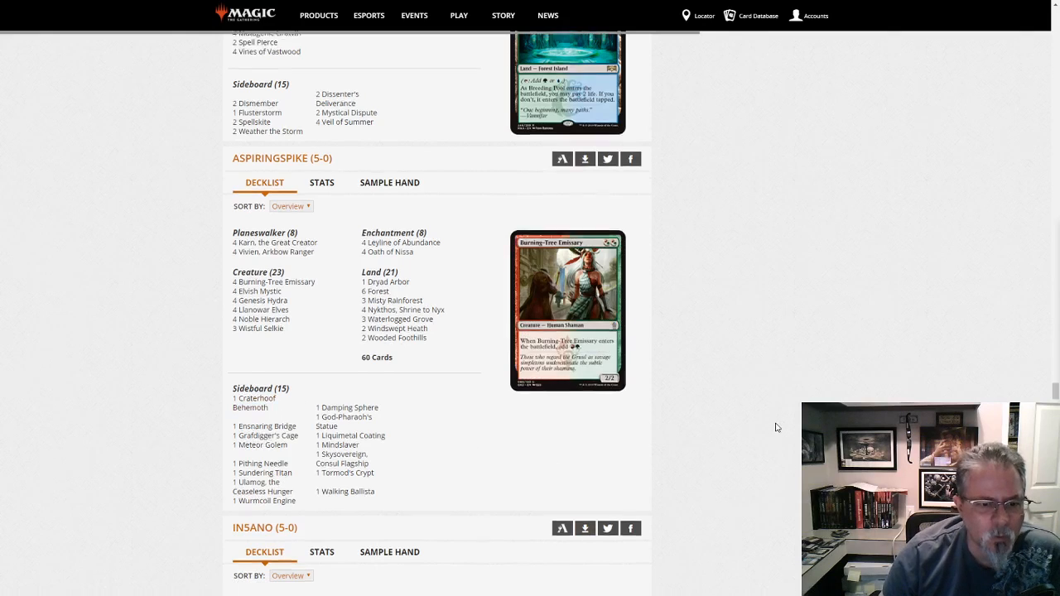
pyautogui.scroll(-3)
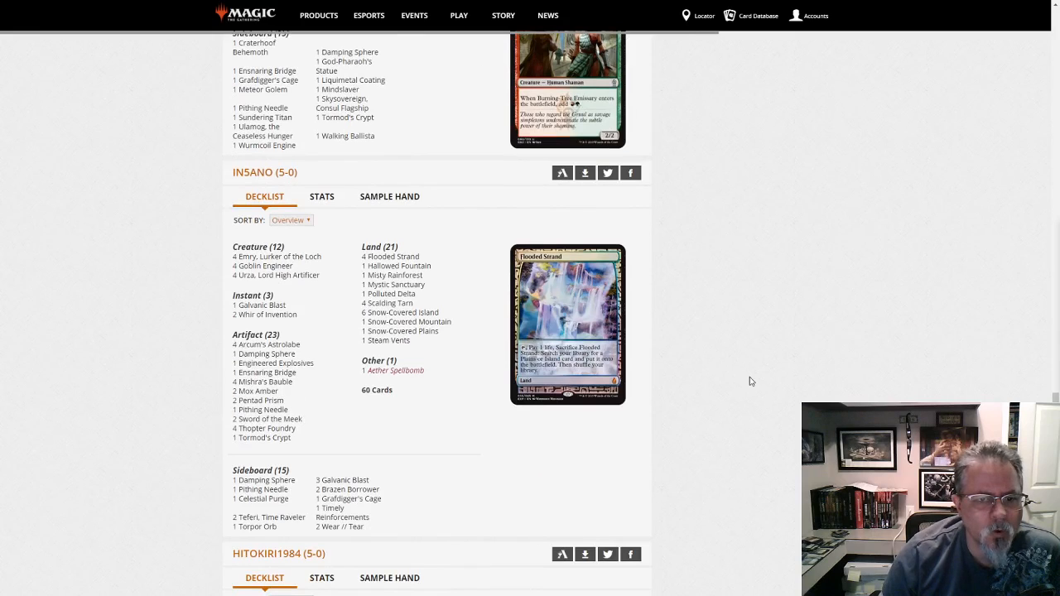
pyautogui.moveTo(401, 331)
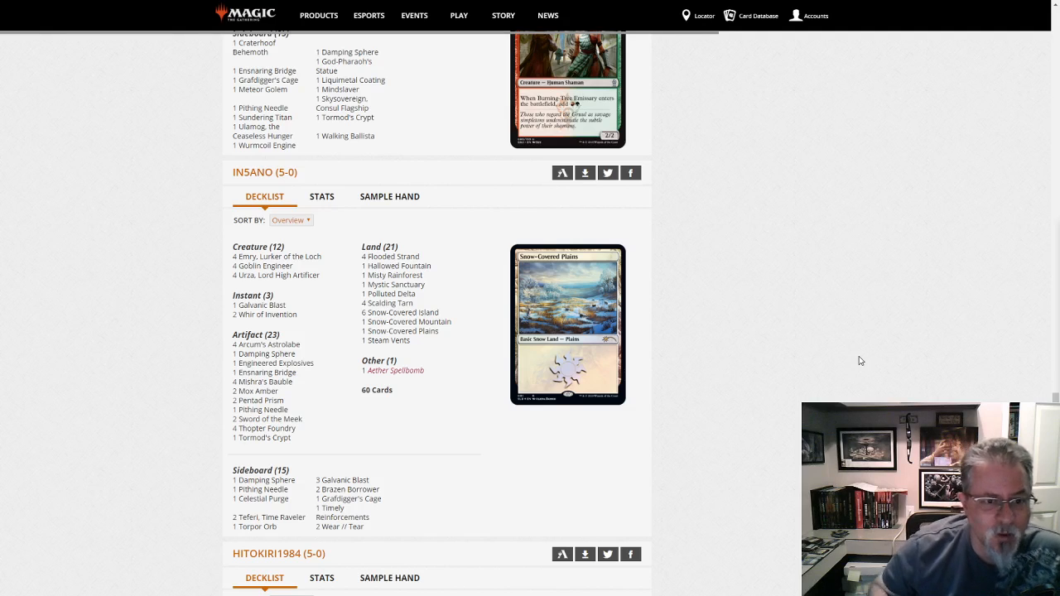
pyautogui.scroll(-3)
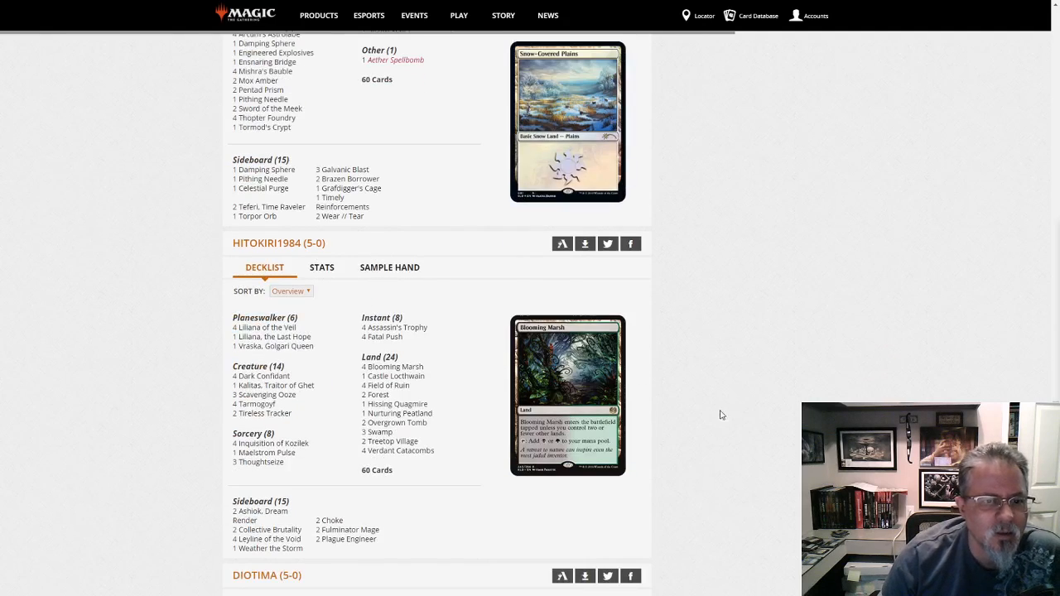
pyautogui.scroll(-3)
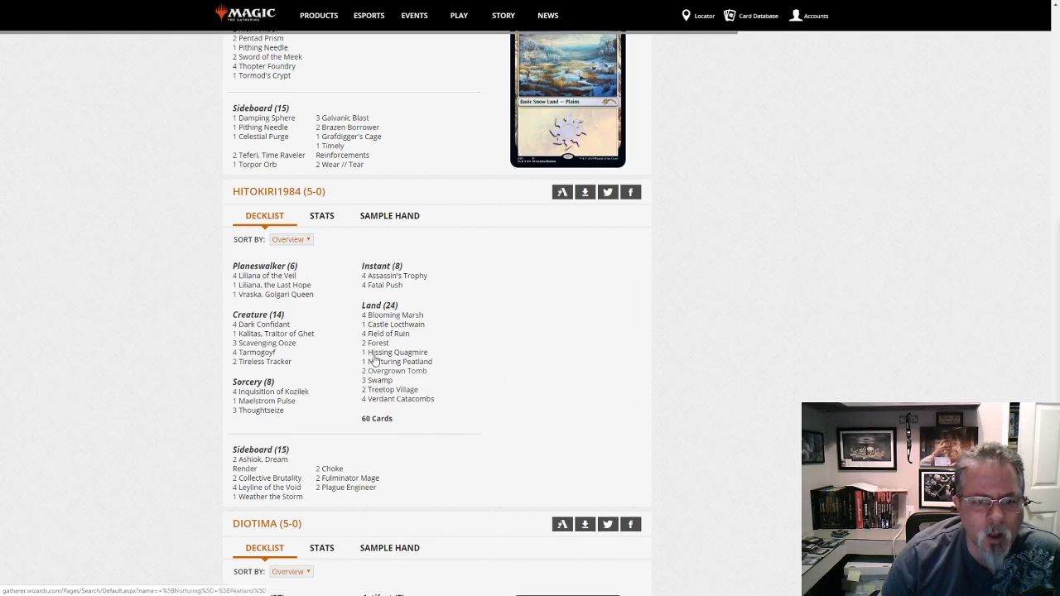
pyautogui.moveTo(252, 368)
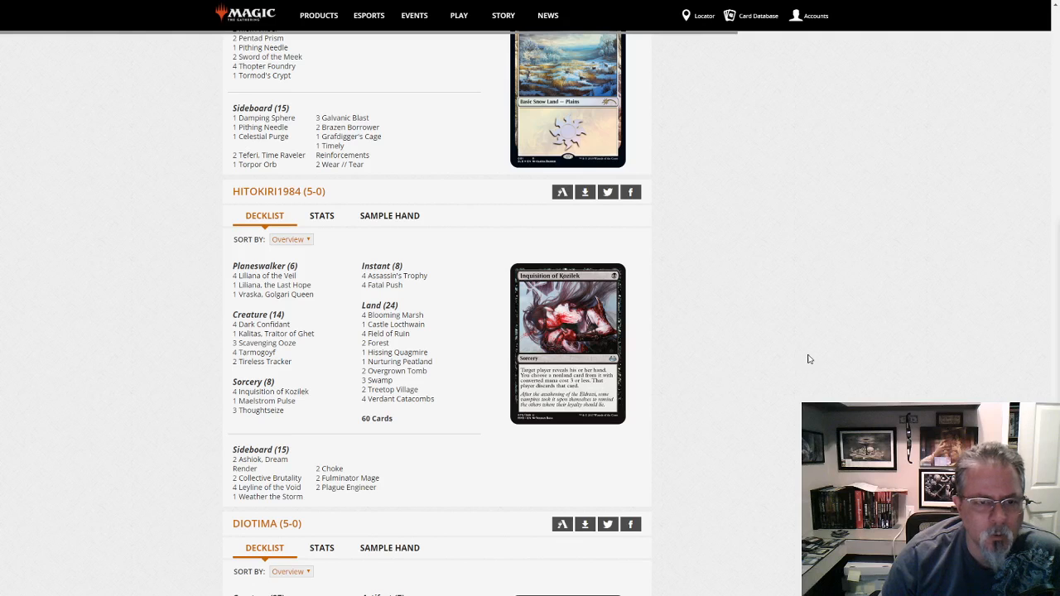
pyautogui.moveTo(848, 348)
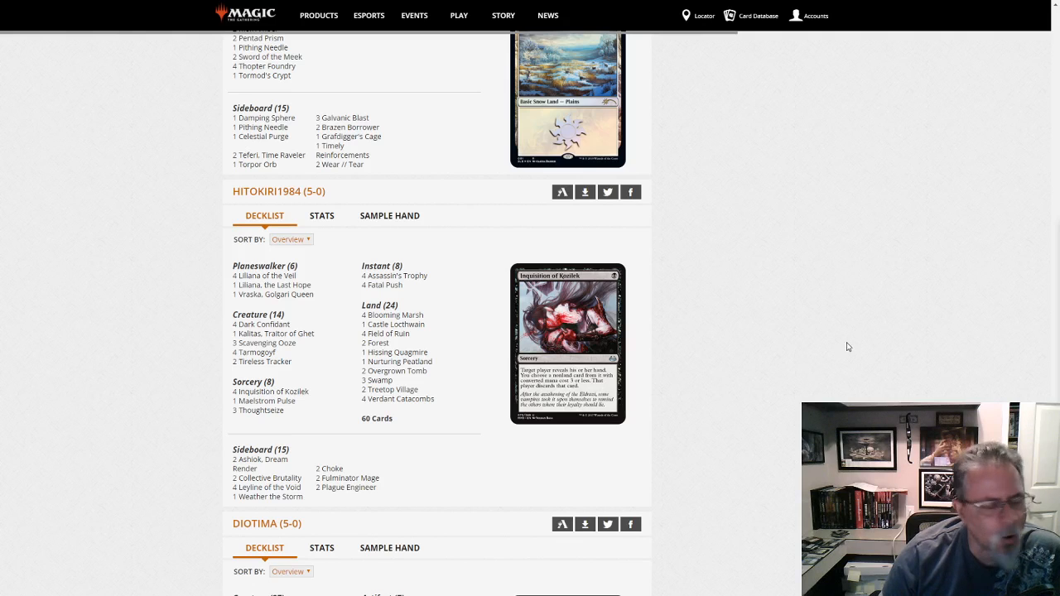
pyautogui.scroll(-3)
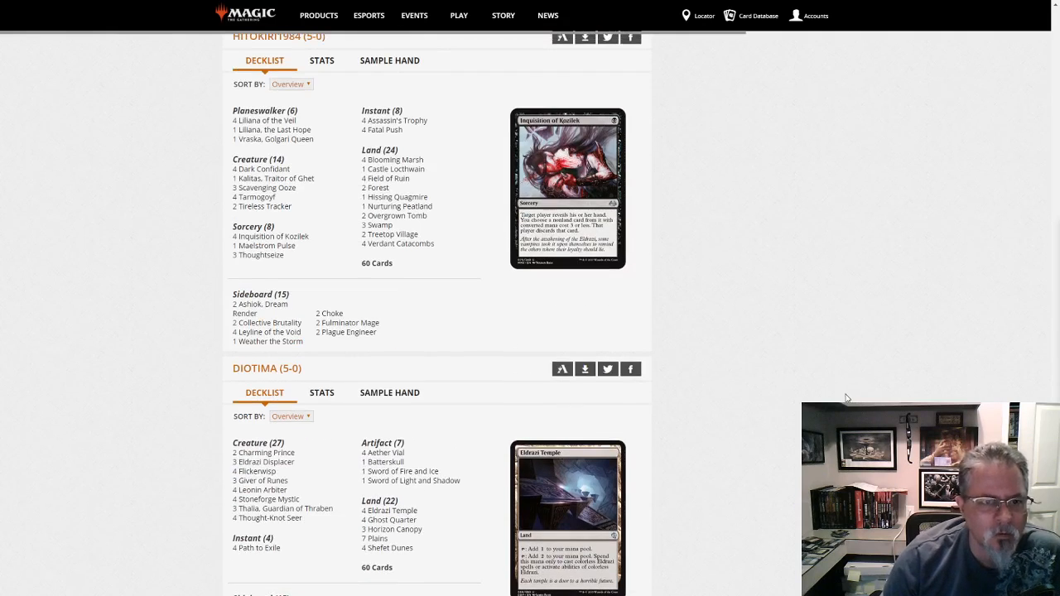
pyautogui.scroll(-3)
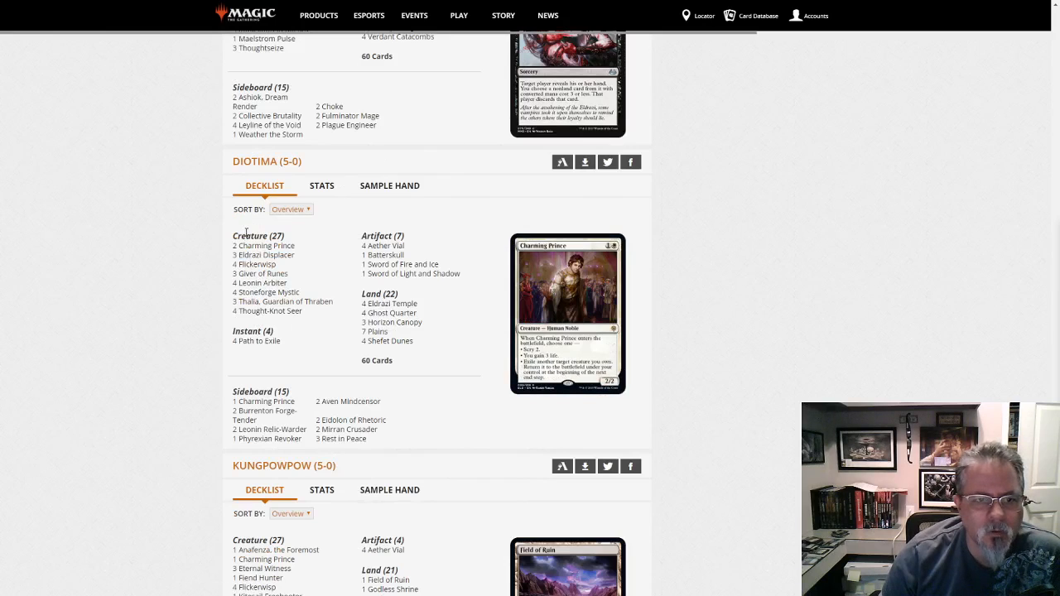
pyautogui.moveTo(274, 301)
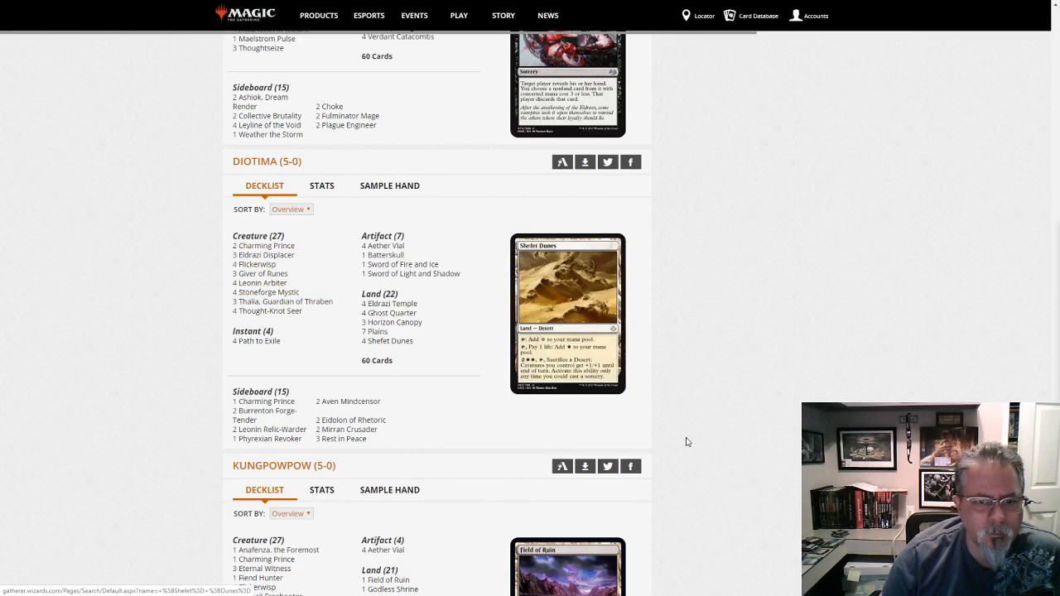
pyautogui.scroll(-3)
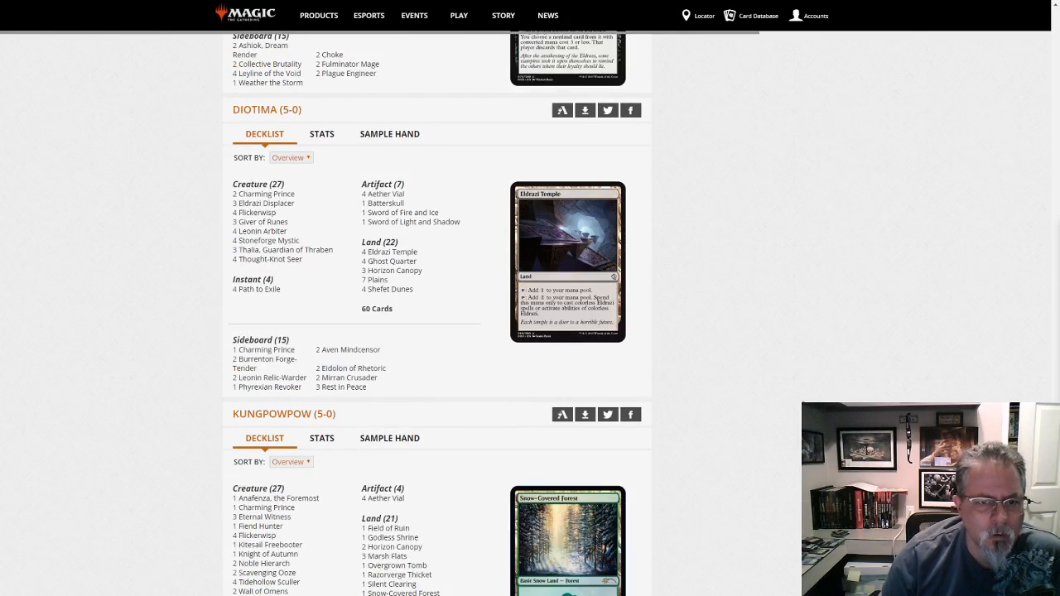
pyautogui.moveTo(273, 258)
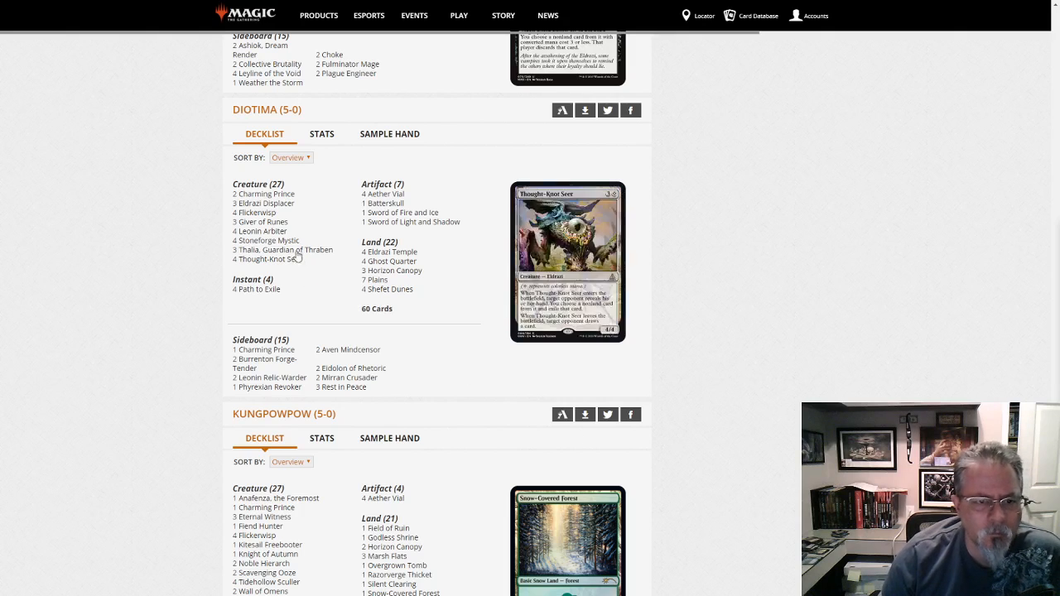
pyautogui.scroll(-3)
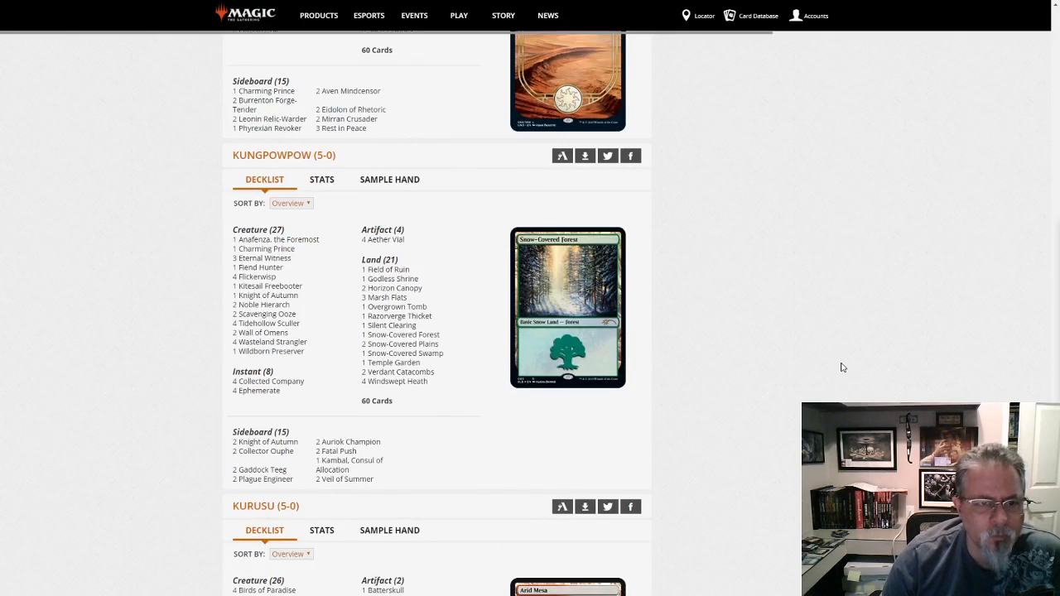
pyautogui.moveTo(845, 358)
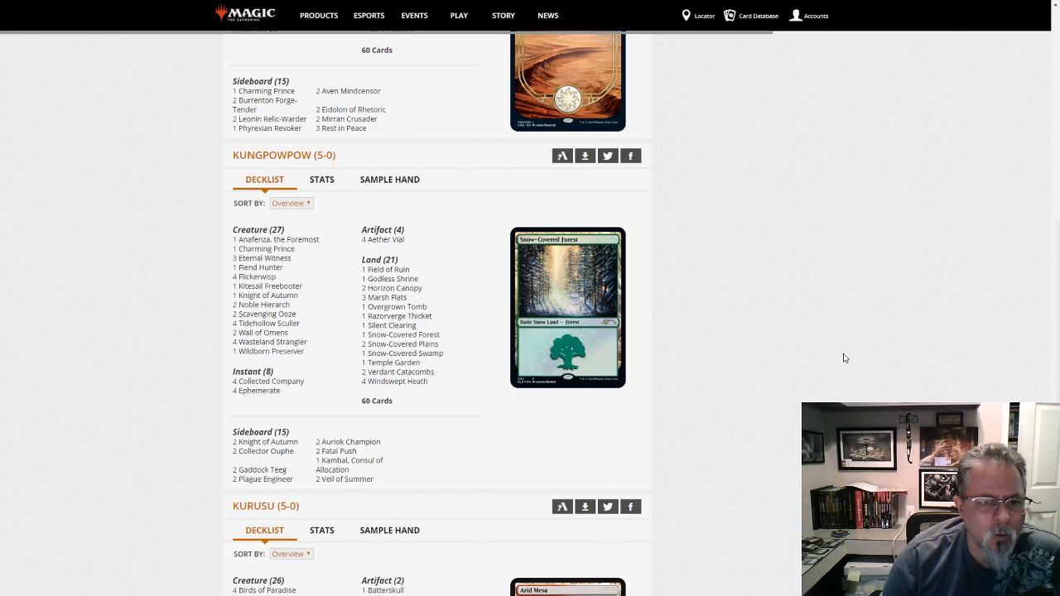
pyautogui.moveTo(263, 304)
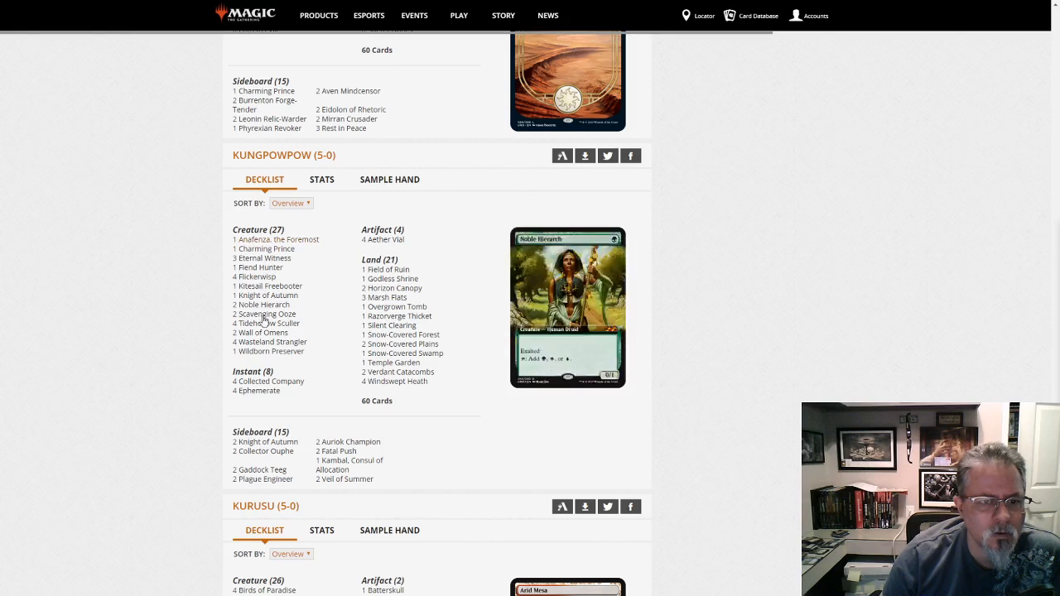
pyautogui.moveTo(257, 391)
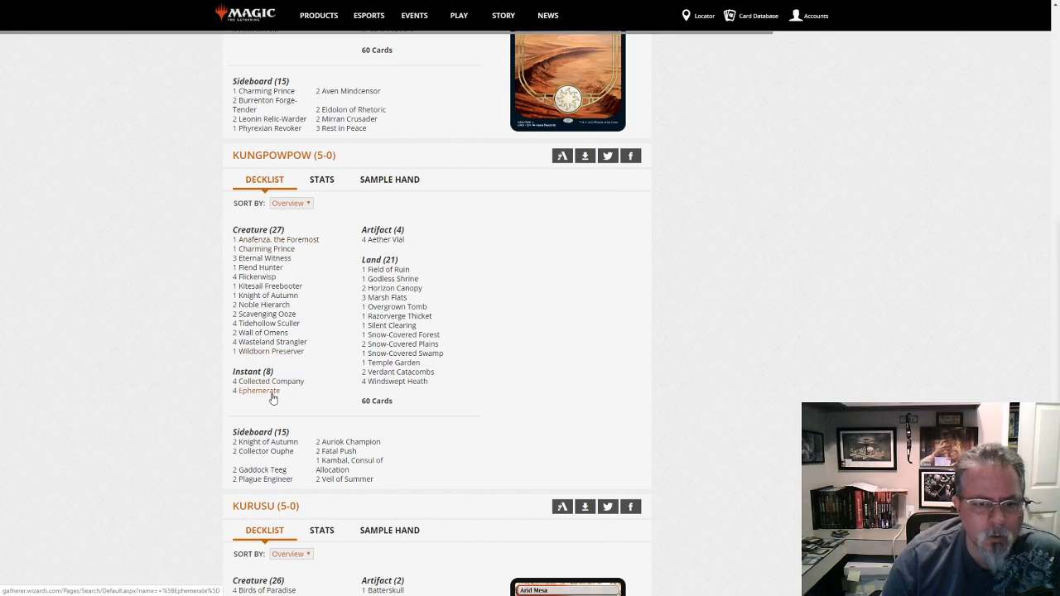
pyautogui.moveTo(269, 323)
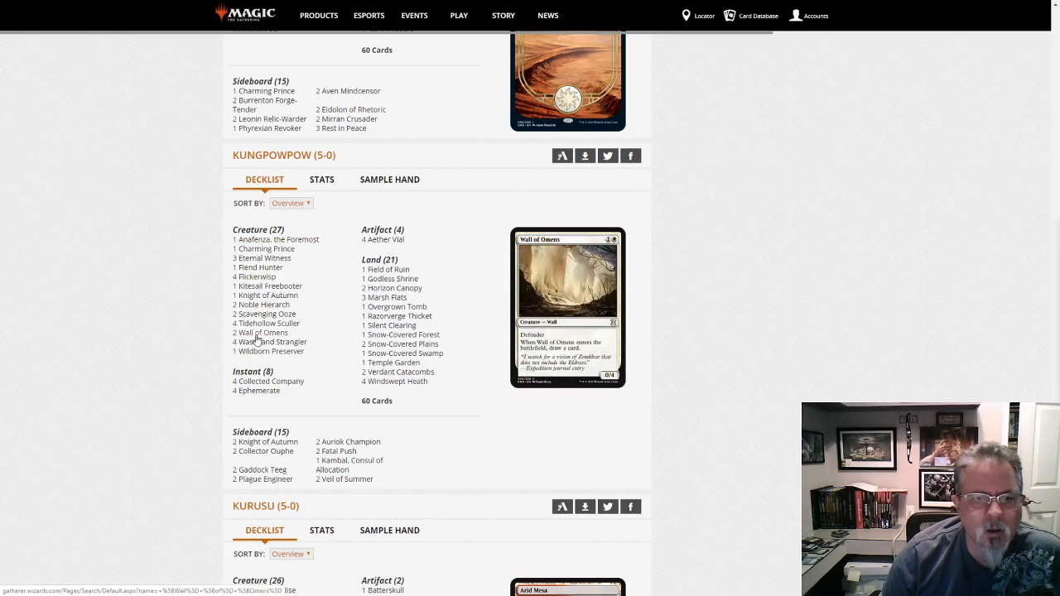
pyautogui.moveTo(262, 342)
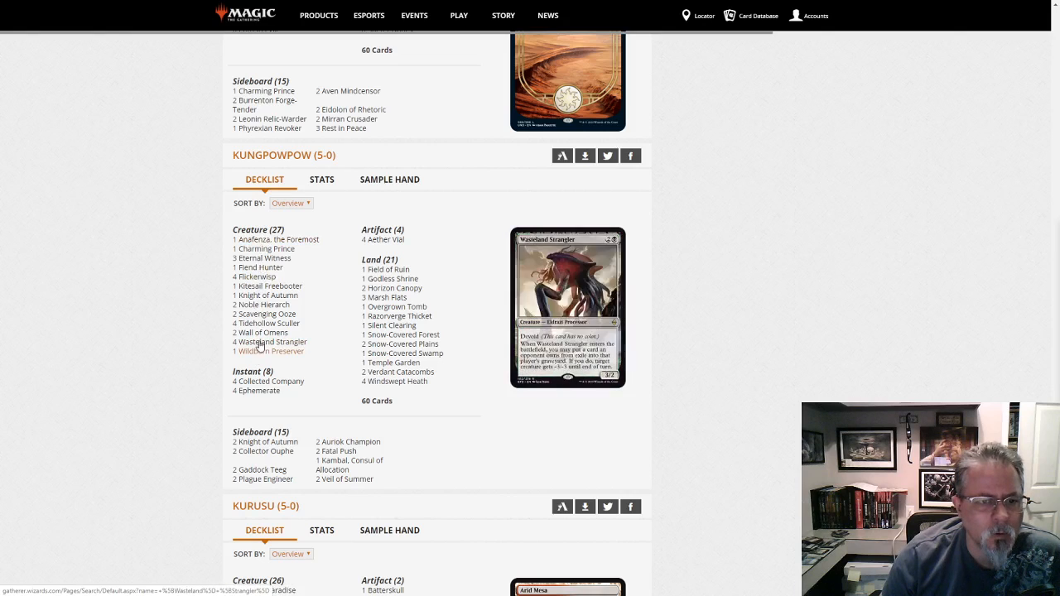
pyautogui.moveTo(262, 268)
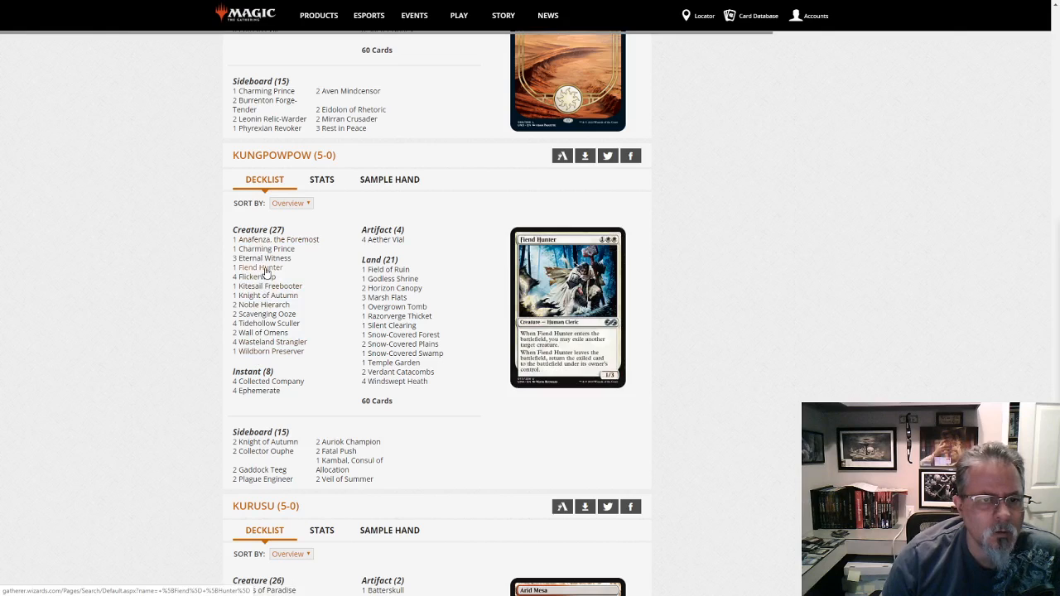
pyautogui.moveTo(278, 238)
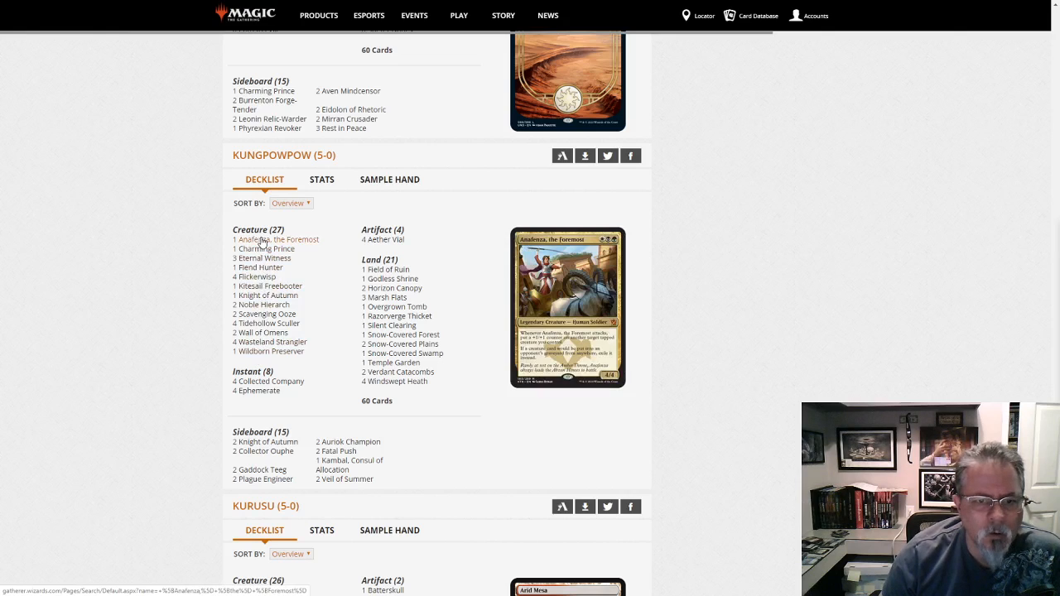
pyautogui.moveTo(269, 351)
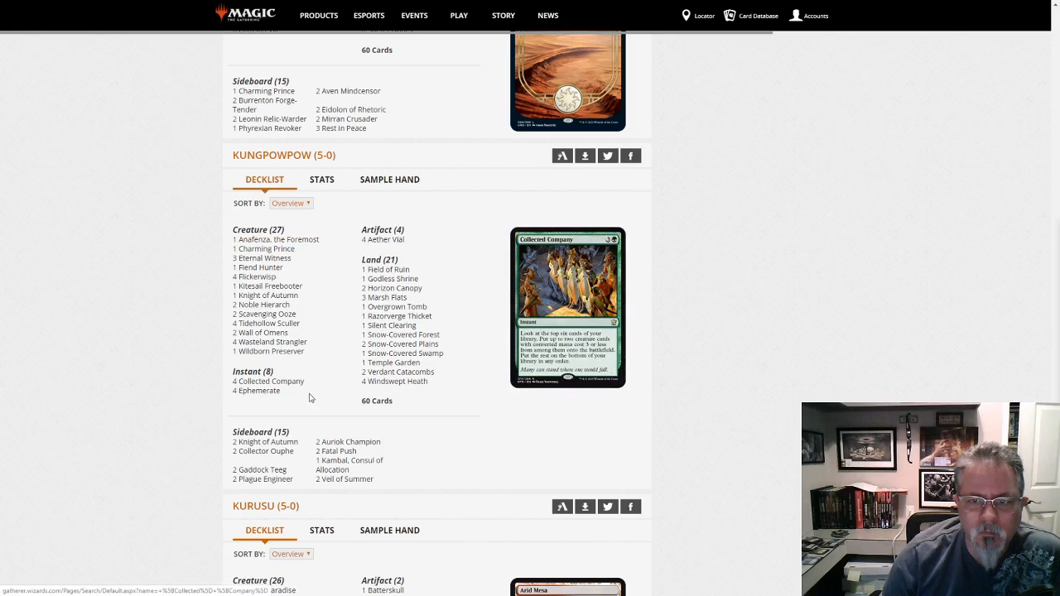
pyautogui.scroll(-3)
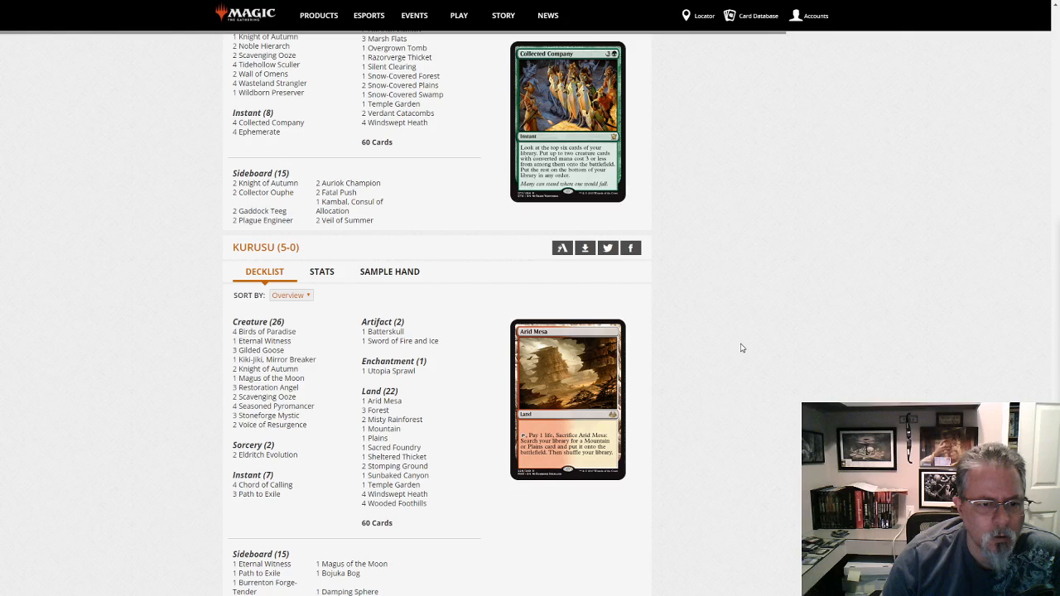
pyautogui.moveTo(818, 338)
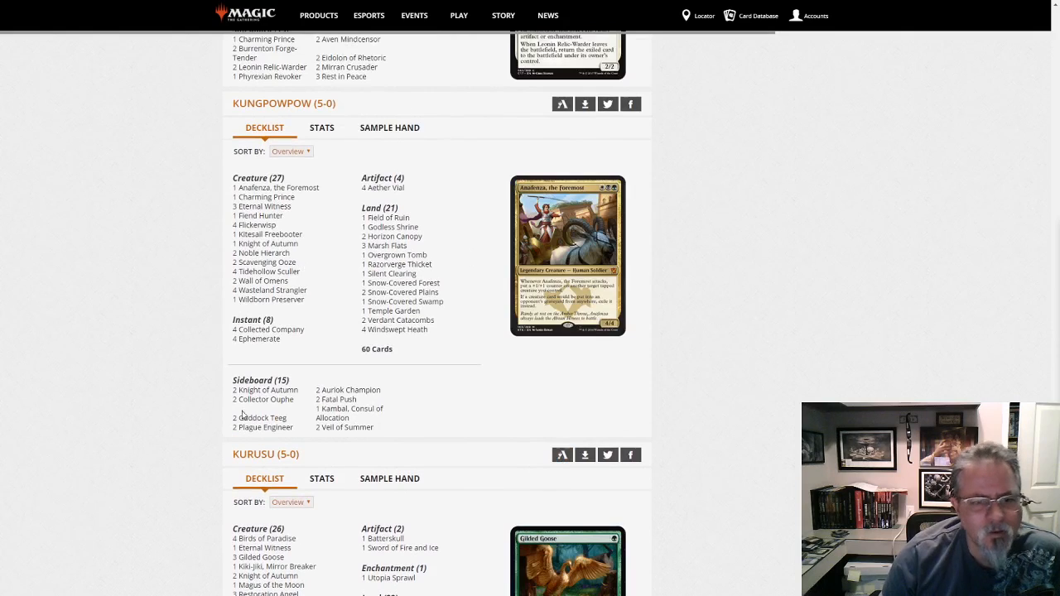
pyautogui.scroll(-3)
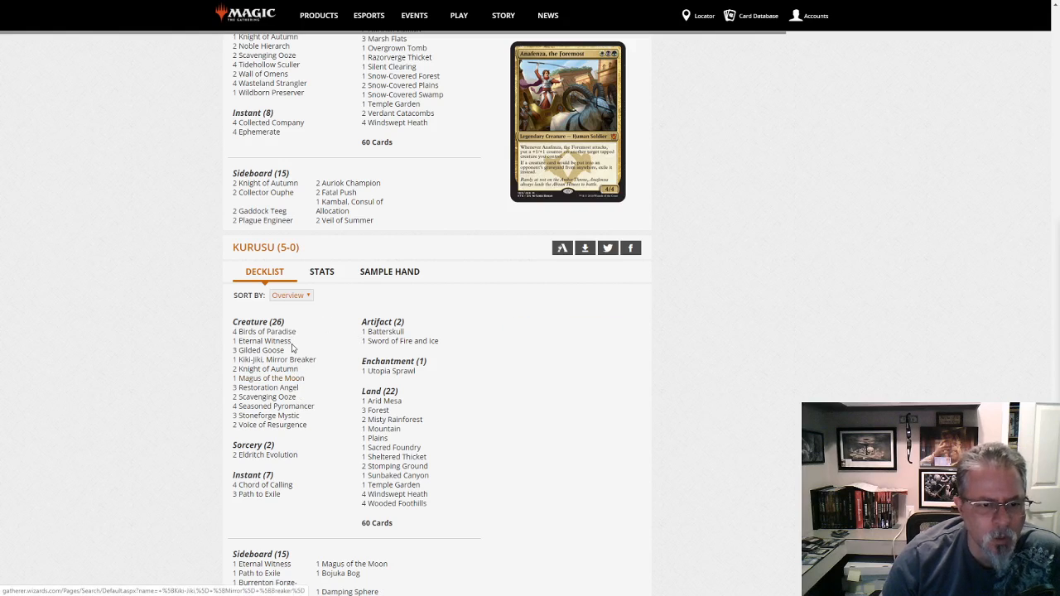
pyautogui.moveTo(268, 388)
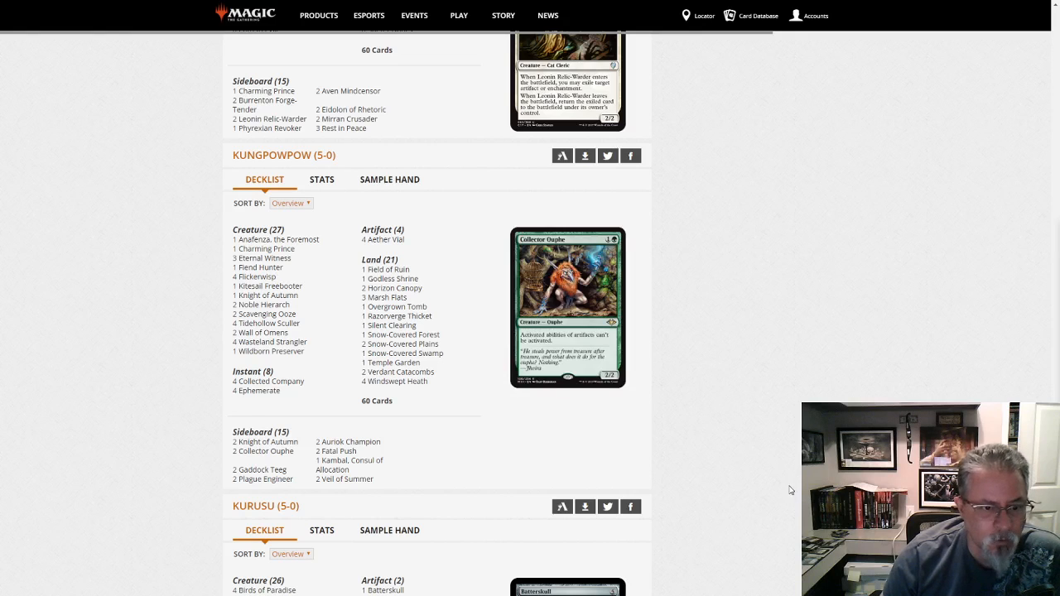
pyautogui.scroll(-3)
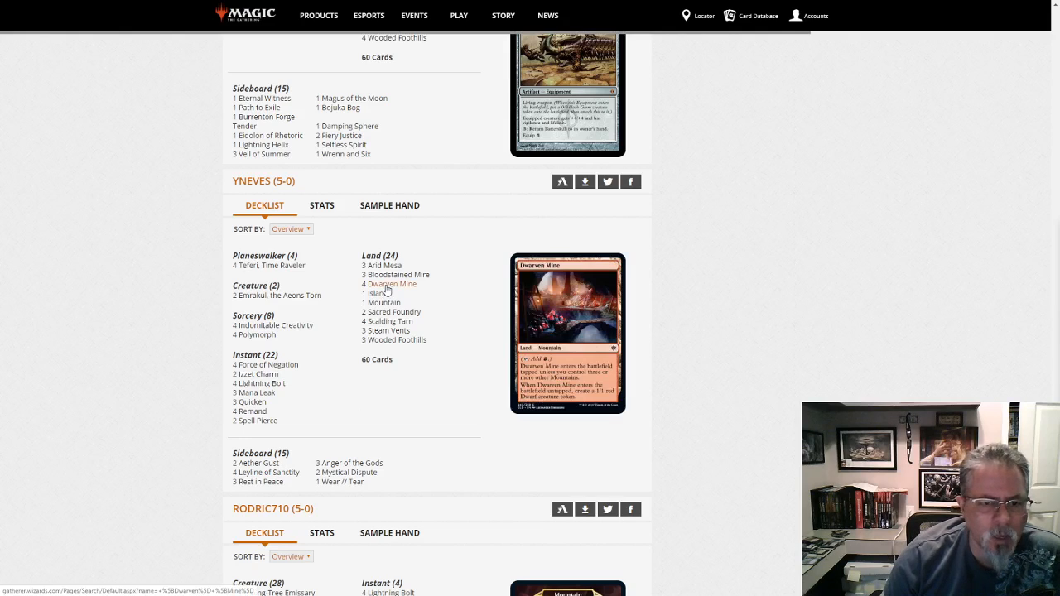
pyautogui.moveTo(444, 338)
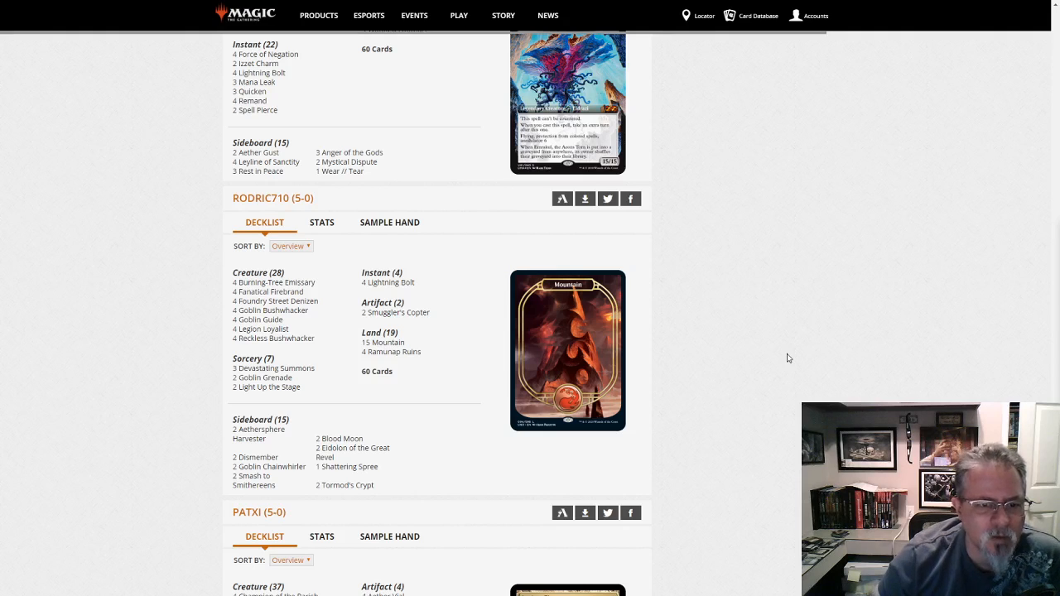
pyautogui.moveTo(273, 368)
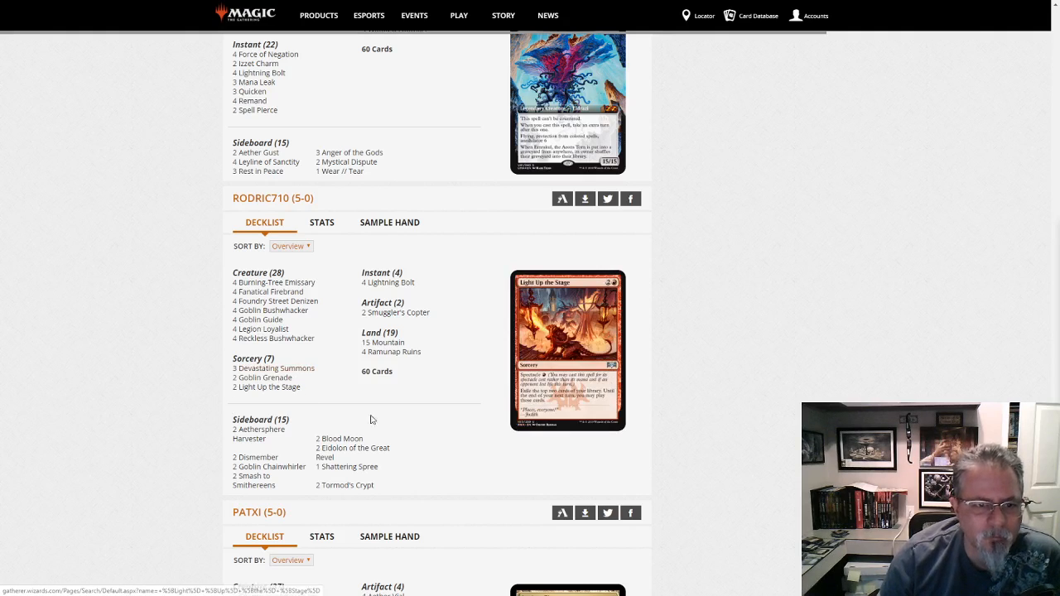
pyautogui.scroll(-3)
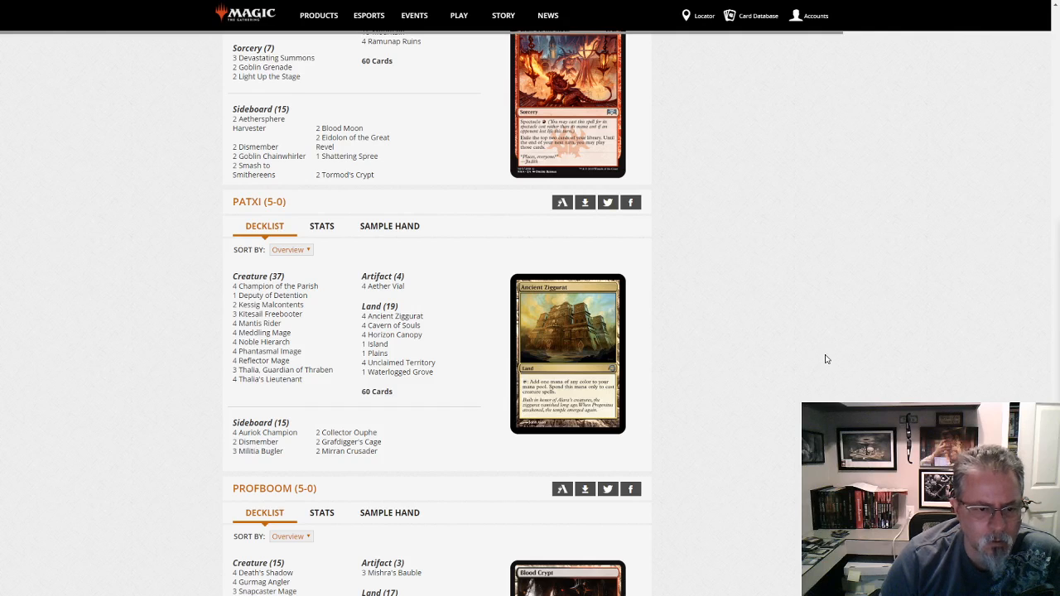
pyautogui.moveTo(759, 232)
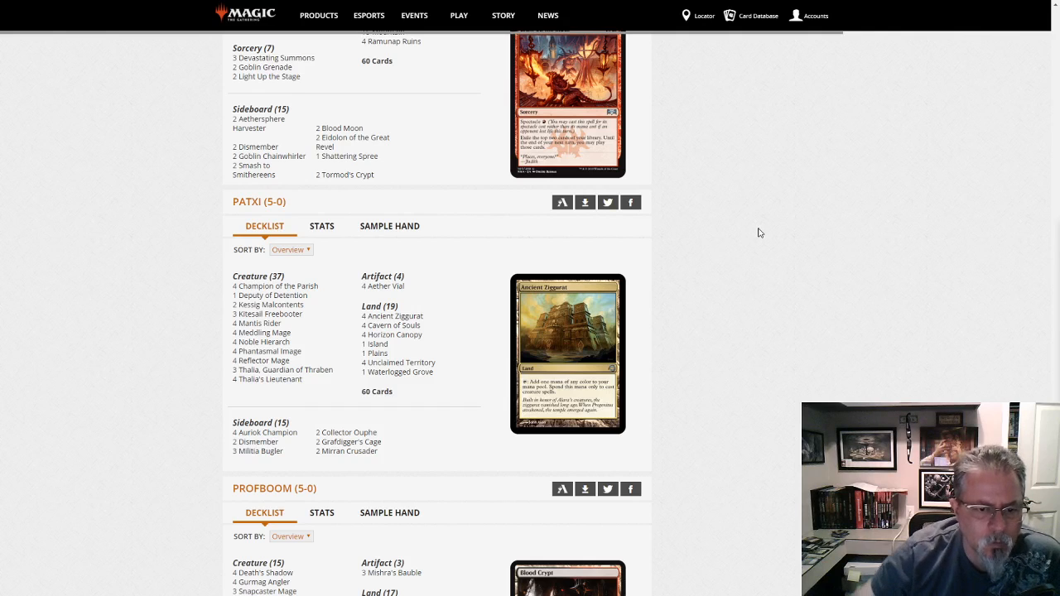
pyautogui.scroll(-3)
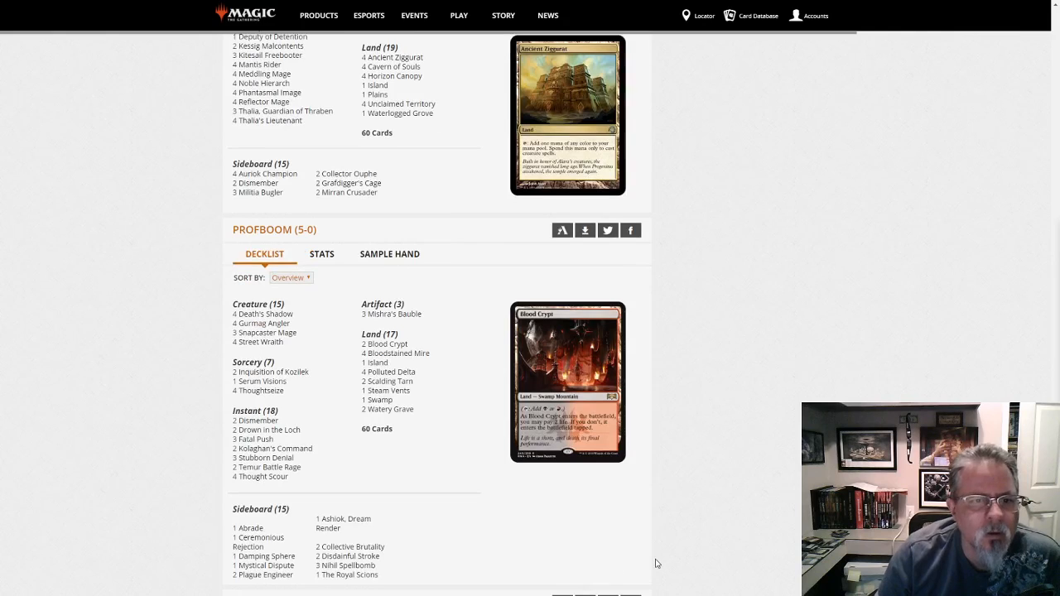
pyautogui.scroll(-3)
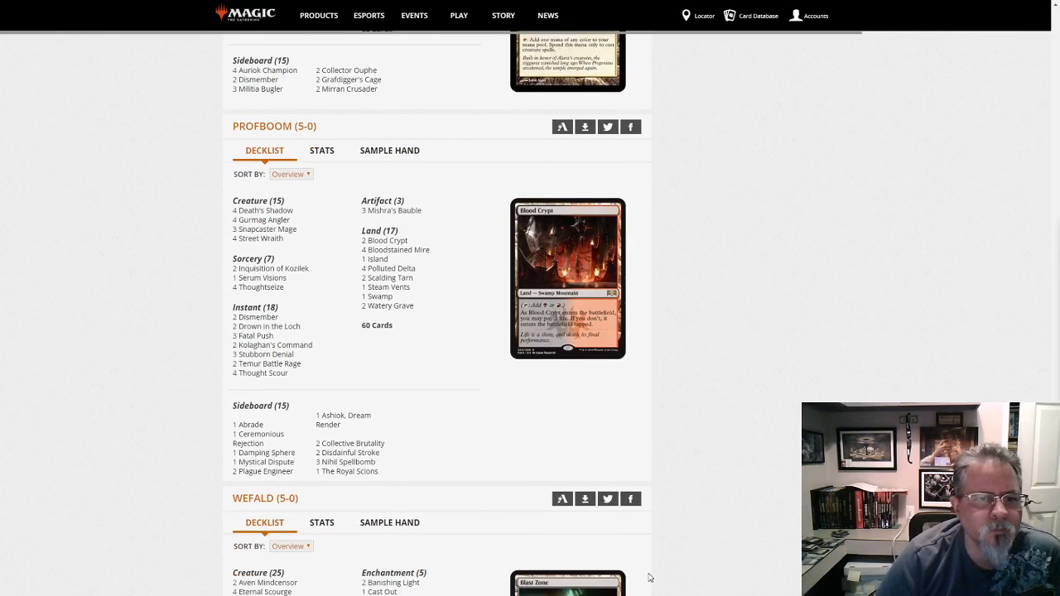
pyautogui.moveTo(72, 427)
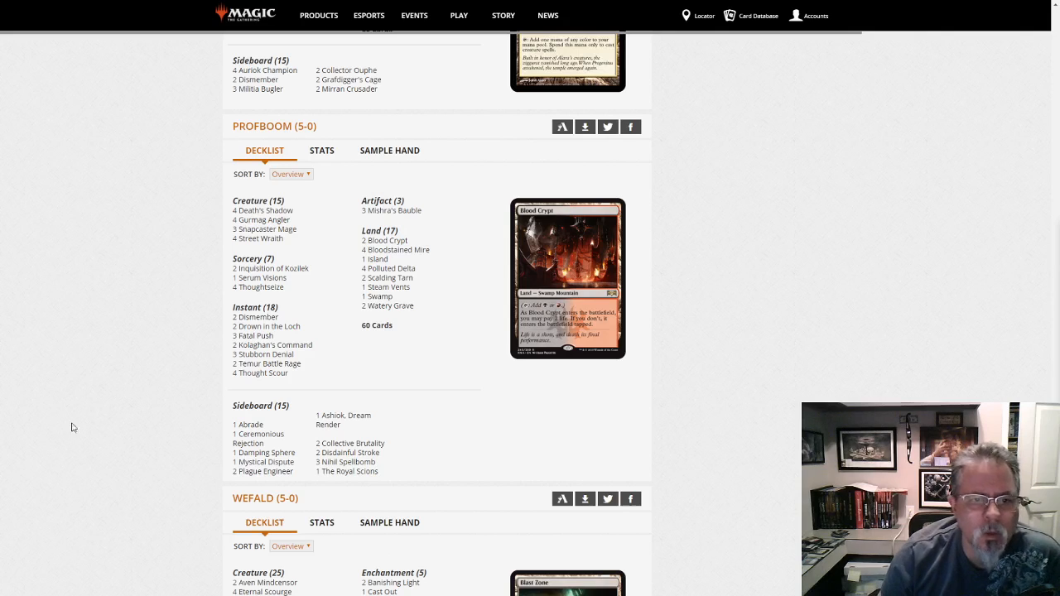
pyautogui.moveTo(388, 279)
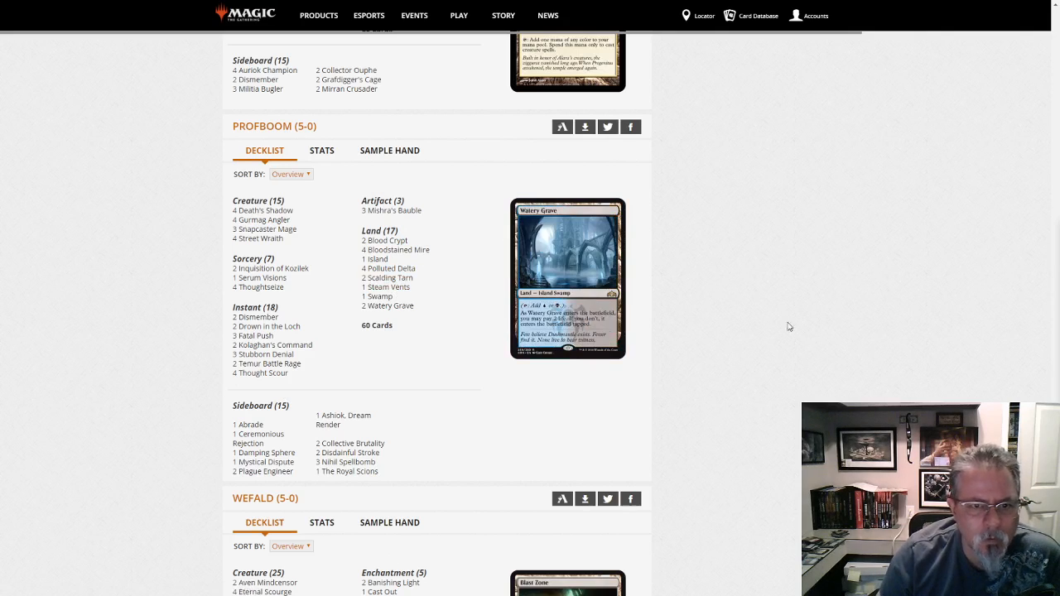
pyautogui.moveTo(636, 404)
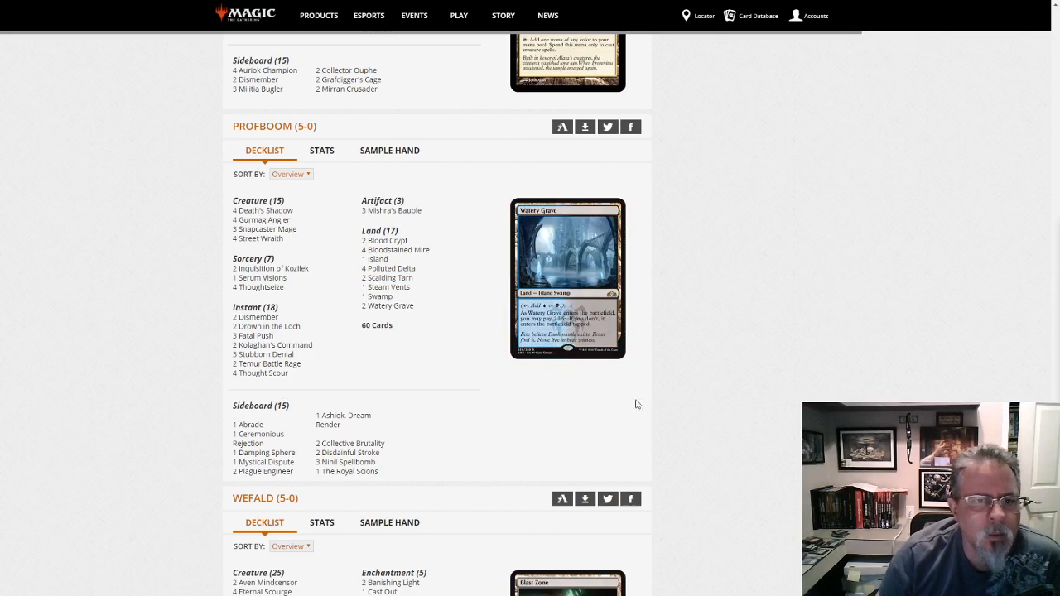
pyautogui.moveTo(855, 392)
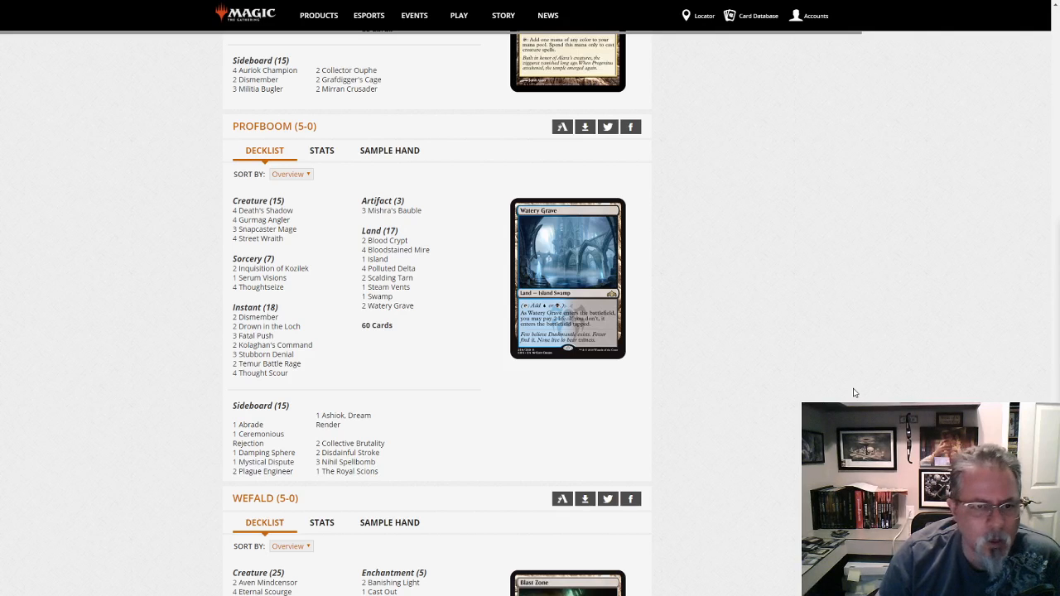
pyautogui.scroll(-3)
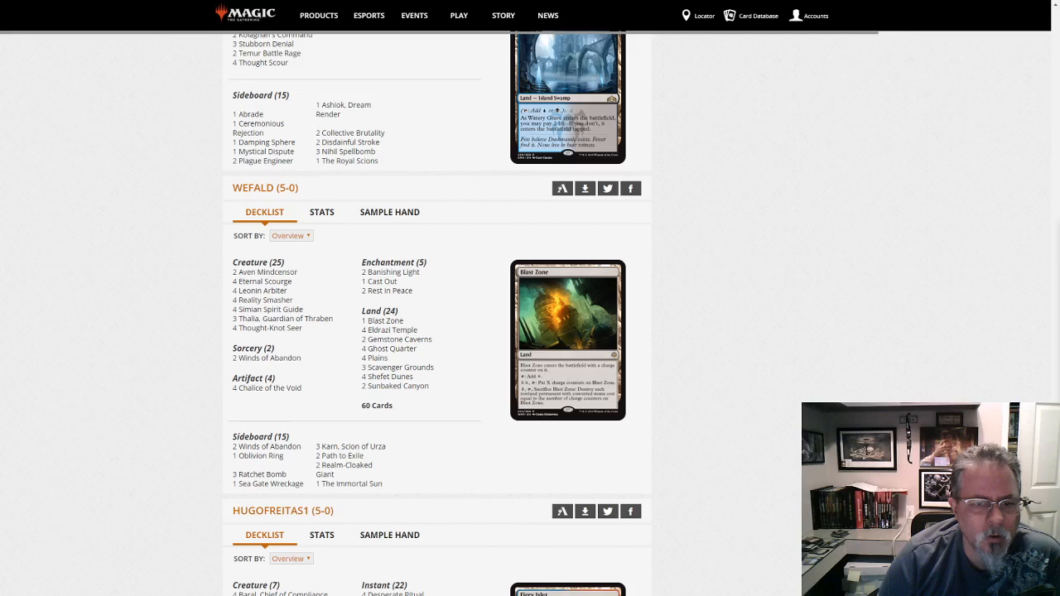
pyautogui.moveTo(192, 325)
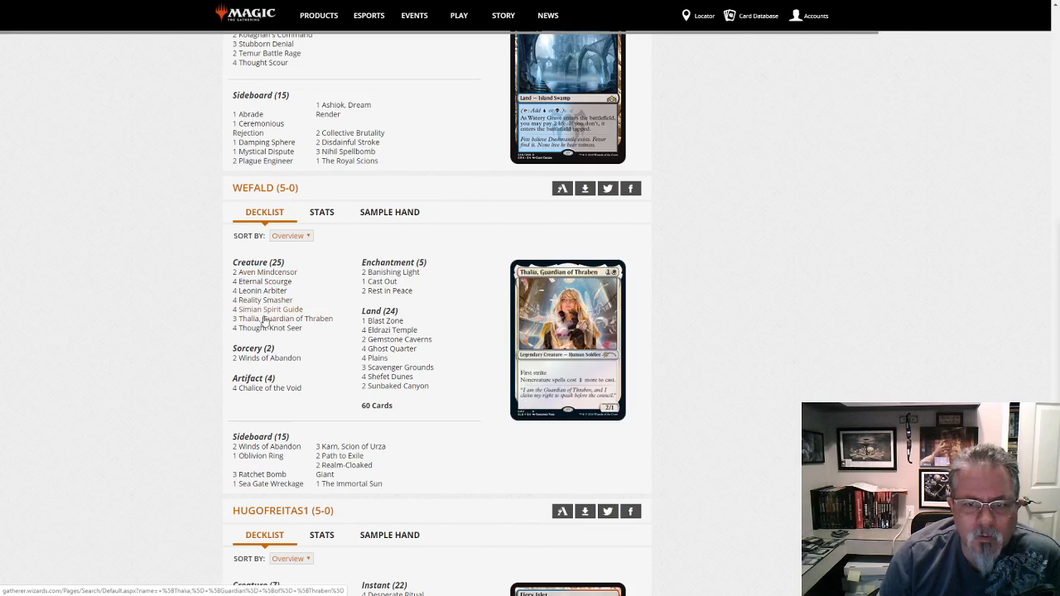
pyautogui.moveTo(268, 328)
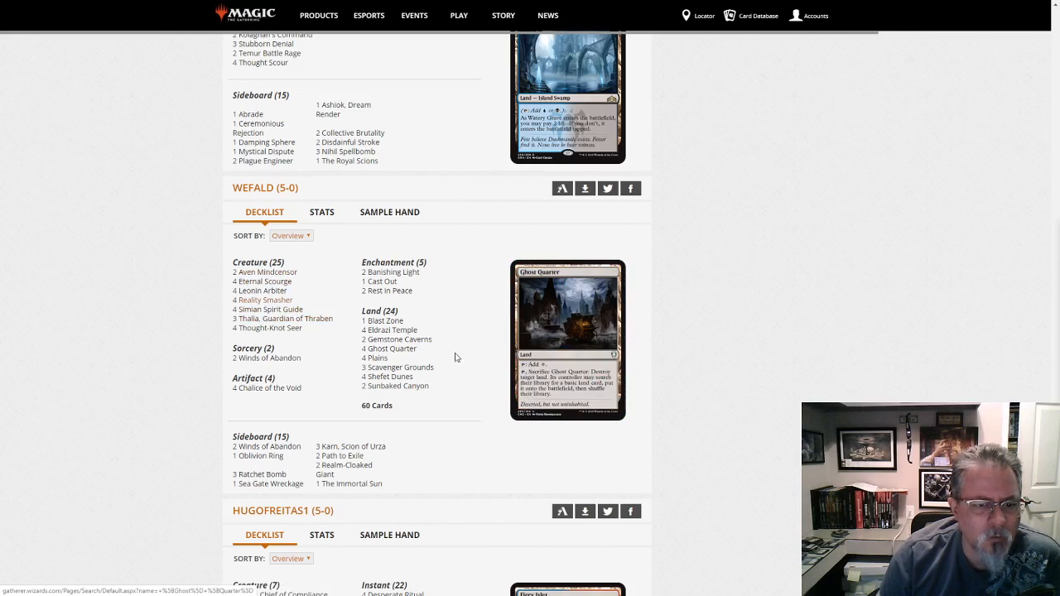
pyautogui.moveTo(268, 388)
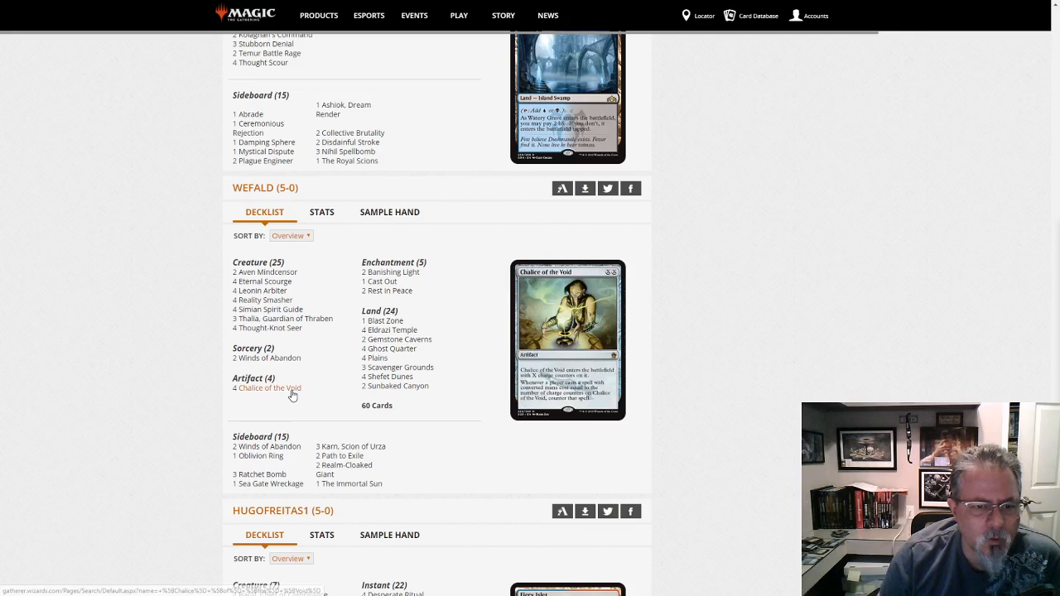
pyautogui.scroll(-3)
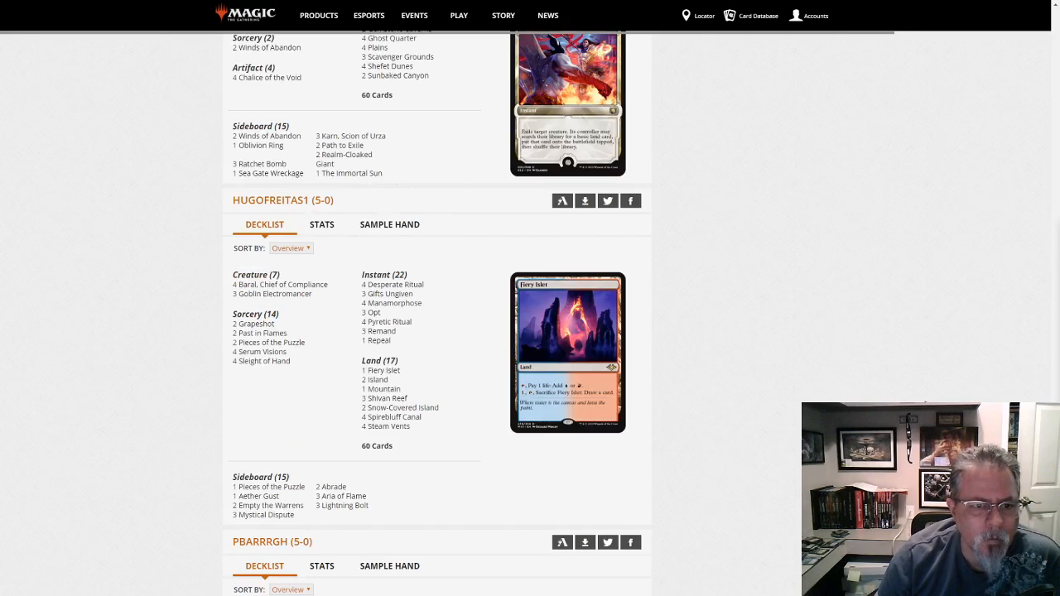
pyautogui.moveTo(881, 350)
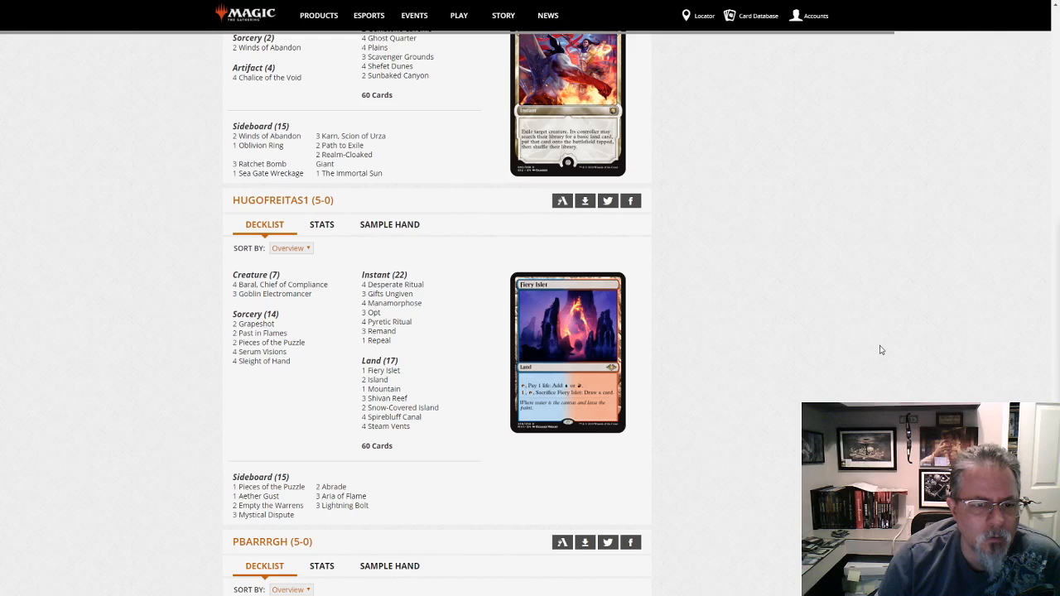
pyautogui.moveTo(895, 367)
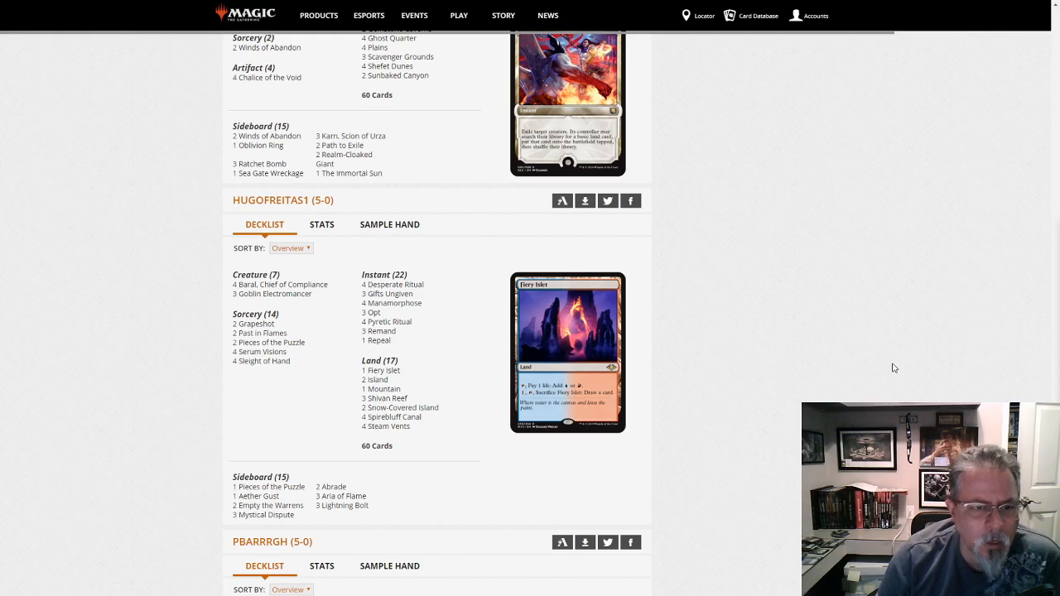
pyautogui.scroll(-3)
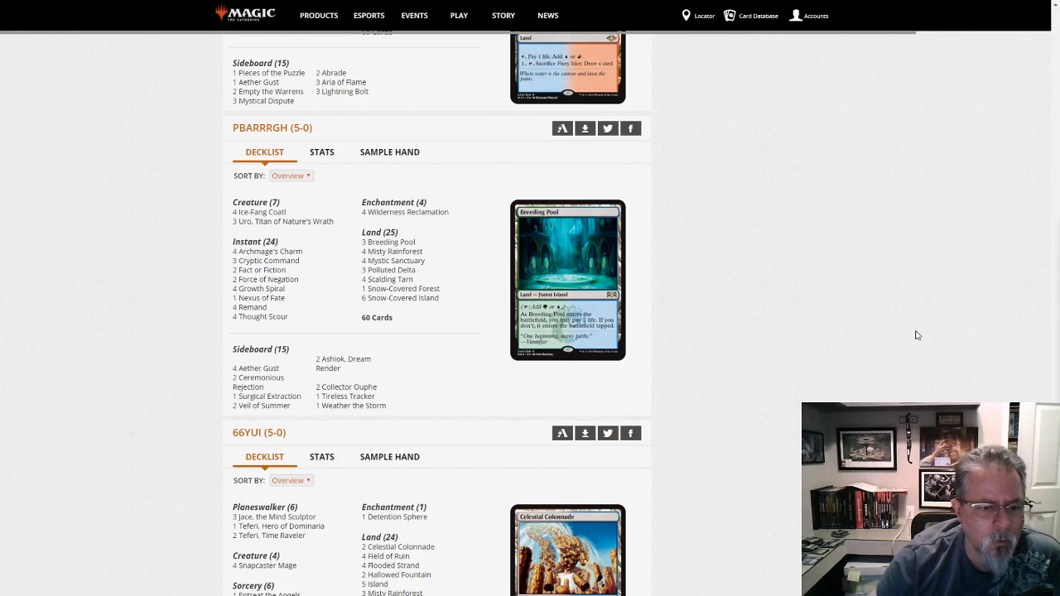
pyautogui.scroll(-3)
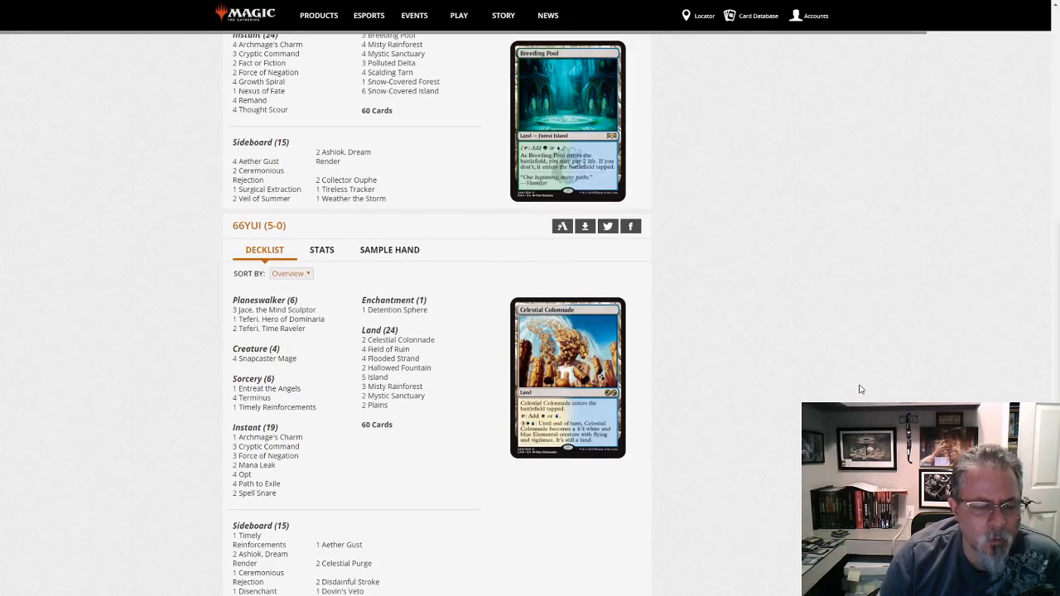
pyautogui.moveTo(395, 497)
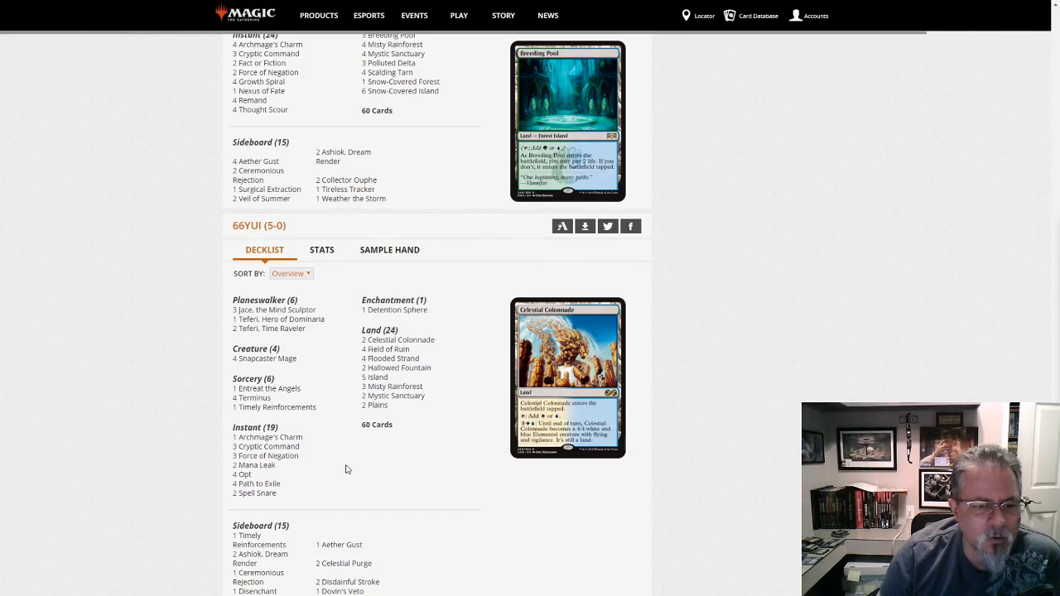
pyautogui.moveTo(462, 516)
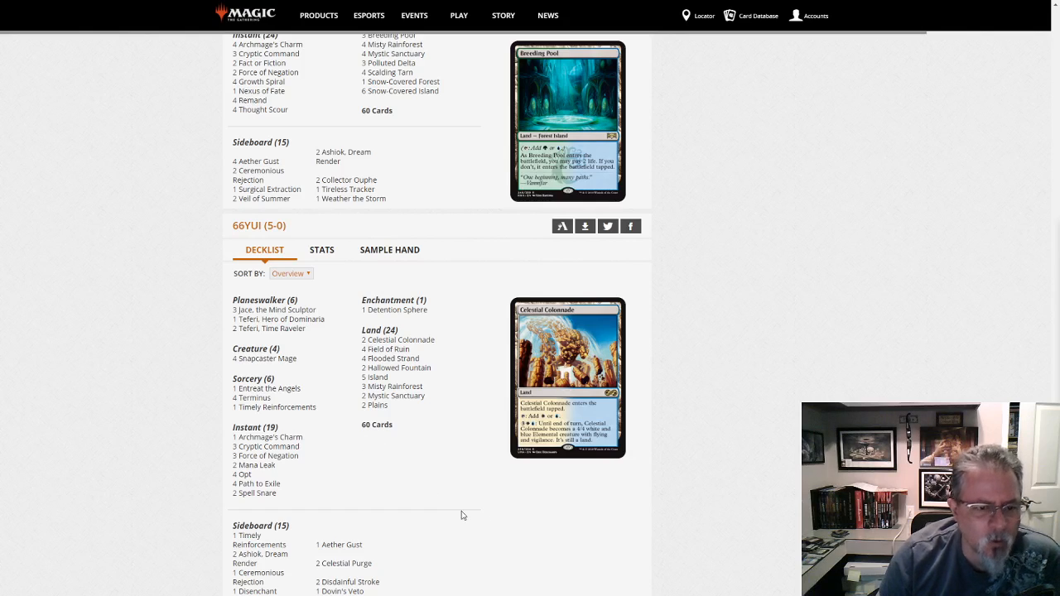
pyautogui.scroll(-3)
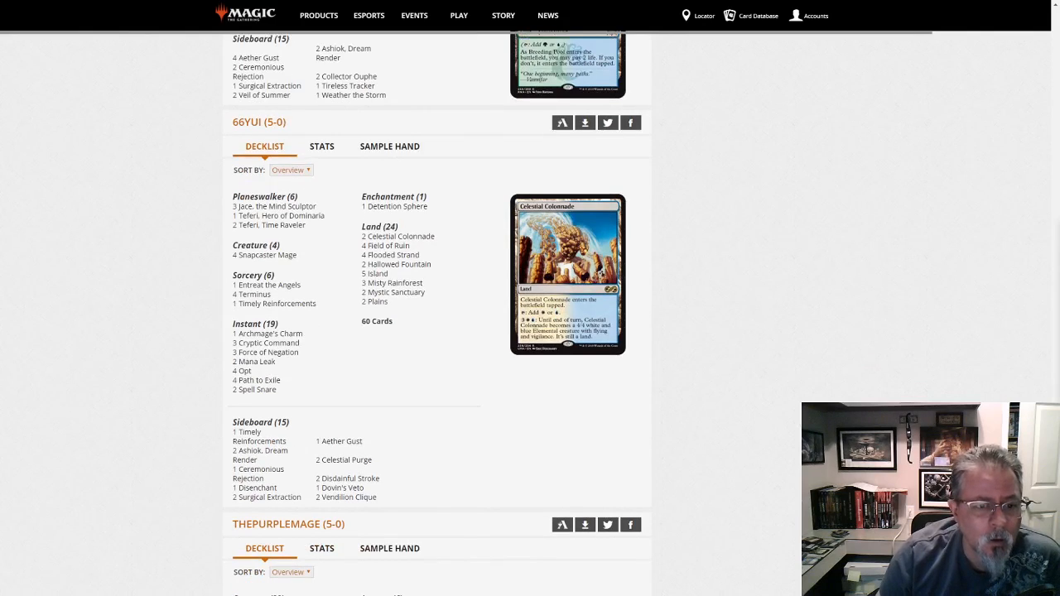
pyautogui.scroll(-3)
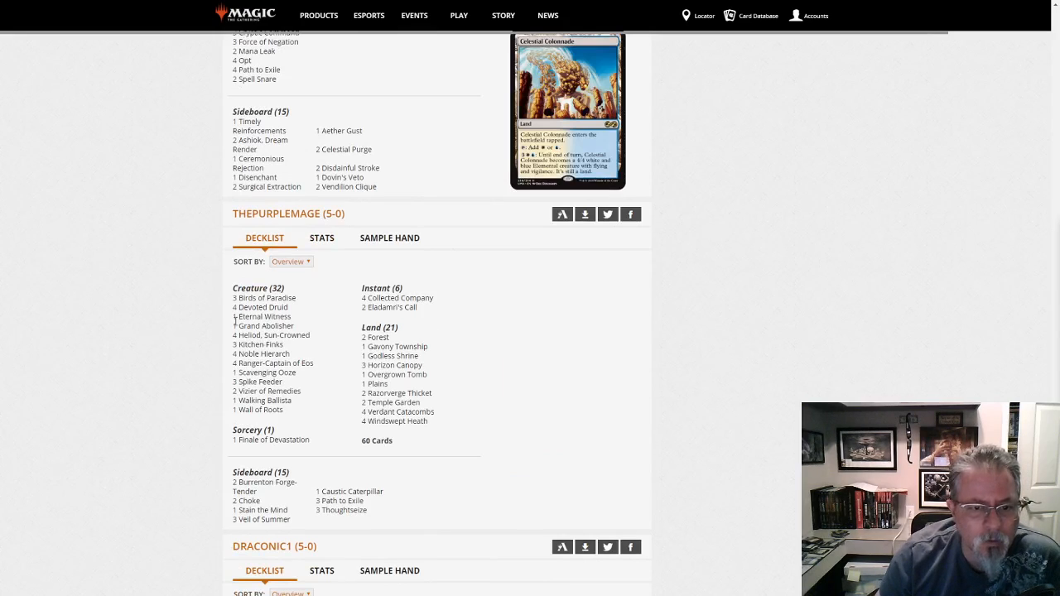
pyautogui.moveTo(259, 381)
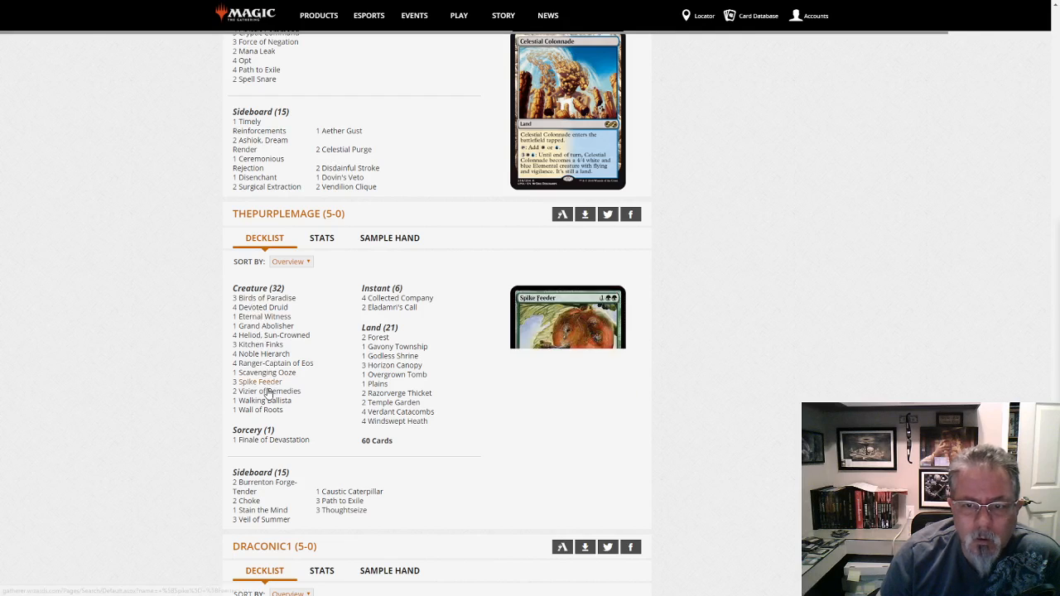
pyautogui.moveTo(262, 411)
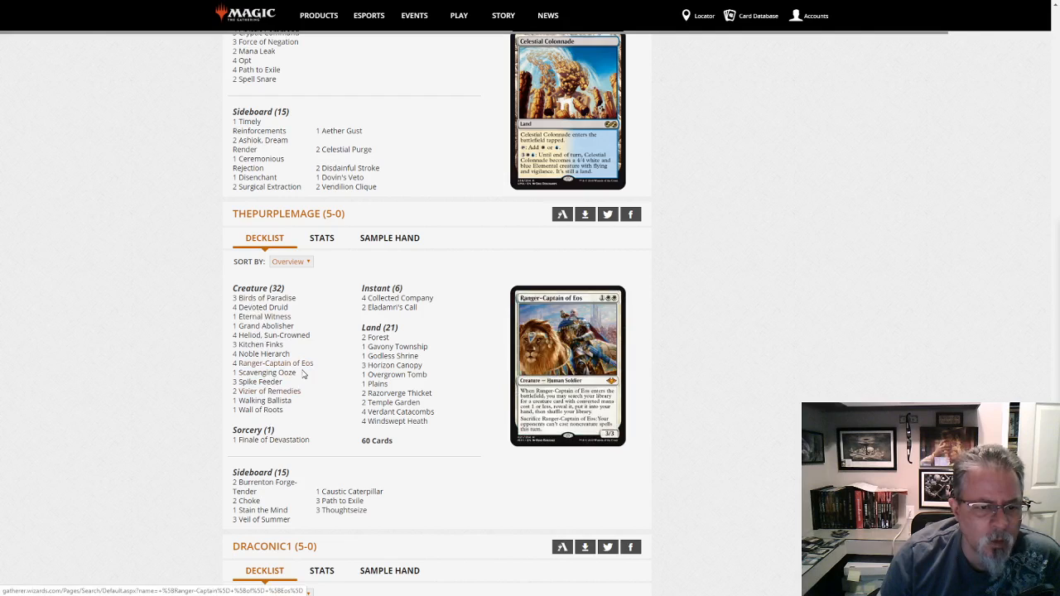
pyautogui.moveTo(265, 372)
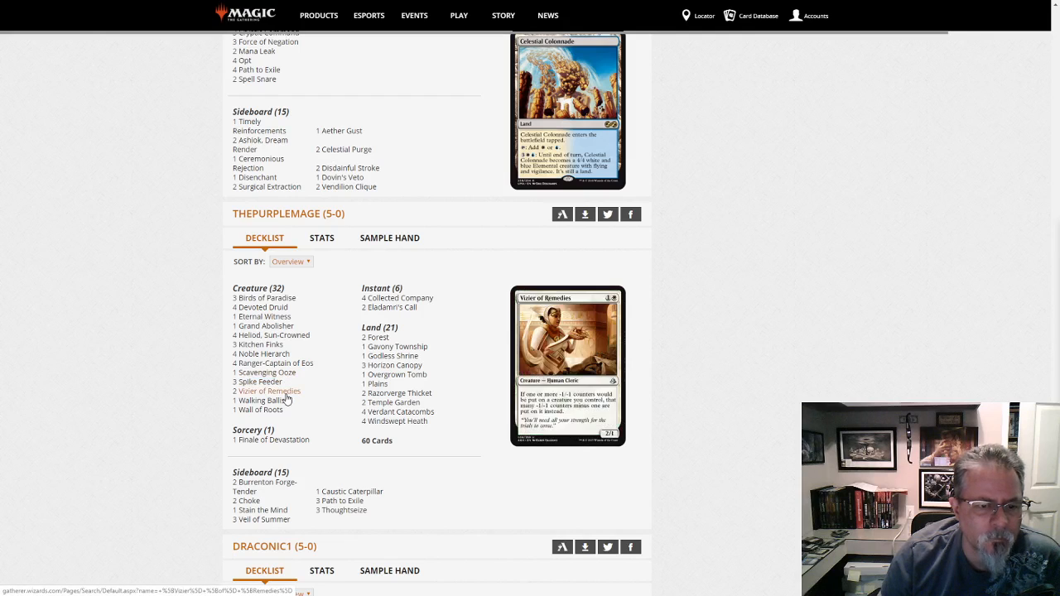
pyautogui.moveTo(263, 317)
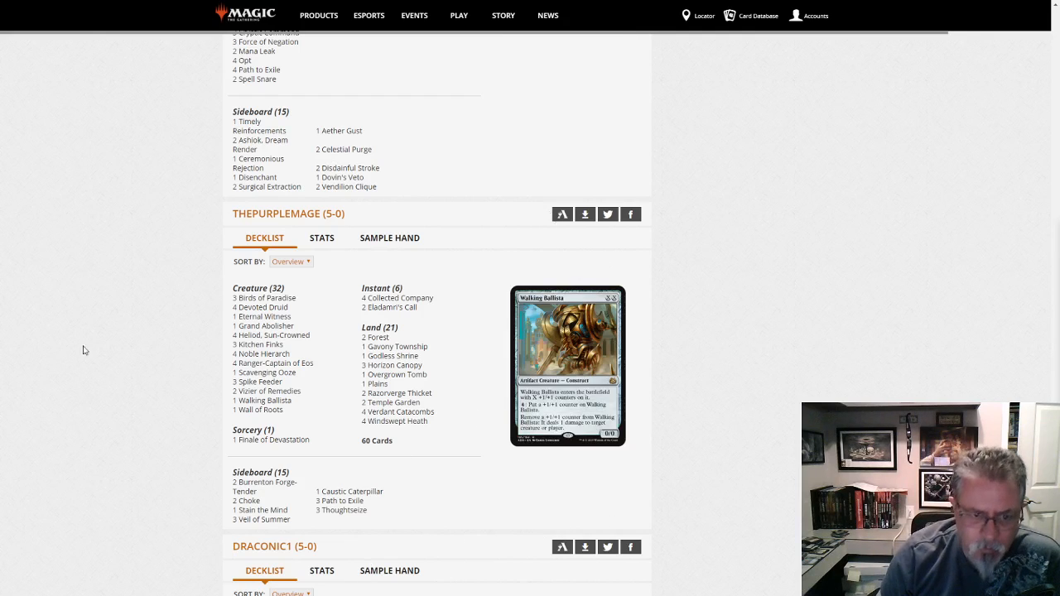
pyautogui.scroll(-3)
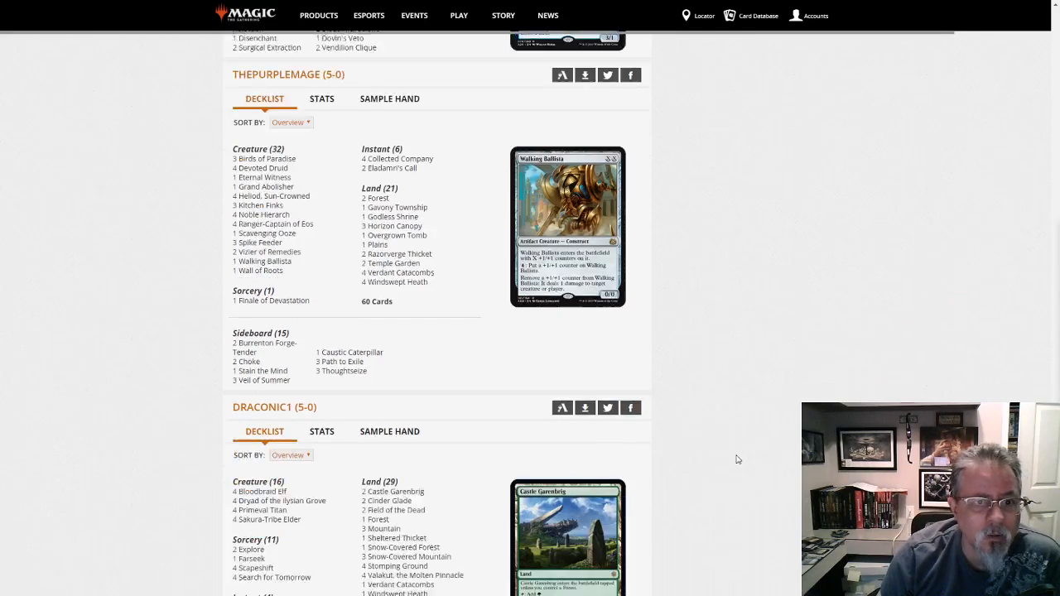
pyautogui.scroll(-3)
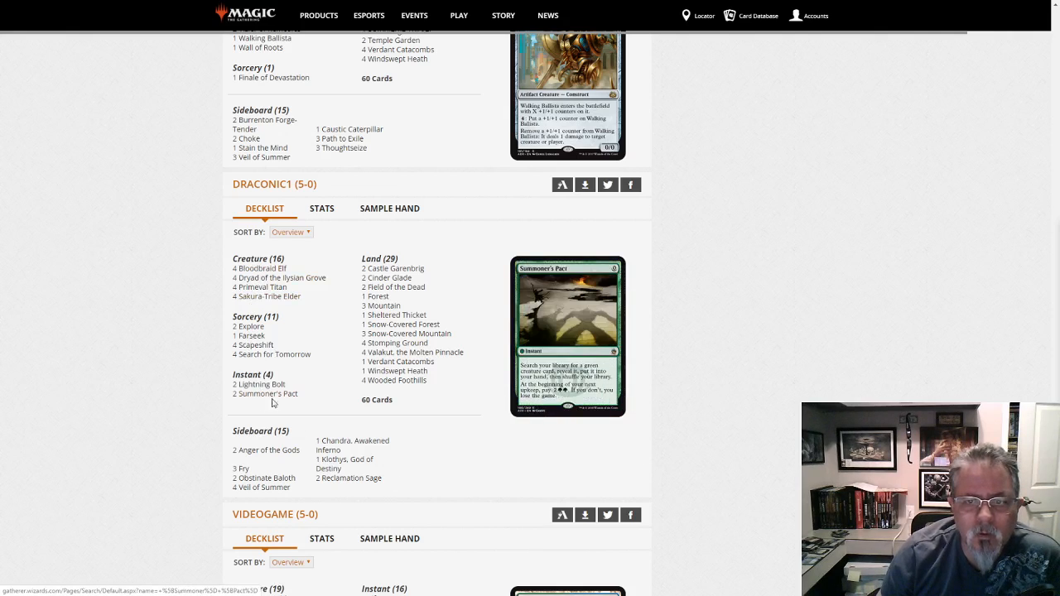
pyautogui.moveTo(249, 335)
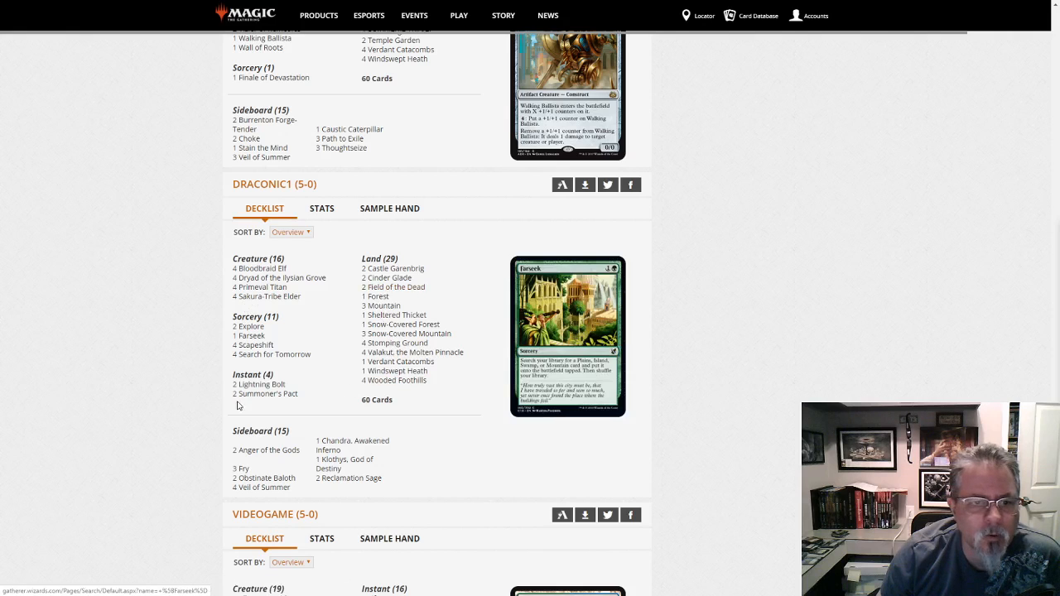
pyautogui.scroll(-3)
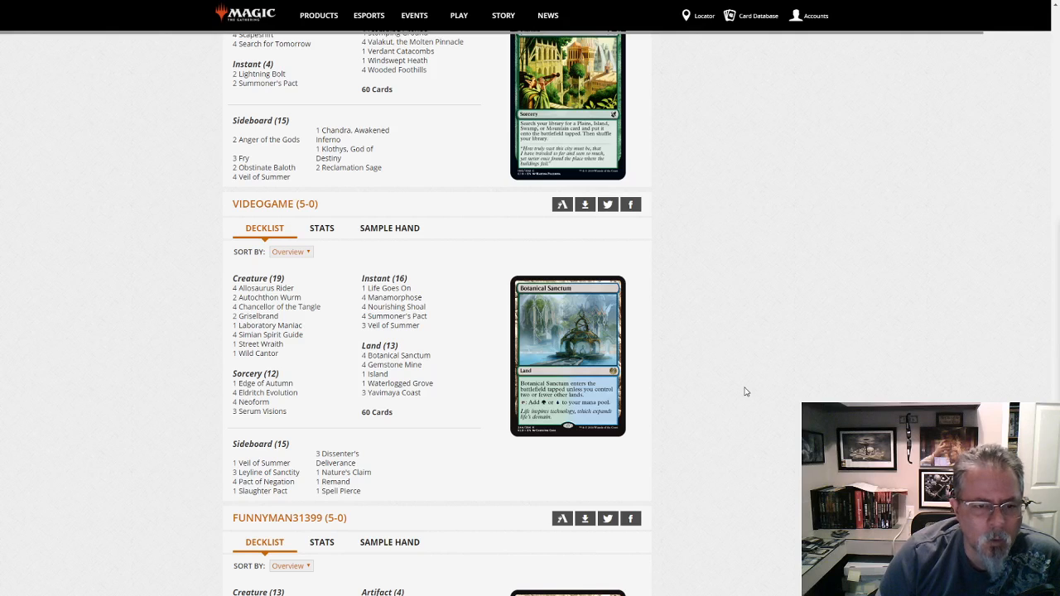
pyautogui.moveTo(746, 434)
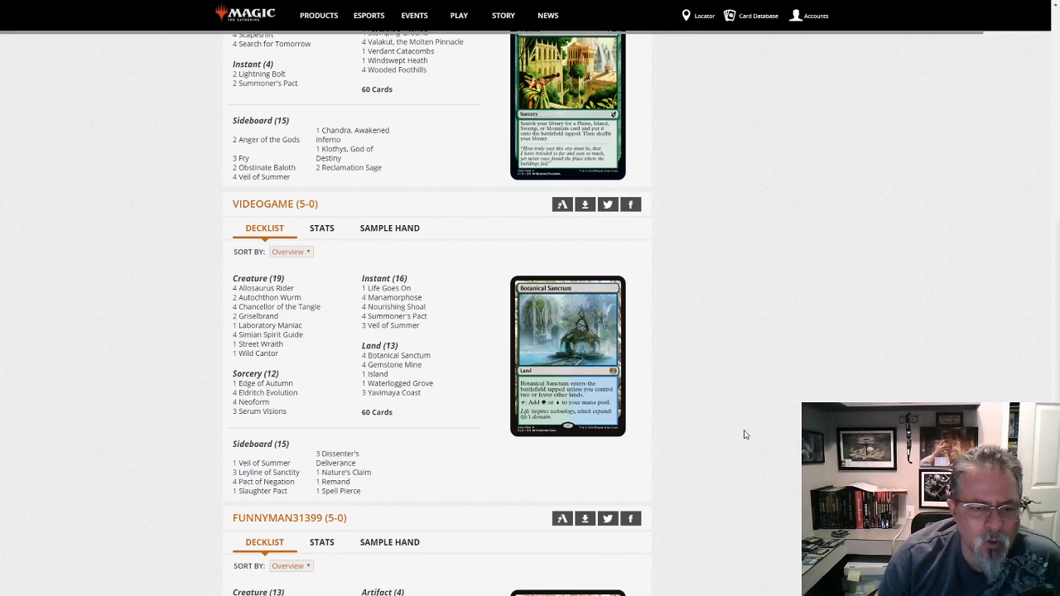
pyautogui.scroll(-3)
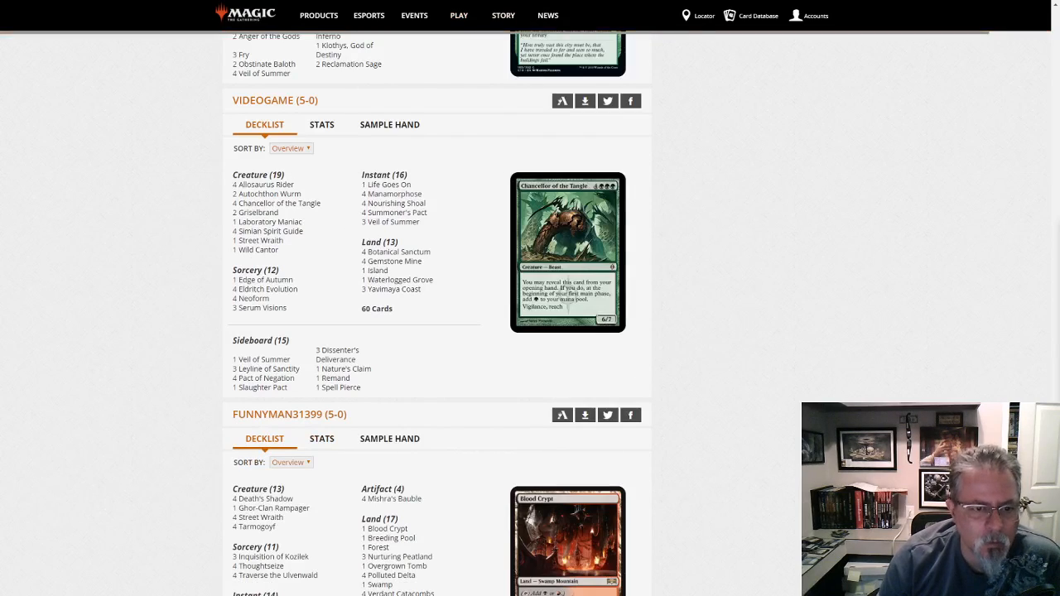
pyautogui.scroll(-3)
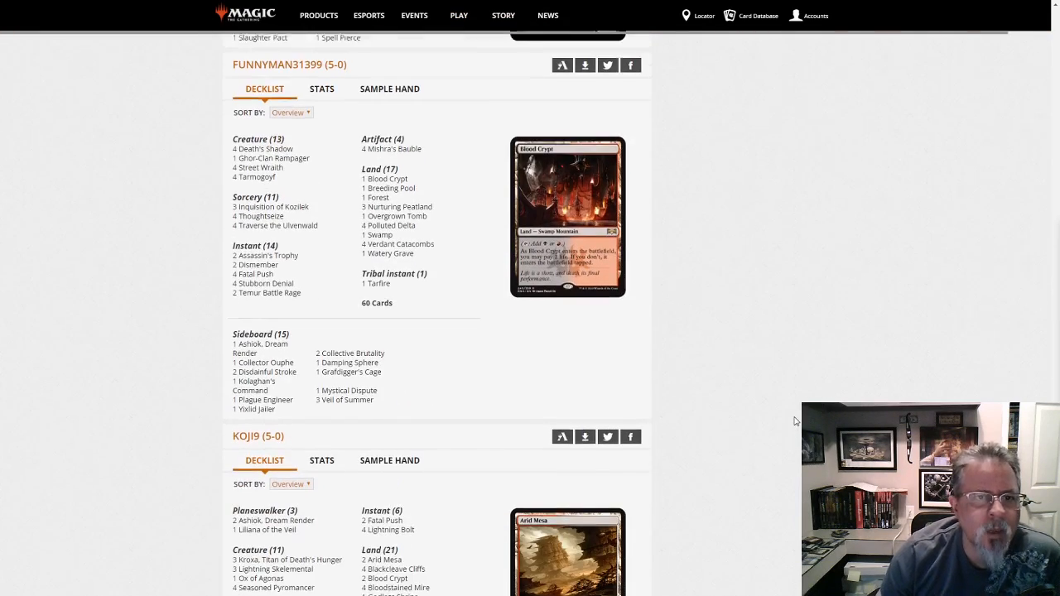
pyautogui.scroll(-3)
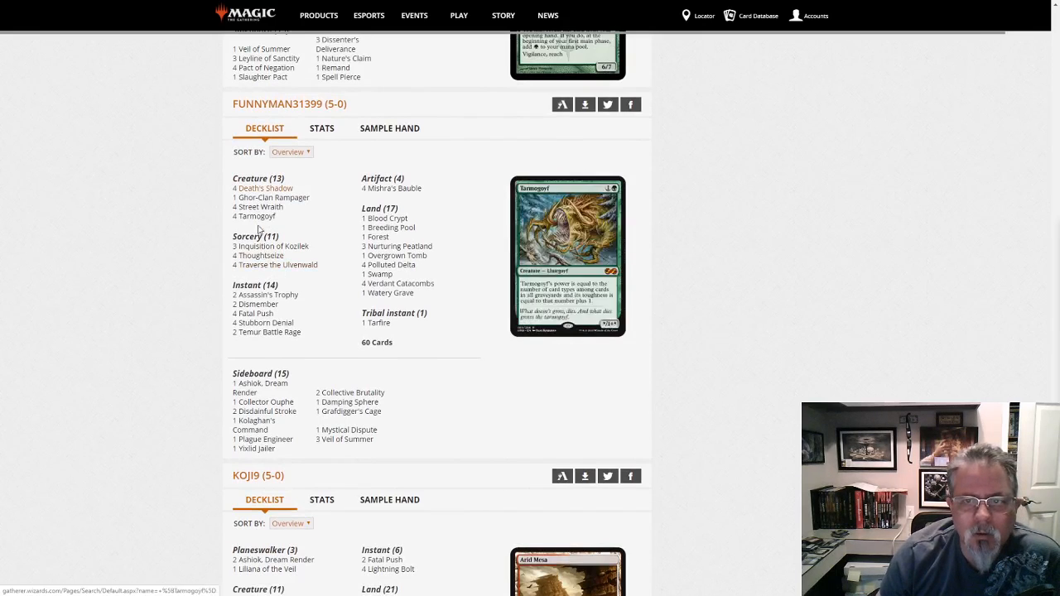
pyautogui.moveTo(262, 321)
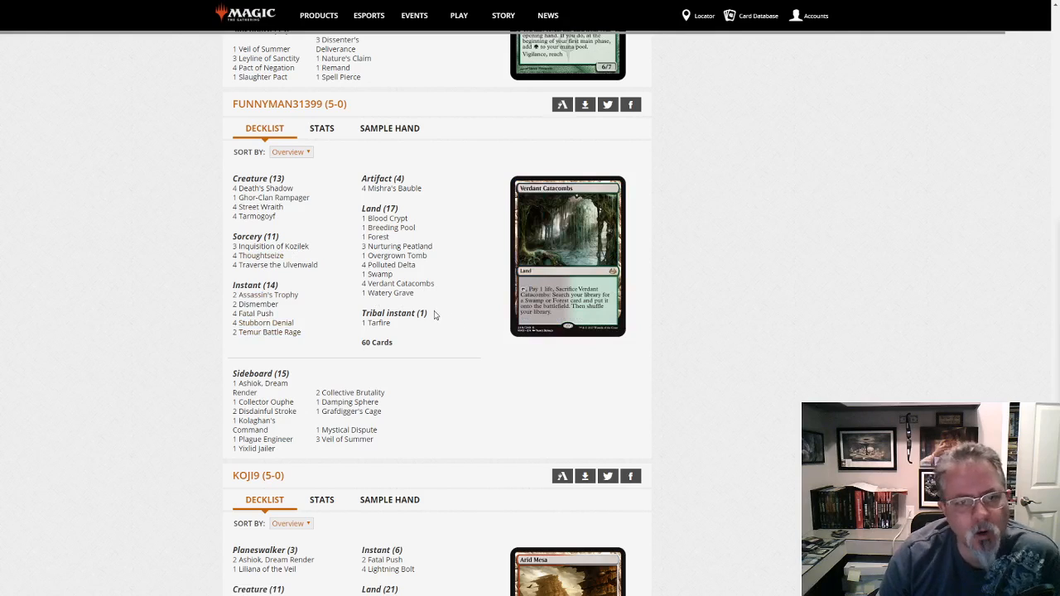
pyautogui.moveTo(787, 414)
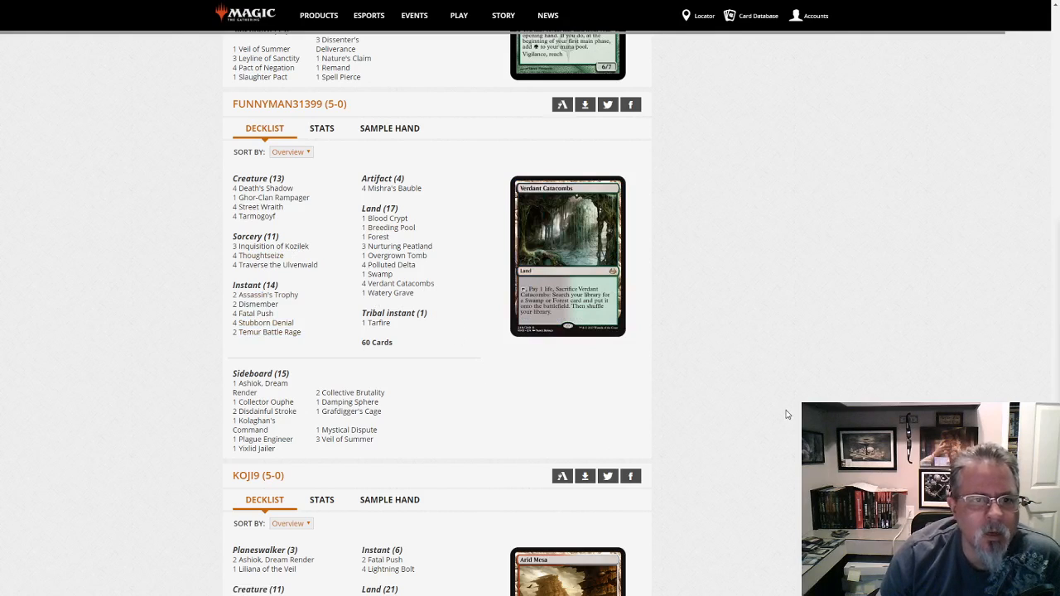
pyautogui.scroll(-3)
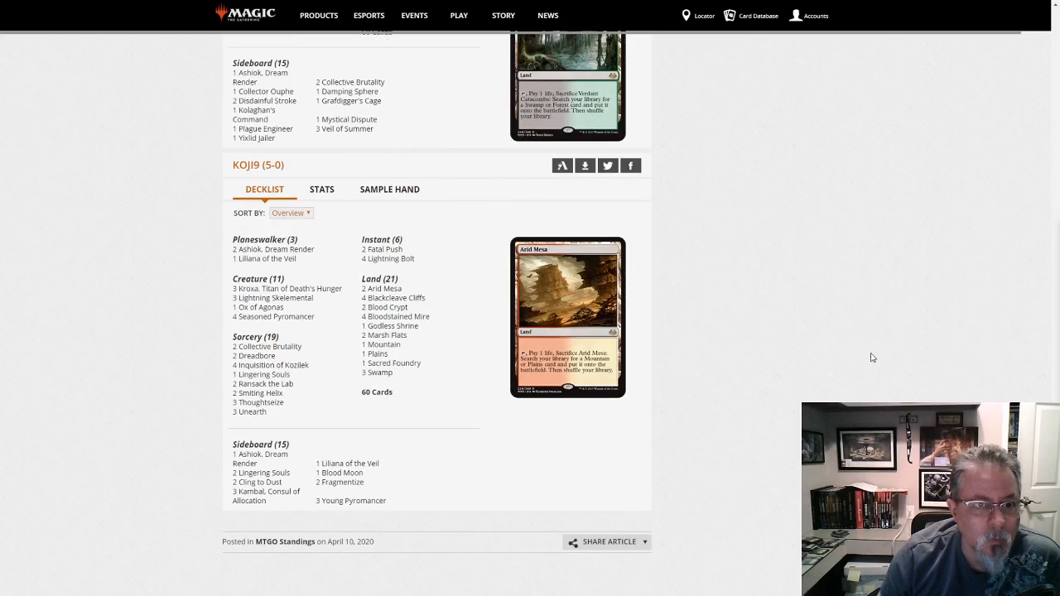
pyautogui.moveTo(809, 368)
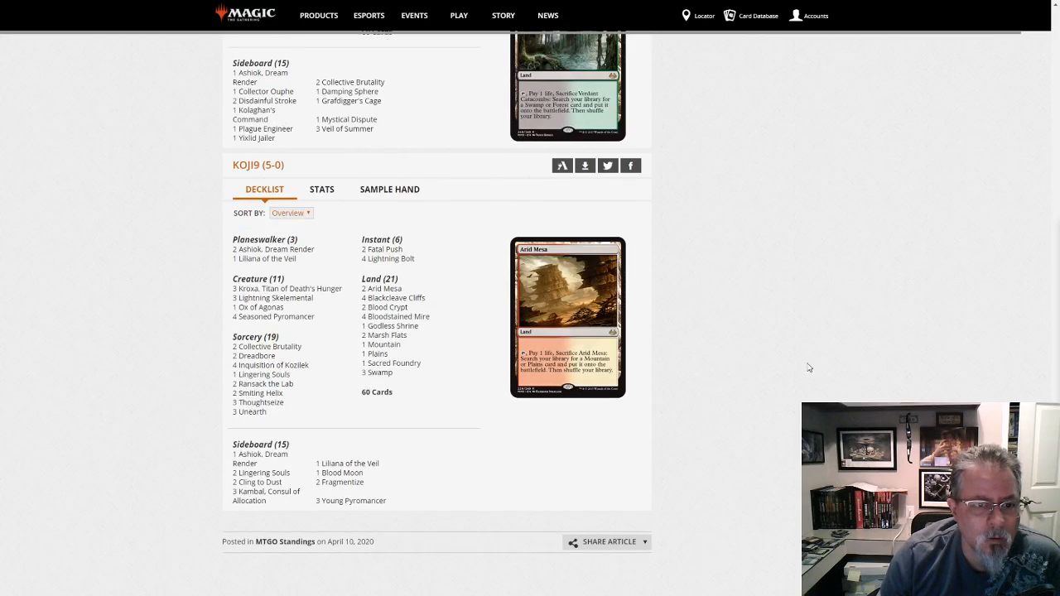
pyautogui.moveTo(335, 411)
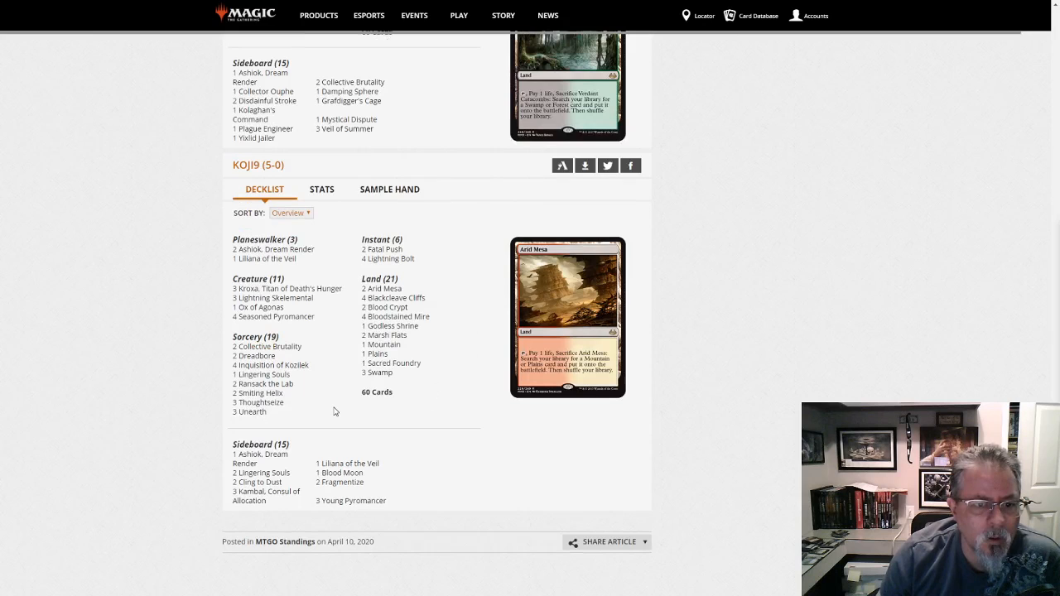
pyautogui.moveTo(395, 415)
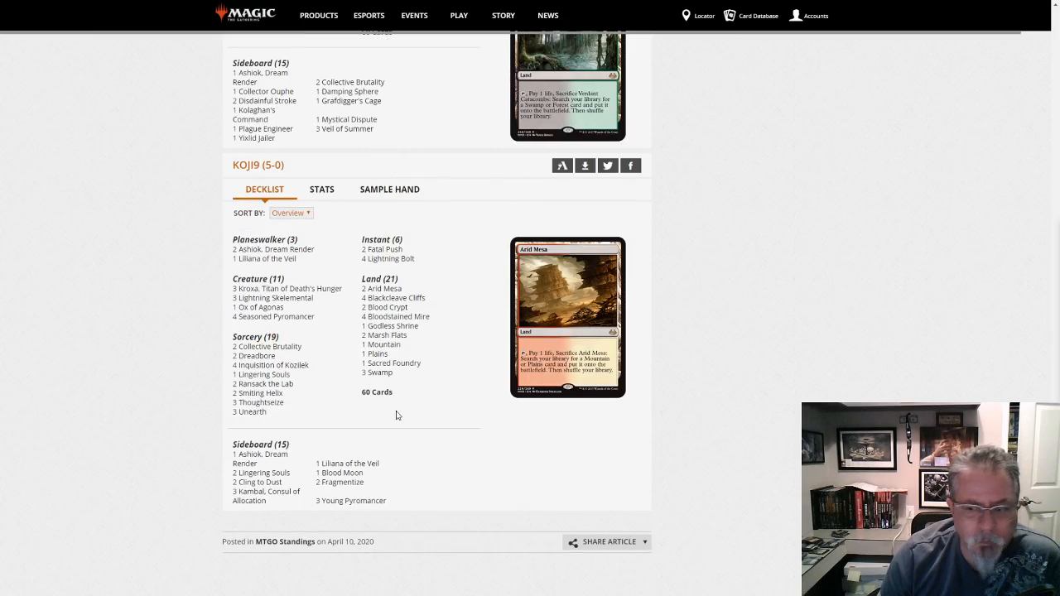
pyautogui.scroll(-3)
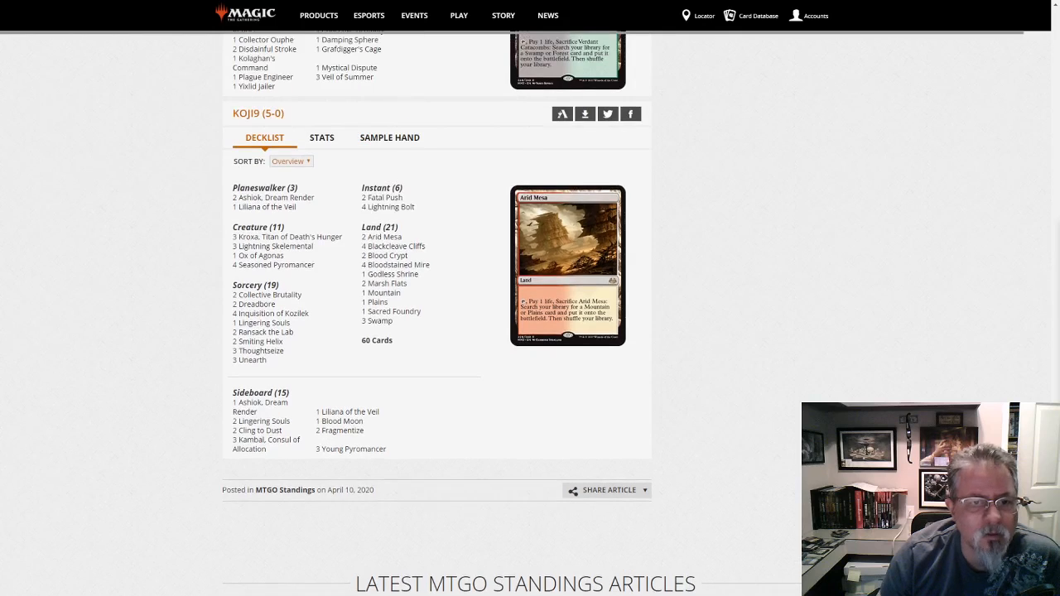
pyautogui.scroll(-3)
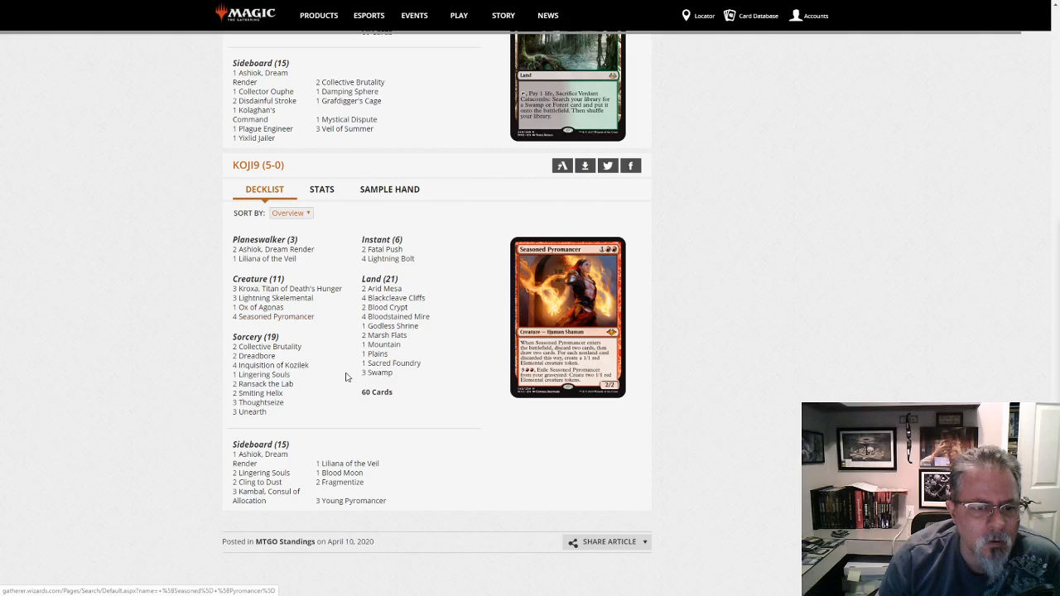
pyautogui.moveTo(331, 386)
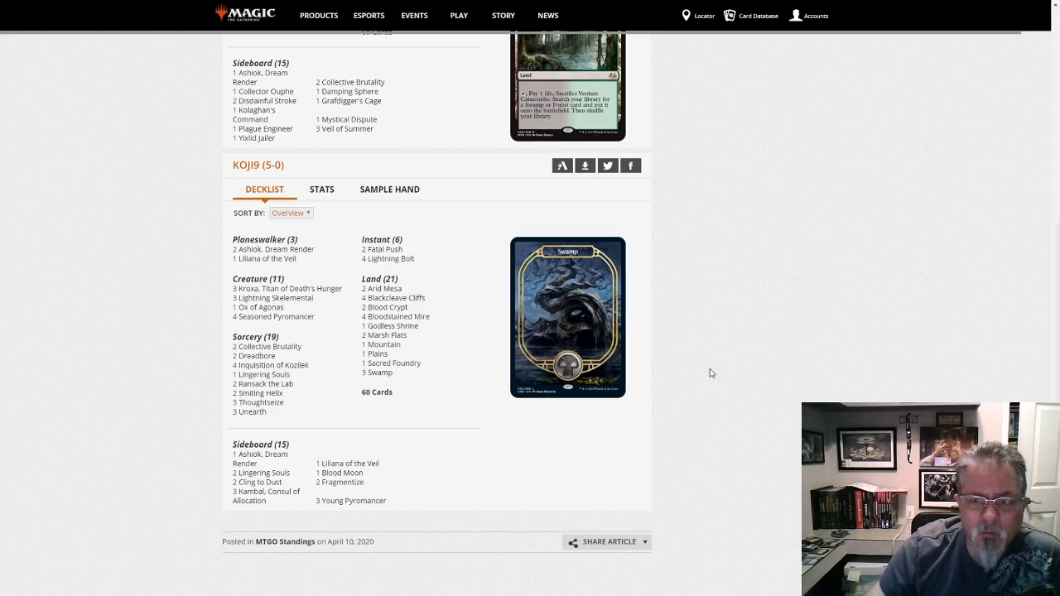
pyautogui.scroll(3)
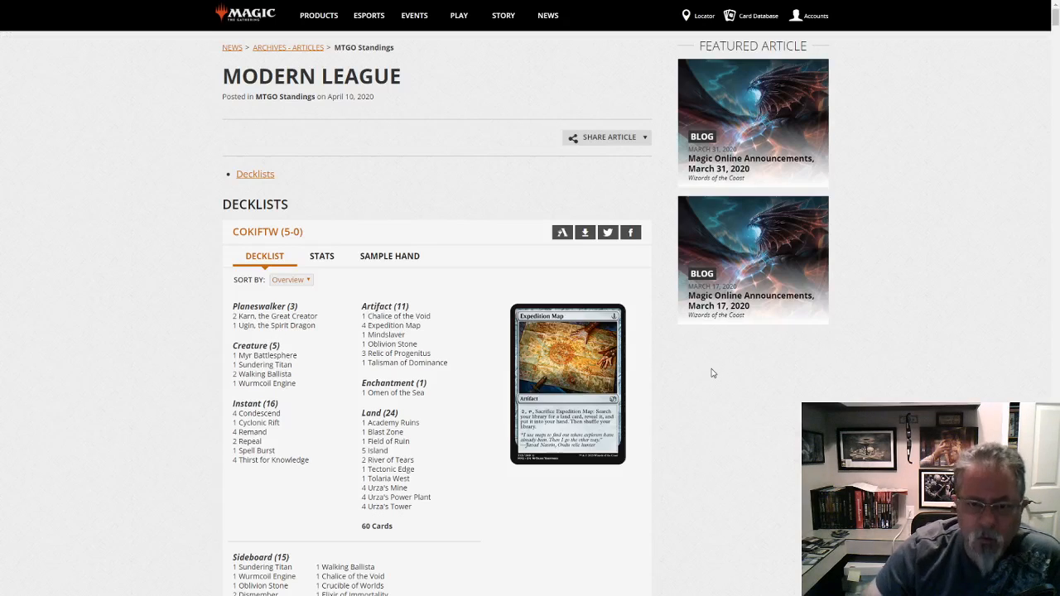